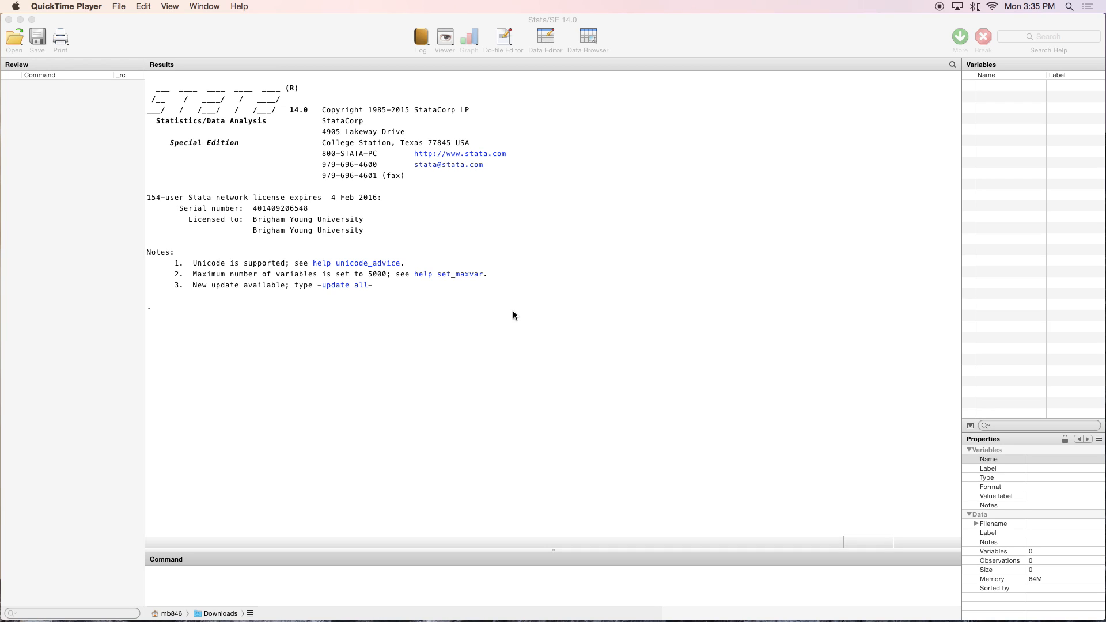
mouse_move(538, 375)
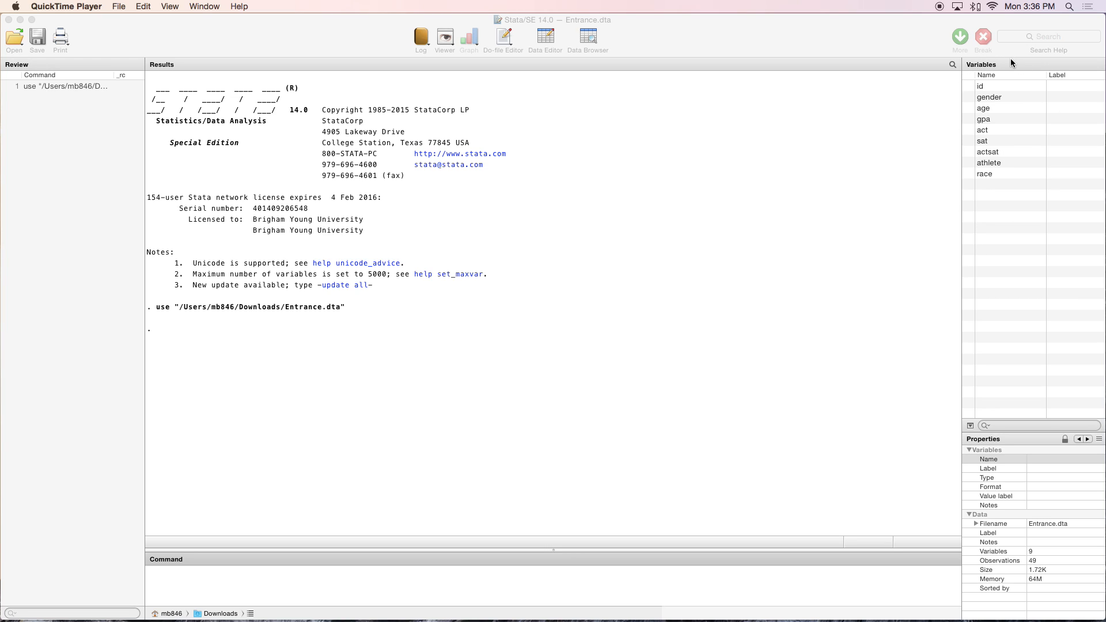
mouse_move(550, 555)
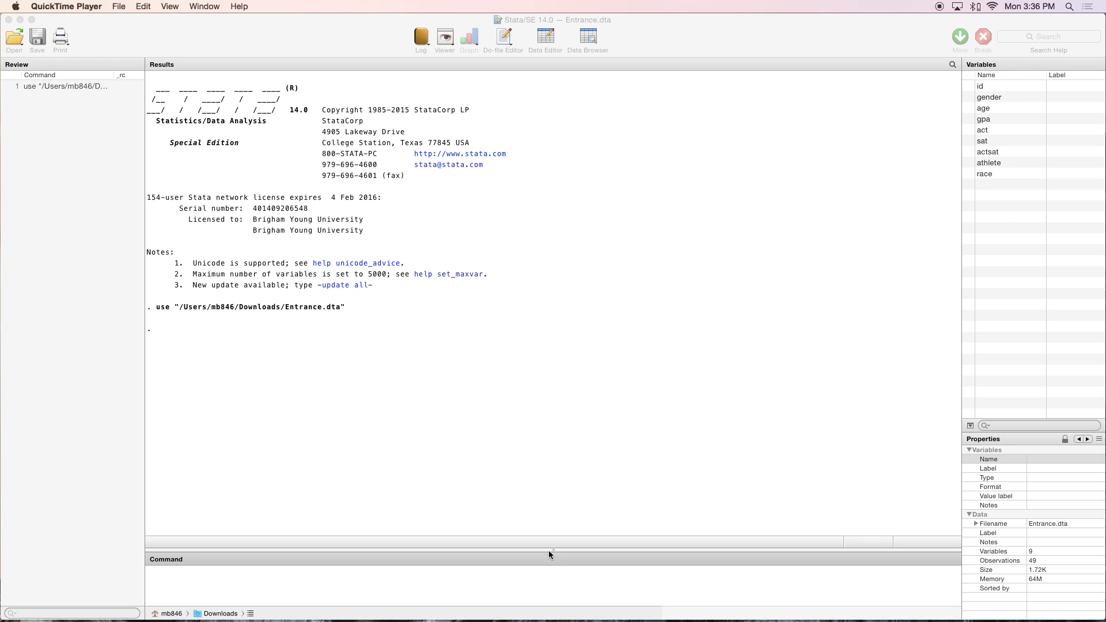
Run summarize gpa to get 49 observations, mean 3.152, min 2, max 3.99
click(551, 579)
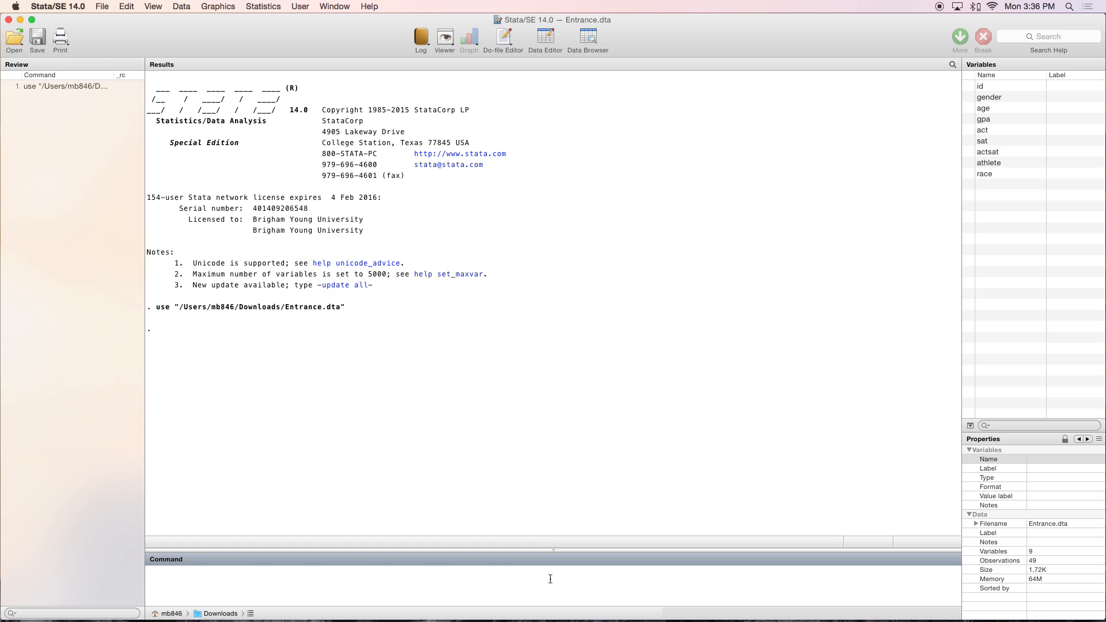
text(summariz)
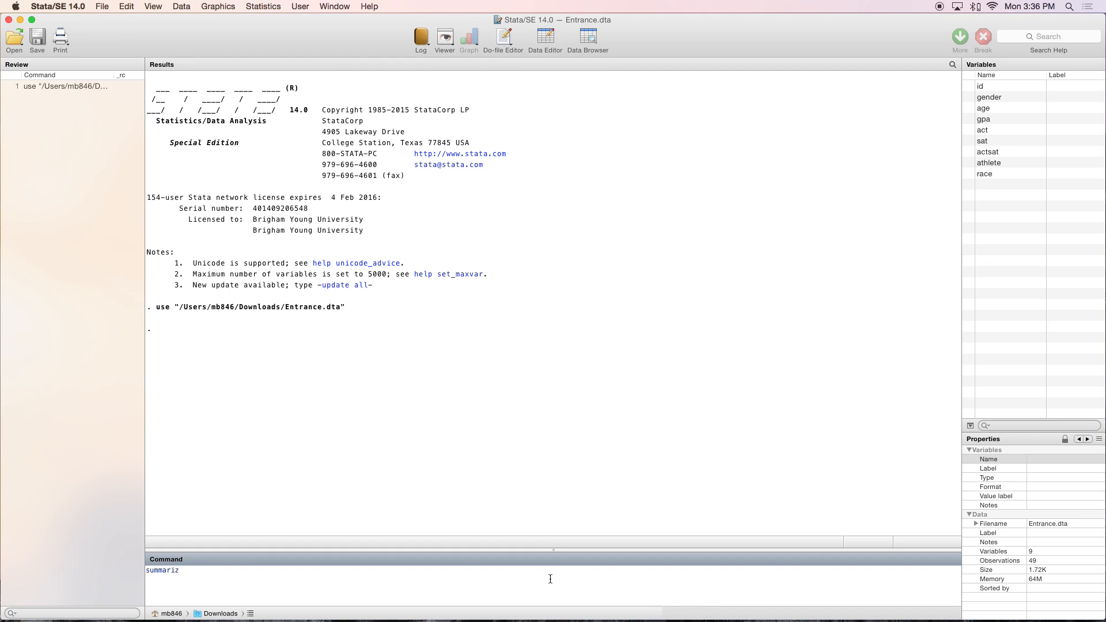
text(e)
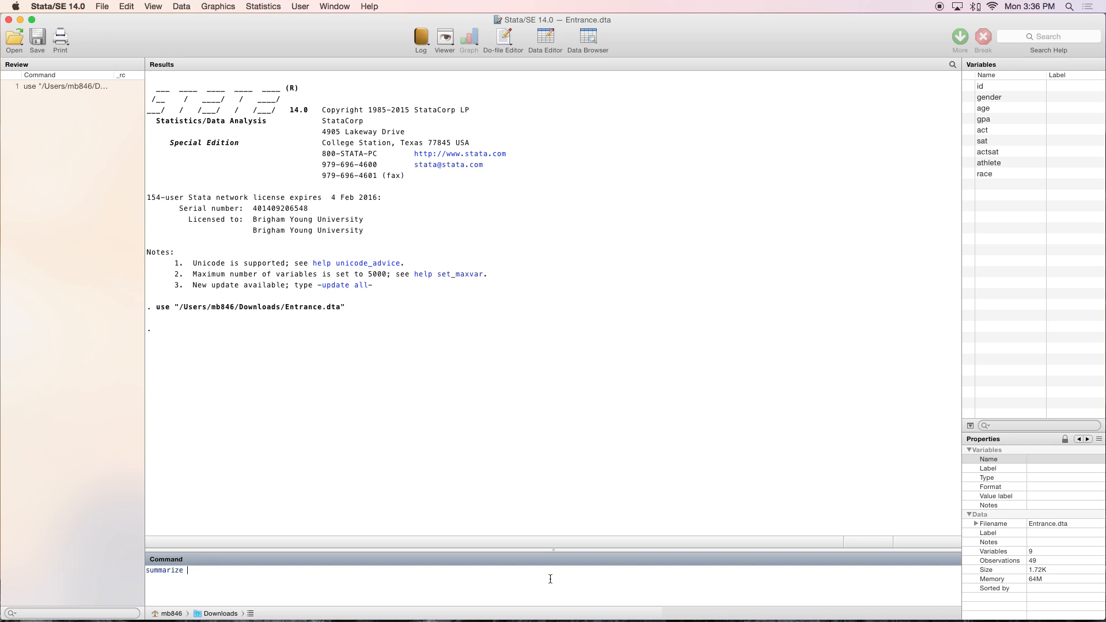
text(gpa)
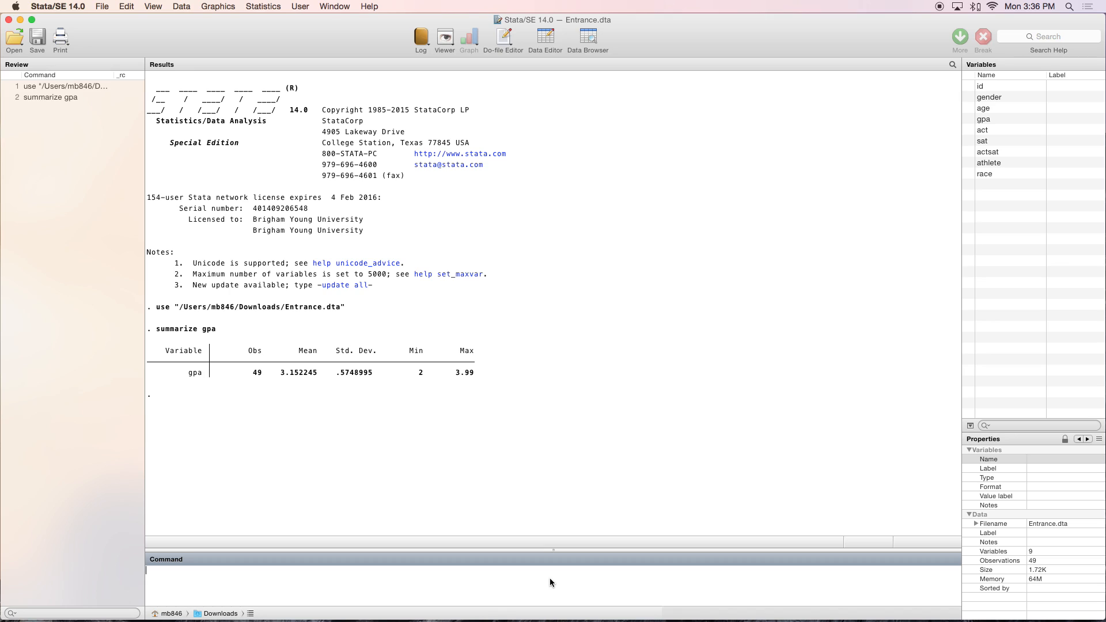
mouse_move(714, 482)
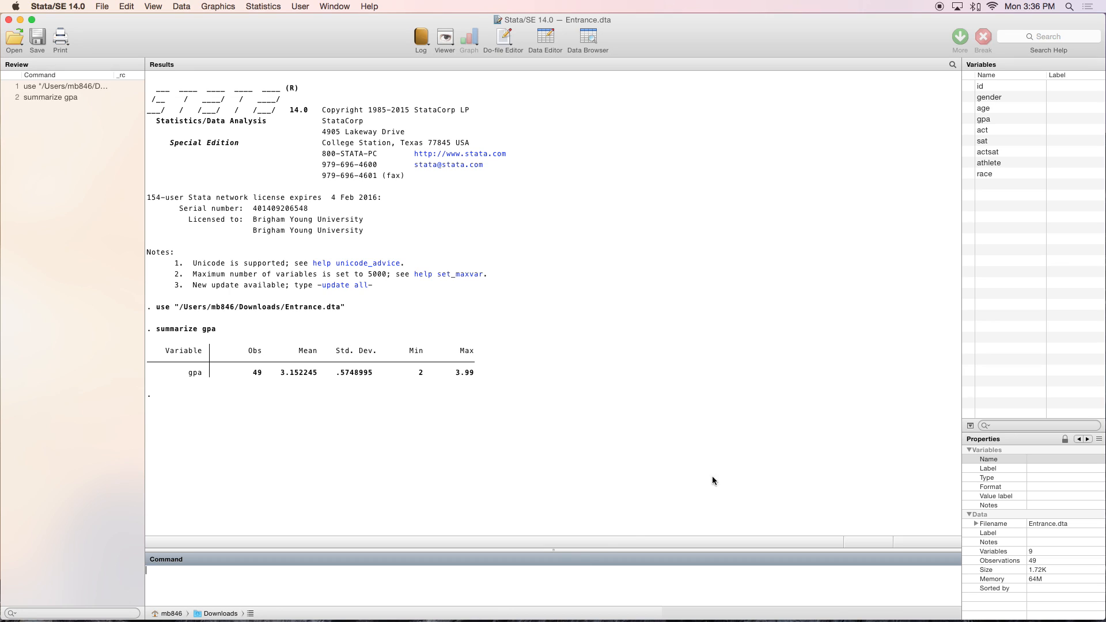
mouse_move(205, 411)
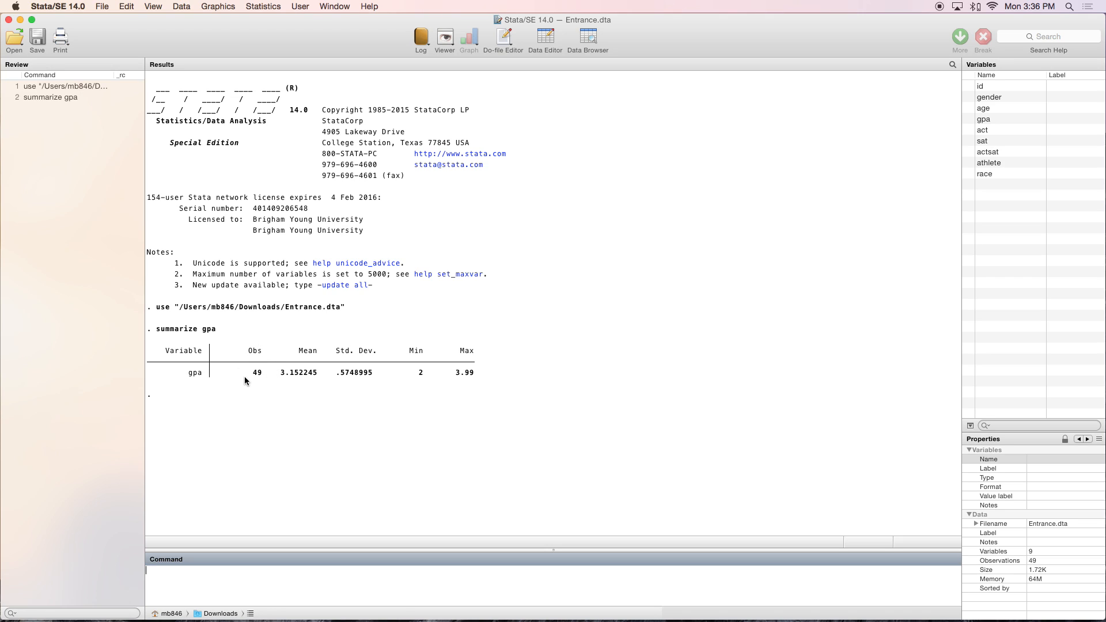
mouse_move(301, 347)
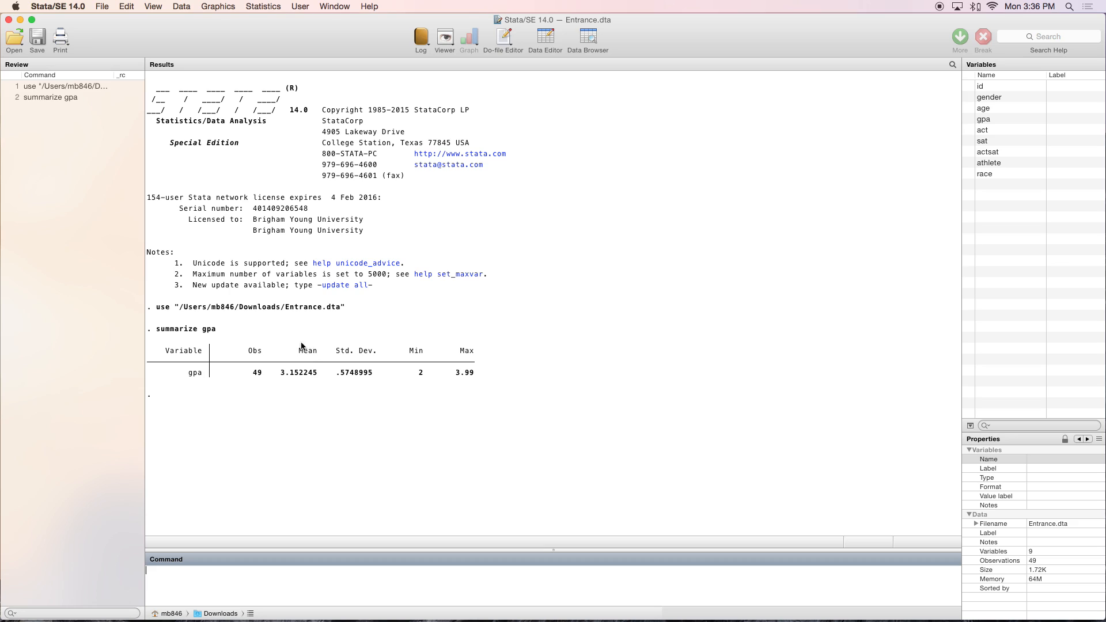
mouse_move(420, 374)
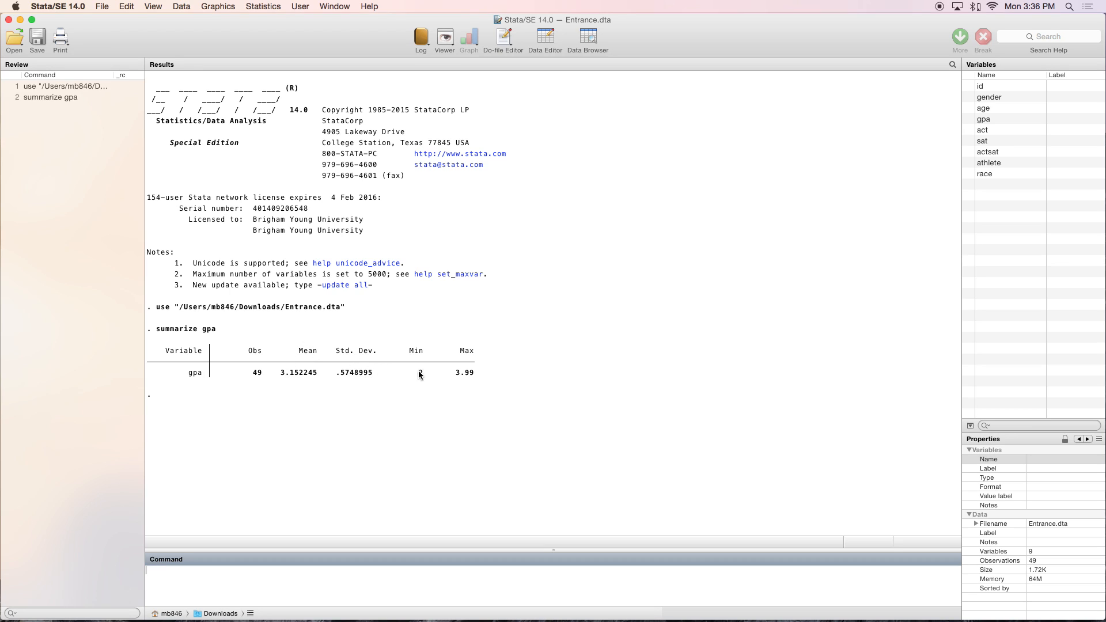
mouse_move(473, 381)
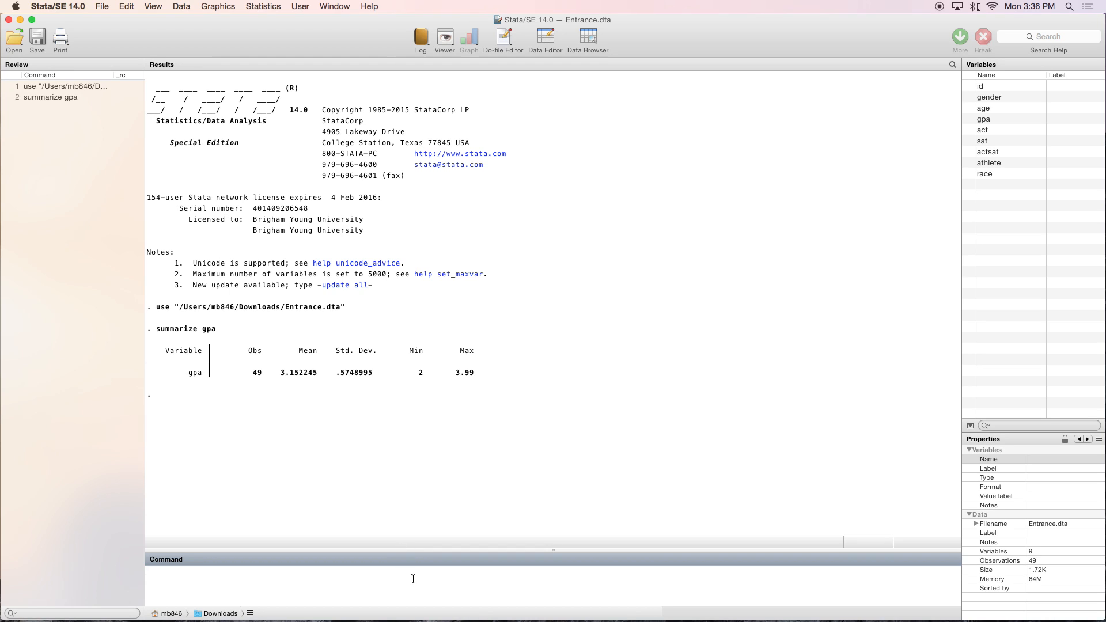
Run sum gpa act sat to get summary statistics for all three variables
text(sum)
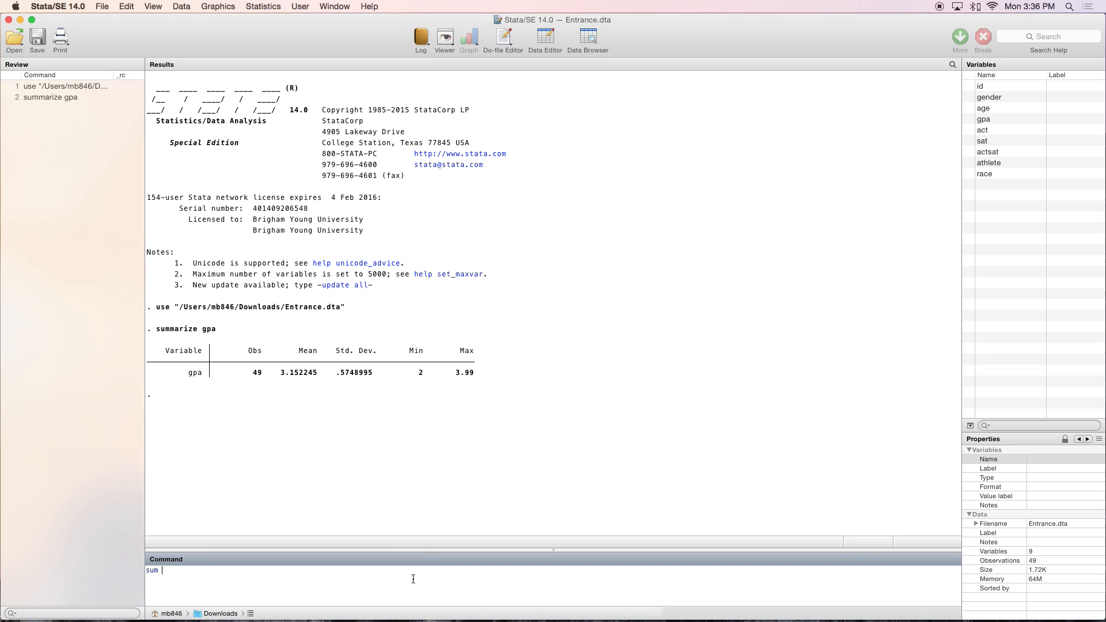
text(gp)
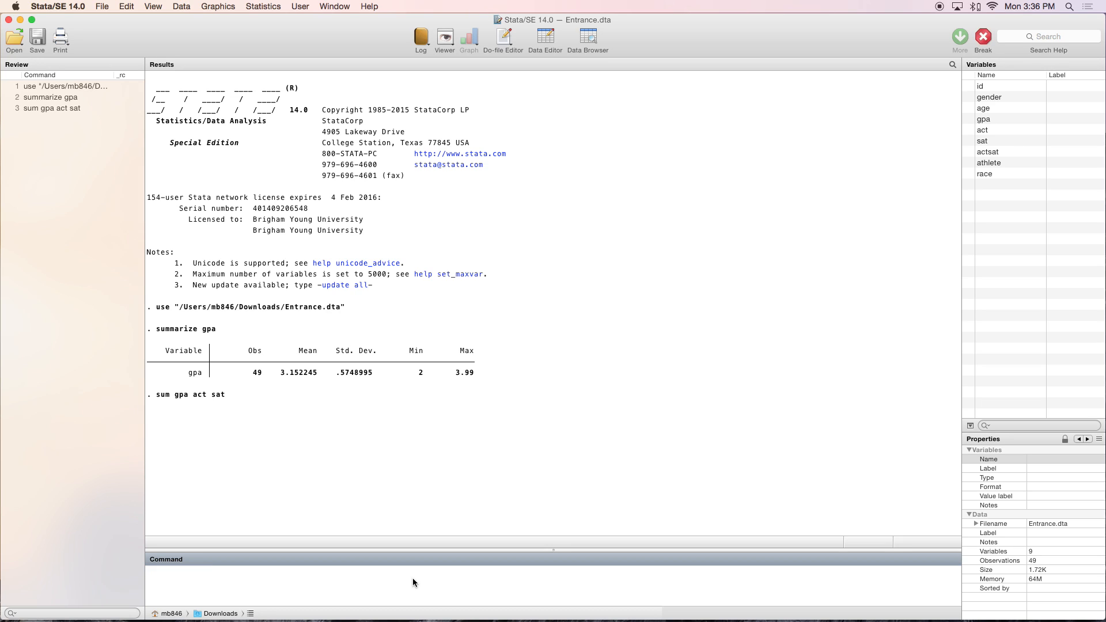
key(Return)
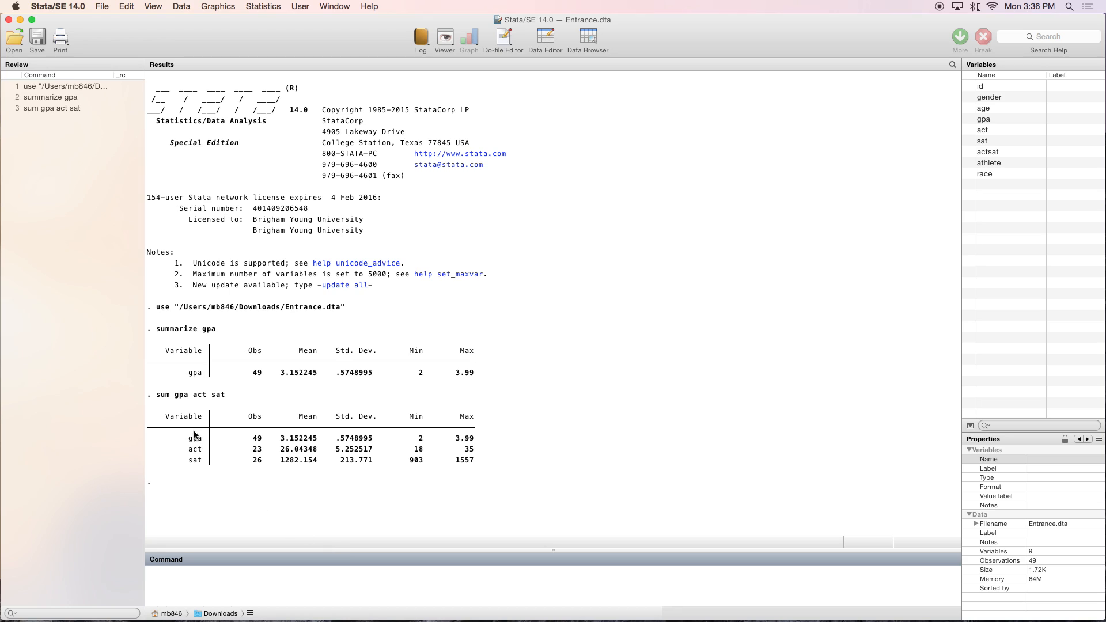
mouse_move(228, 471)
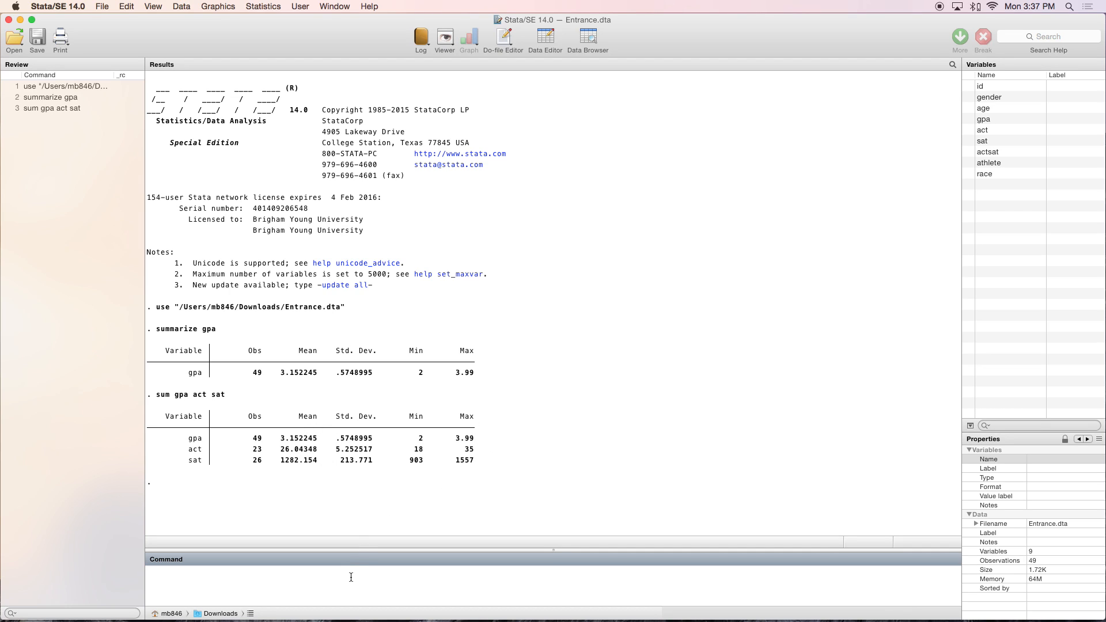
Run sum gpa act sat, detail and review percentiles, variance, skewness and kurtosis
text(sum gpa act sat)
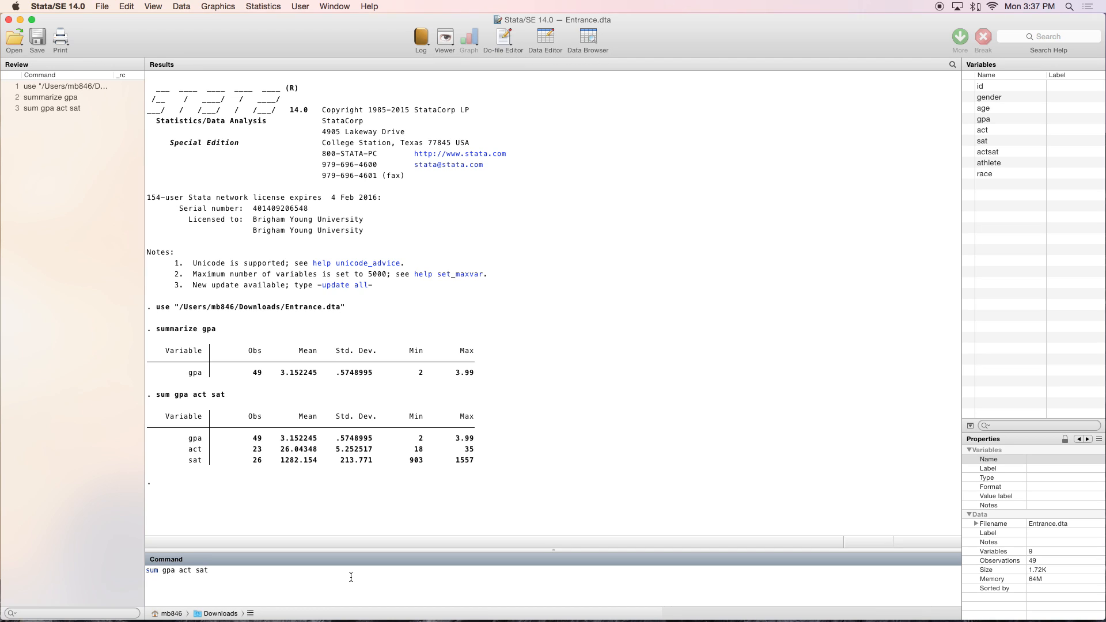
text(, detail)
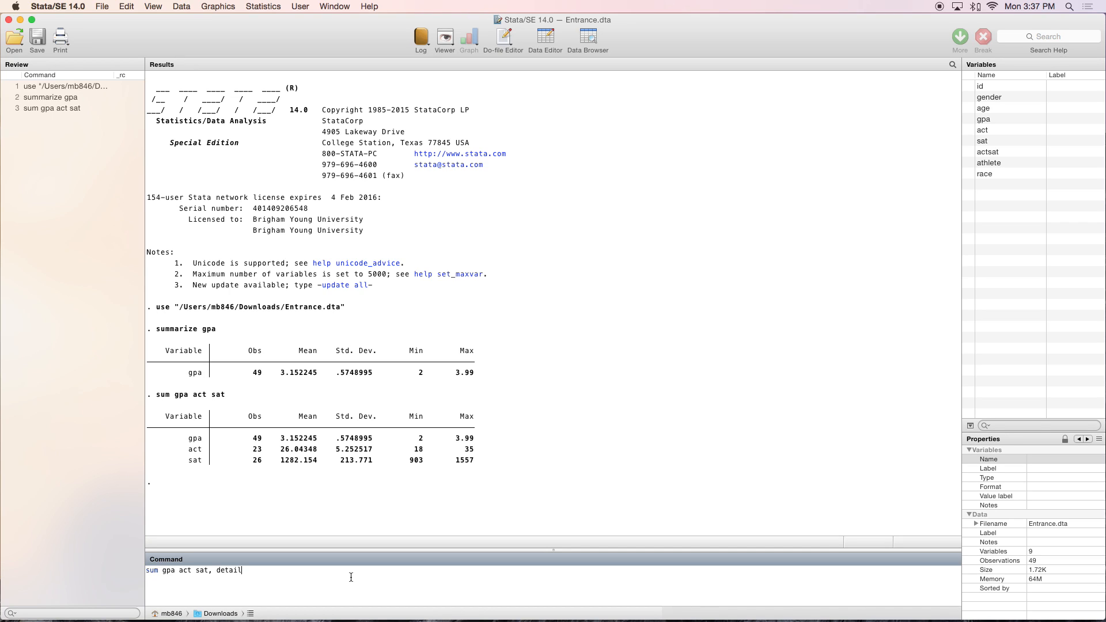
key(Return)
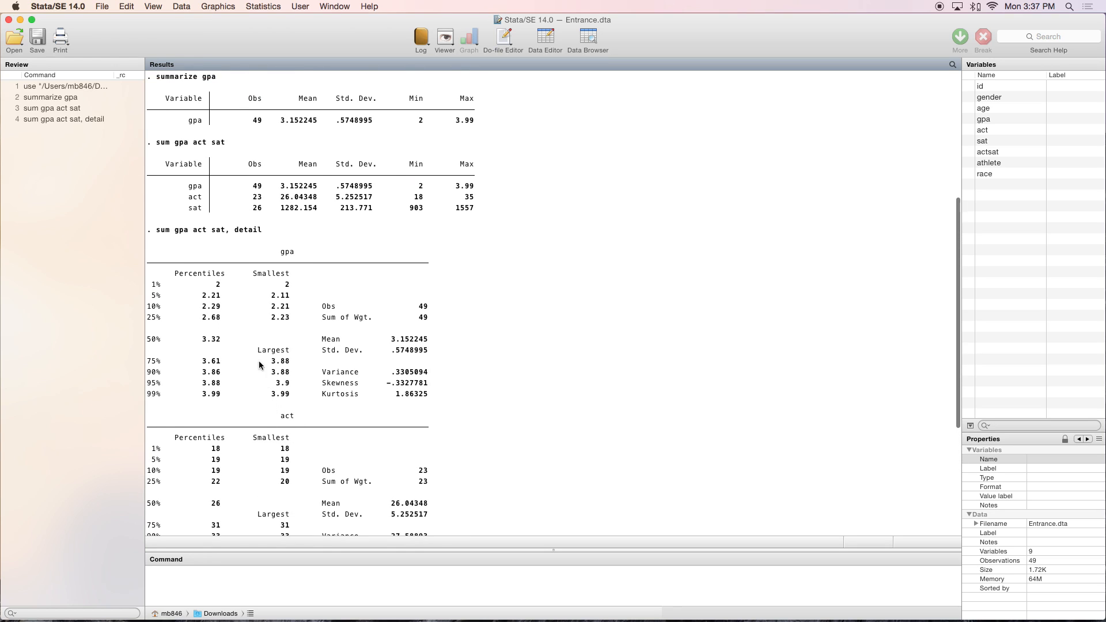
mouse_move(229, 271)
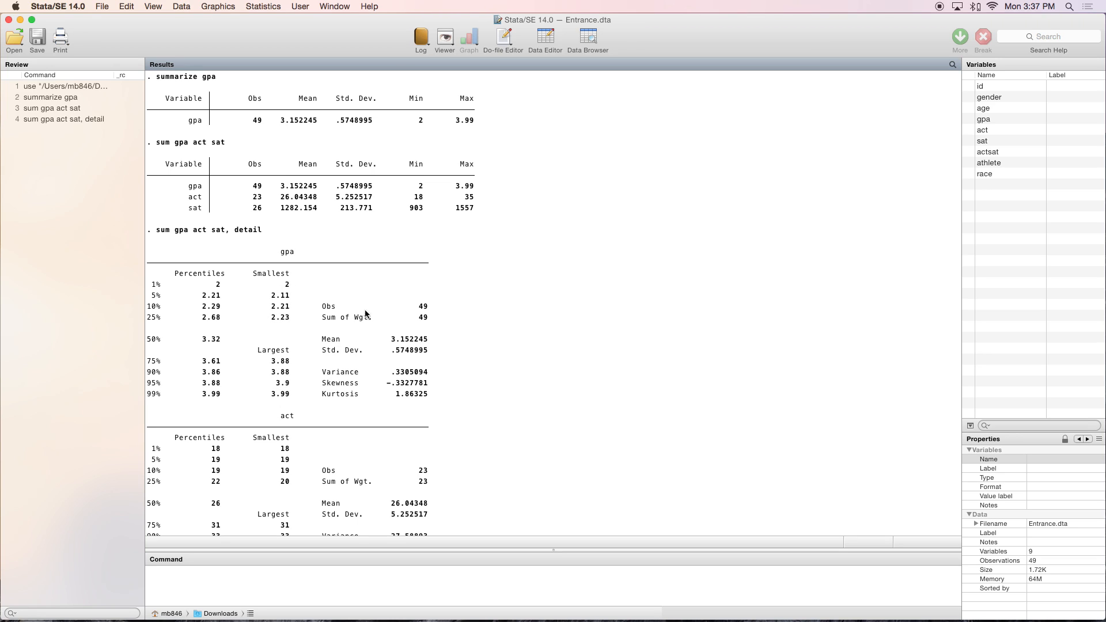
mouse_move(412, 326)
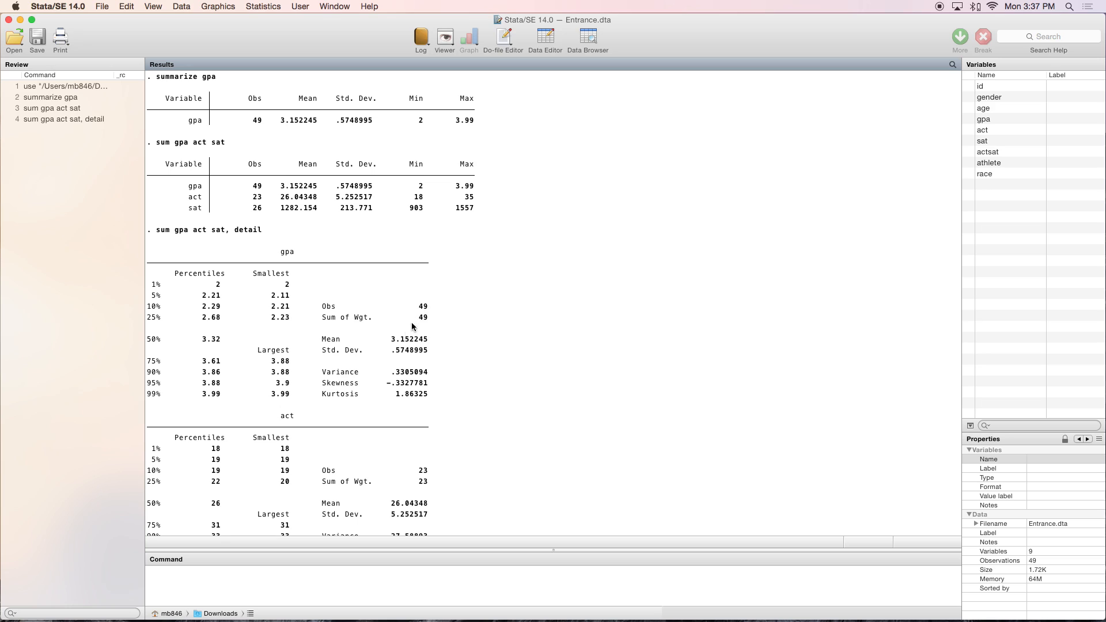
mouse_move(390, 353)
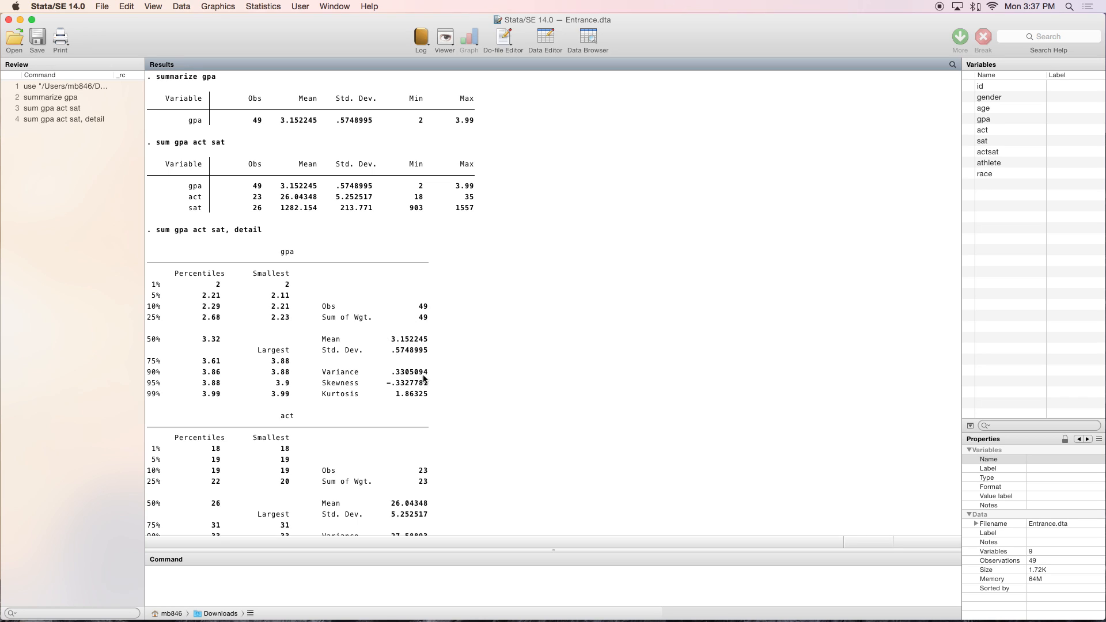
mouse_move(385, 403)
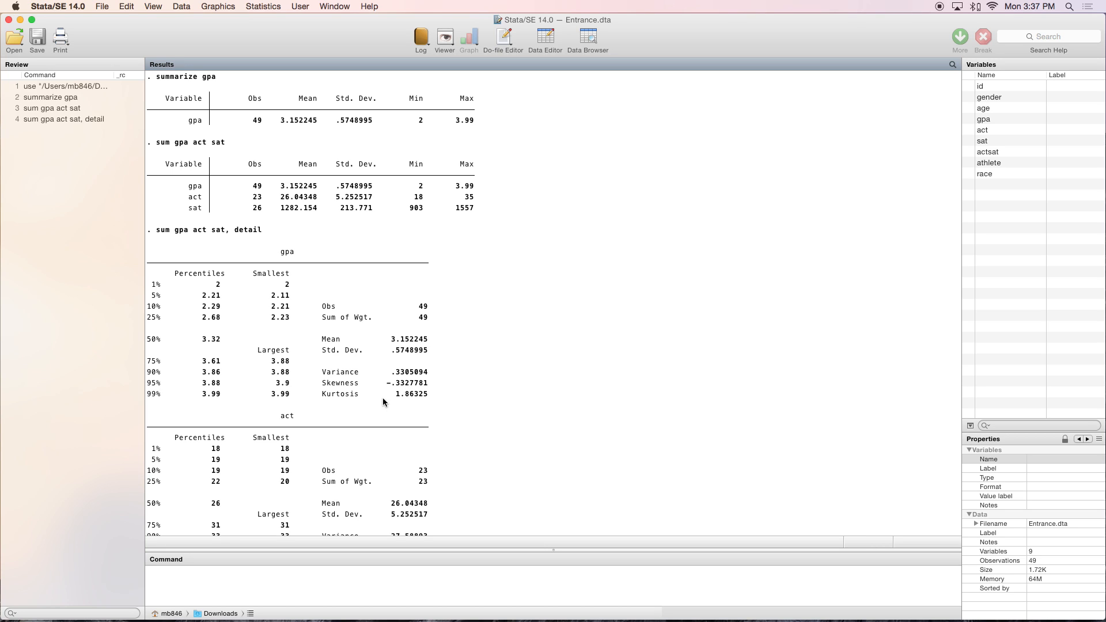
scroll(down, 3)
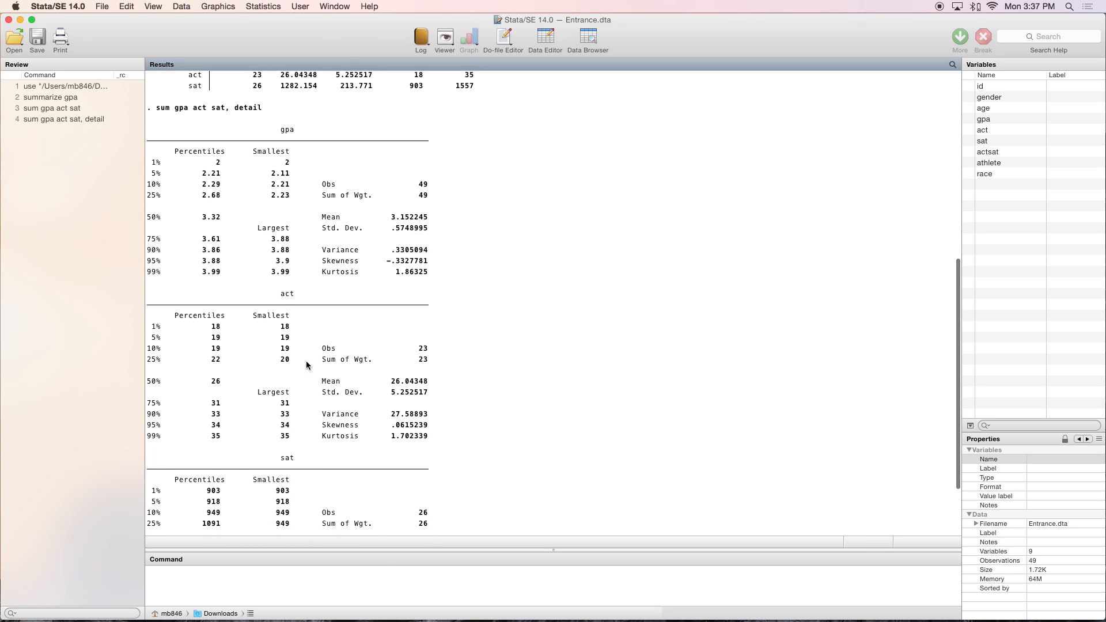
scroll(down, 3)
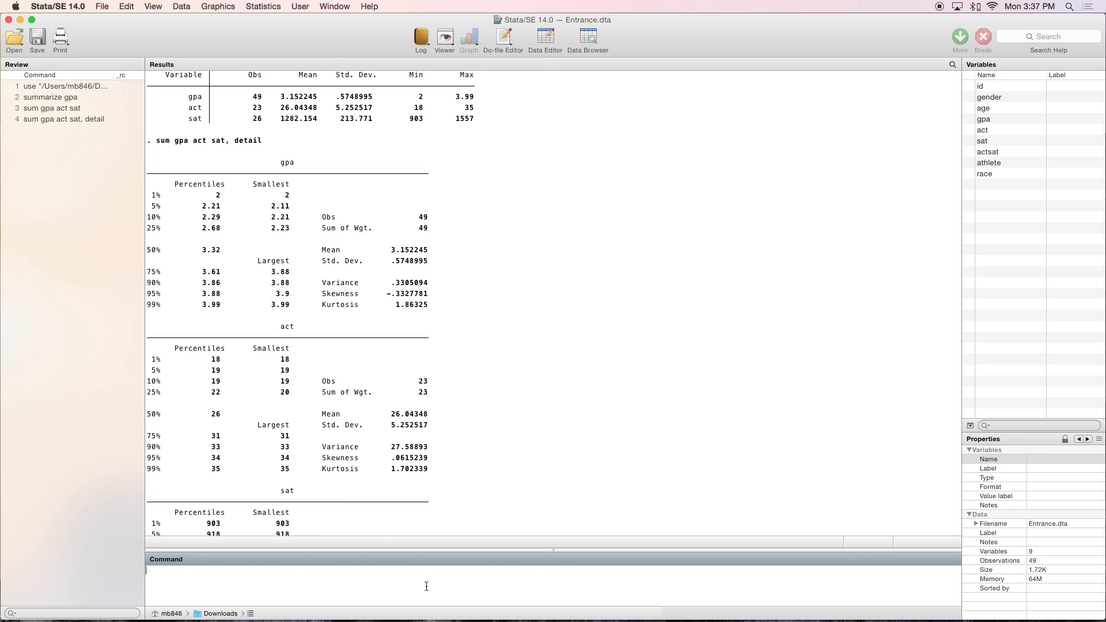
text(mean g)
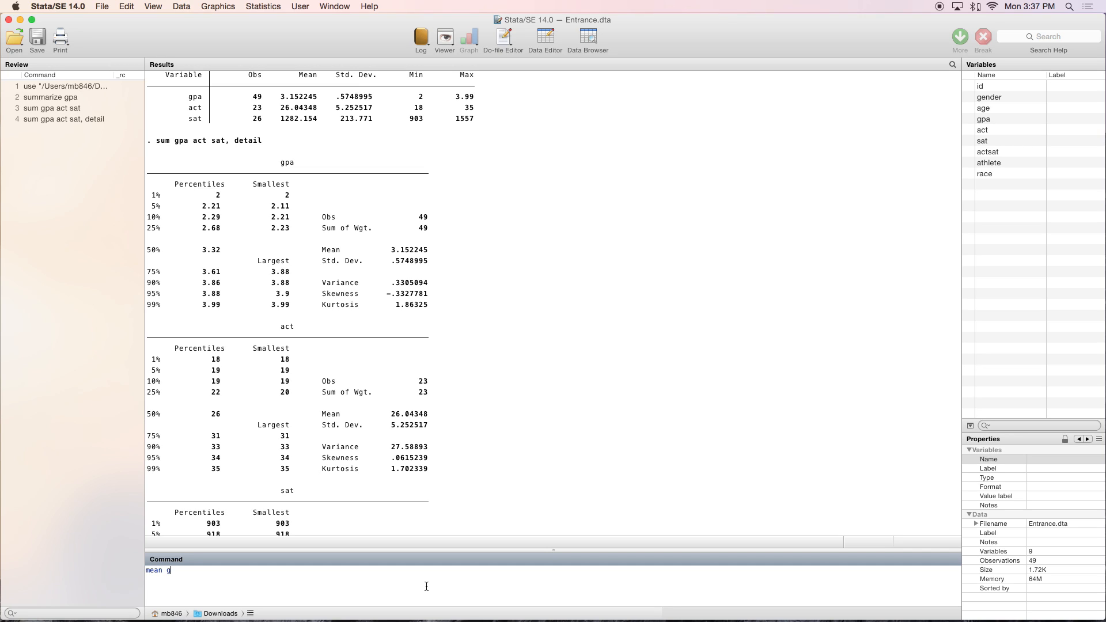
text(pa)
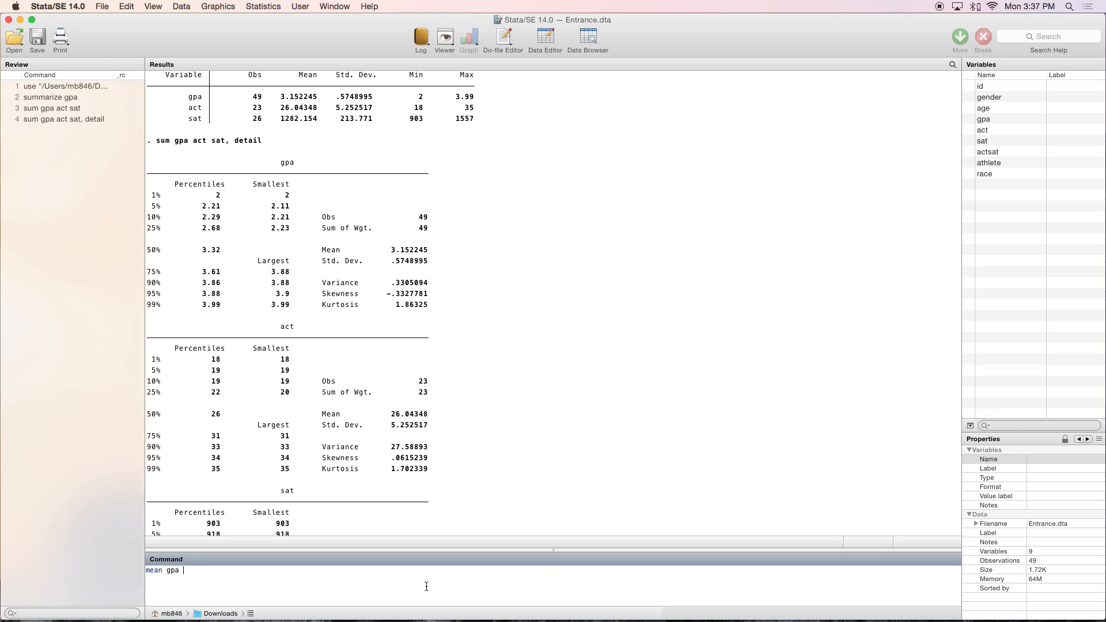
text(id a)
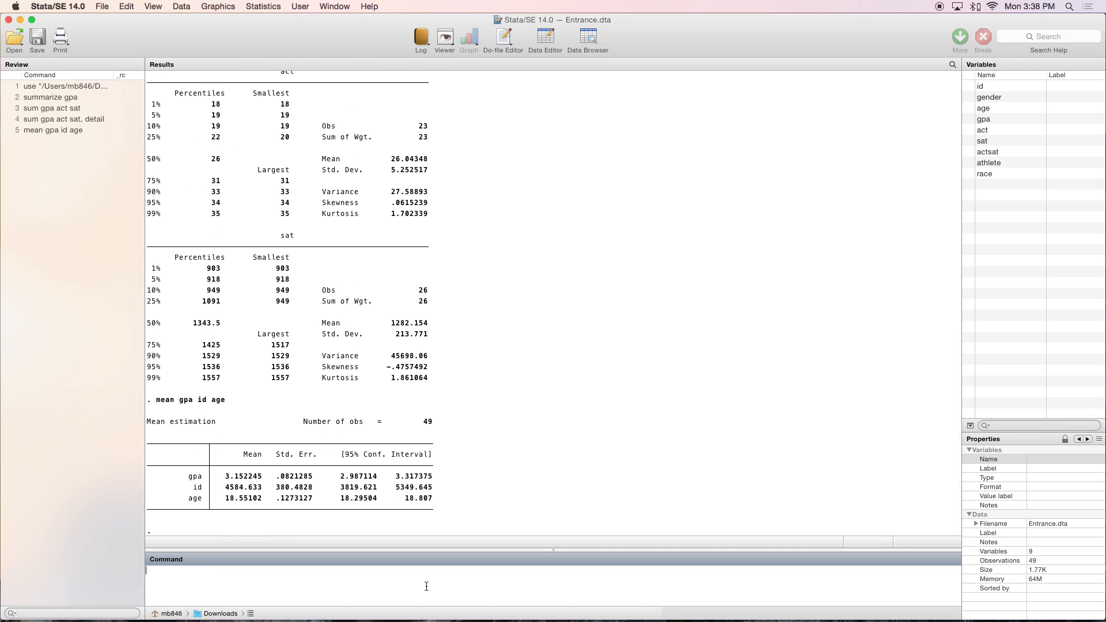
mouse_move(188, 499)
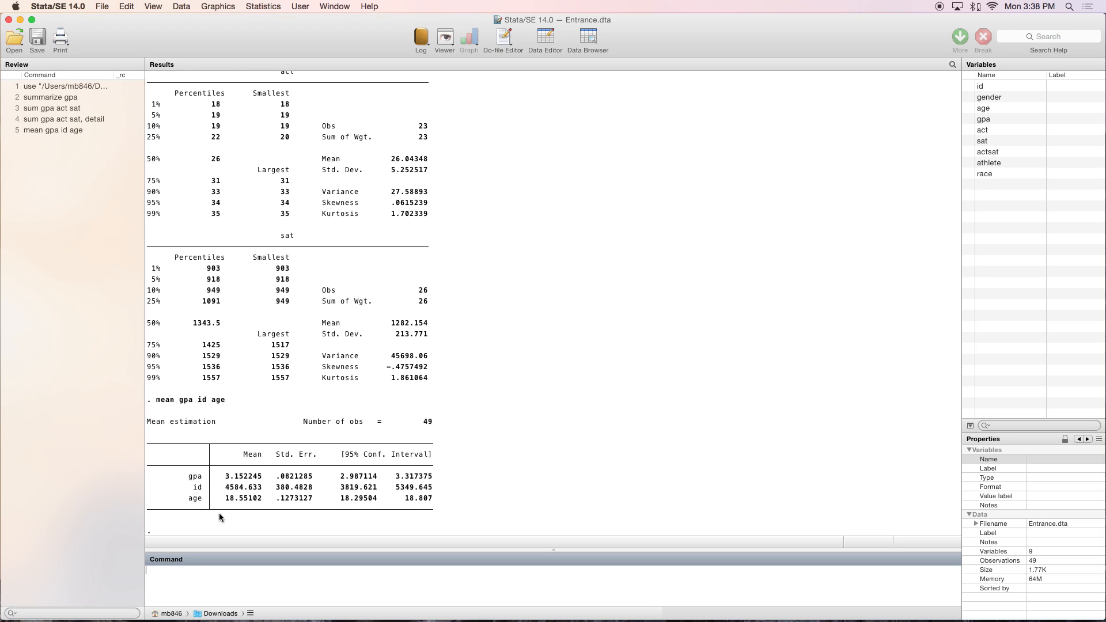
mouse_move(244, 460)
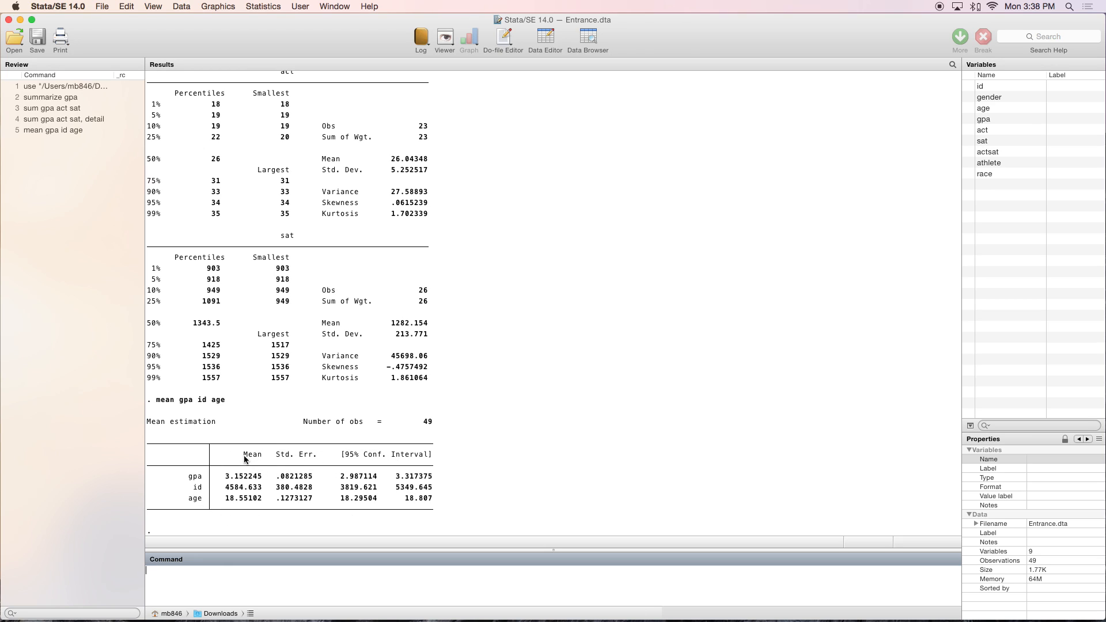
mouse_move(310, 480)
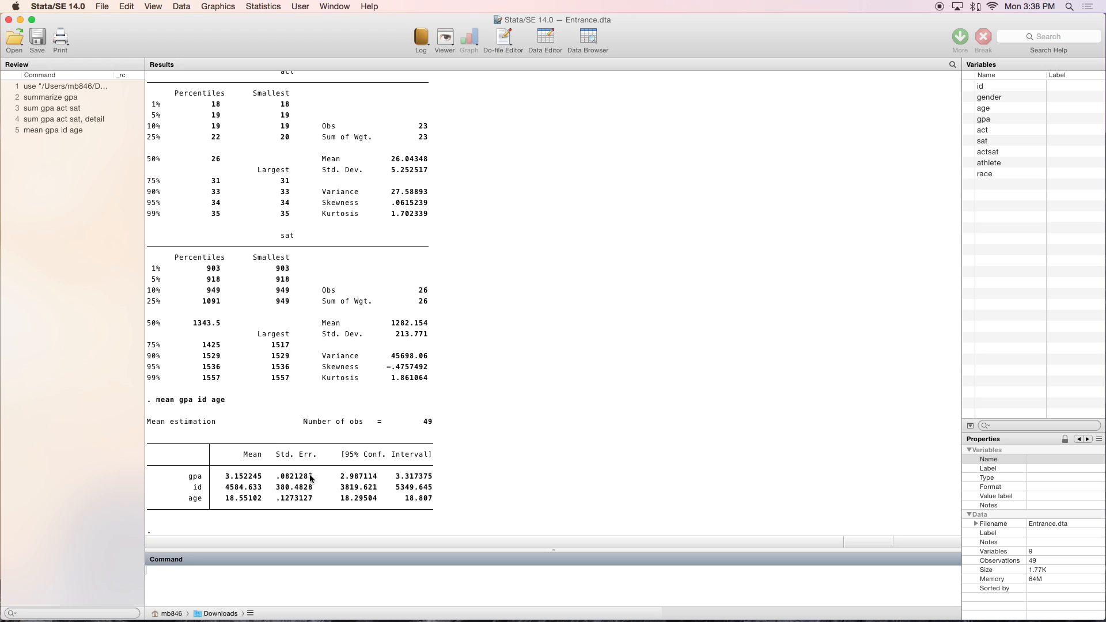
mouse_move(374, 453)
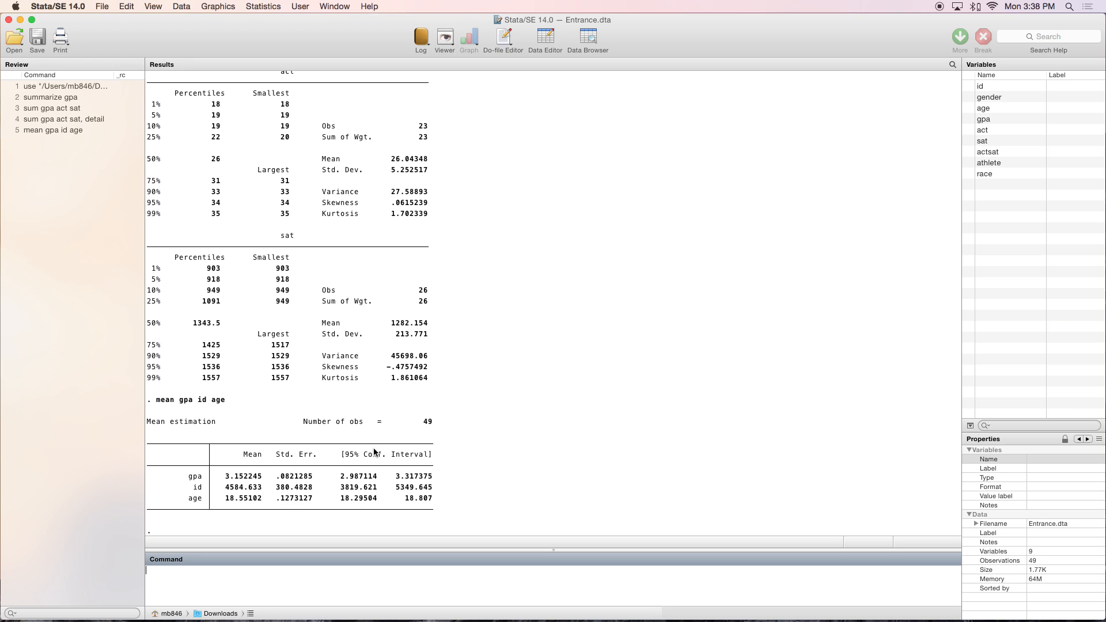
mouse_move(366, 503)
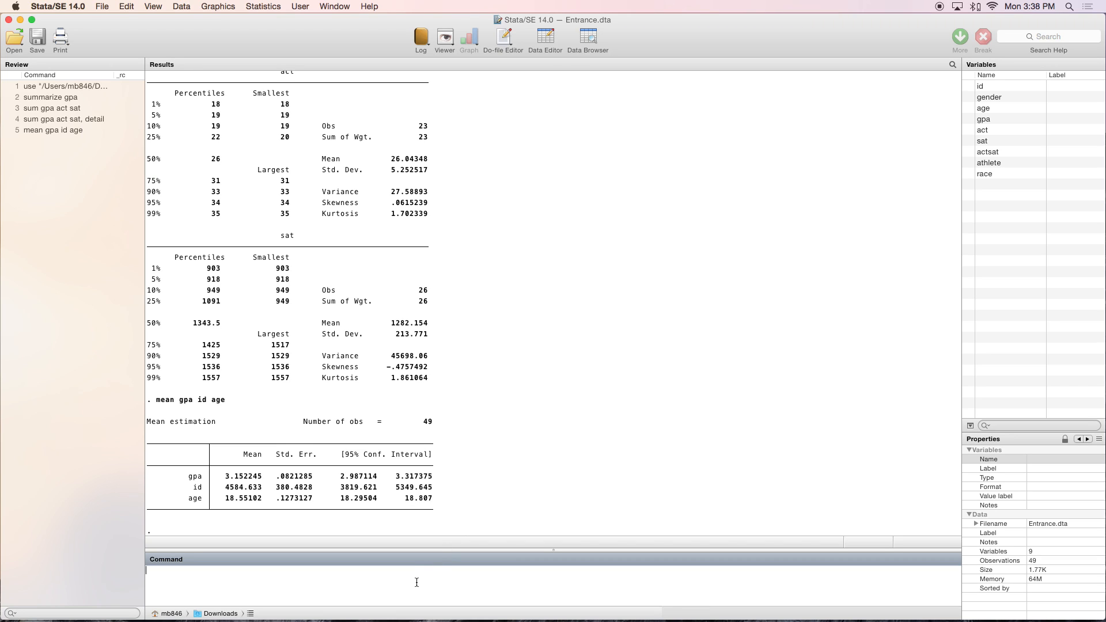
Run tabulate gender to get the frequency table: 30 in group 1, 19 in group 2
text(tabulate gender)
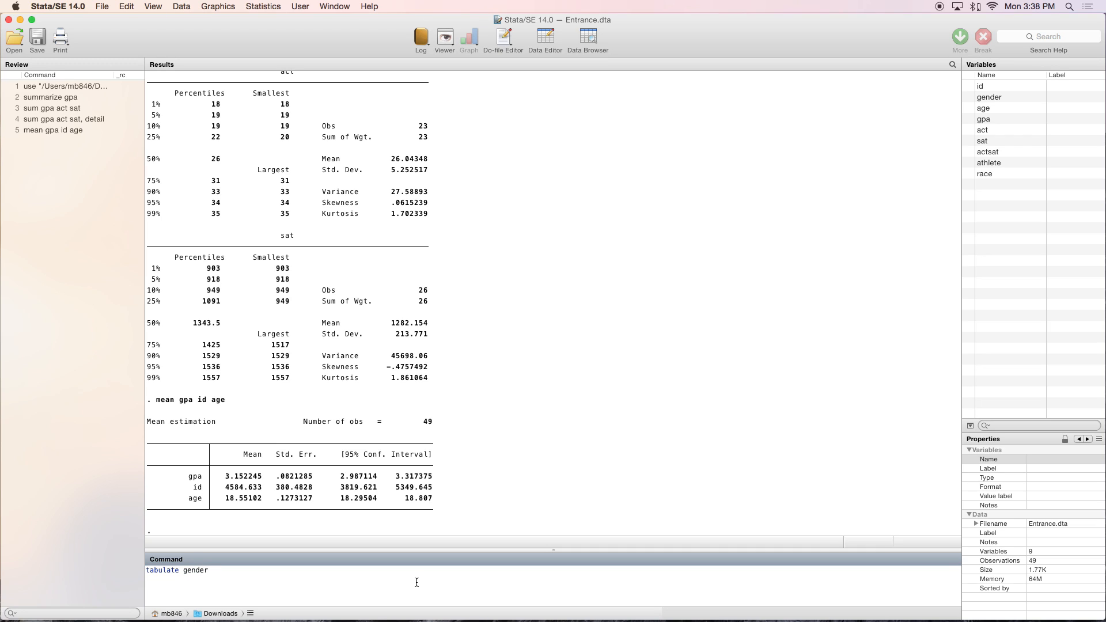
key(Return)
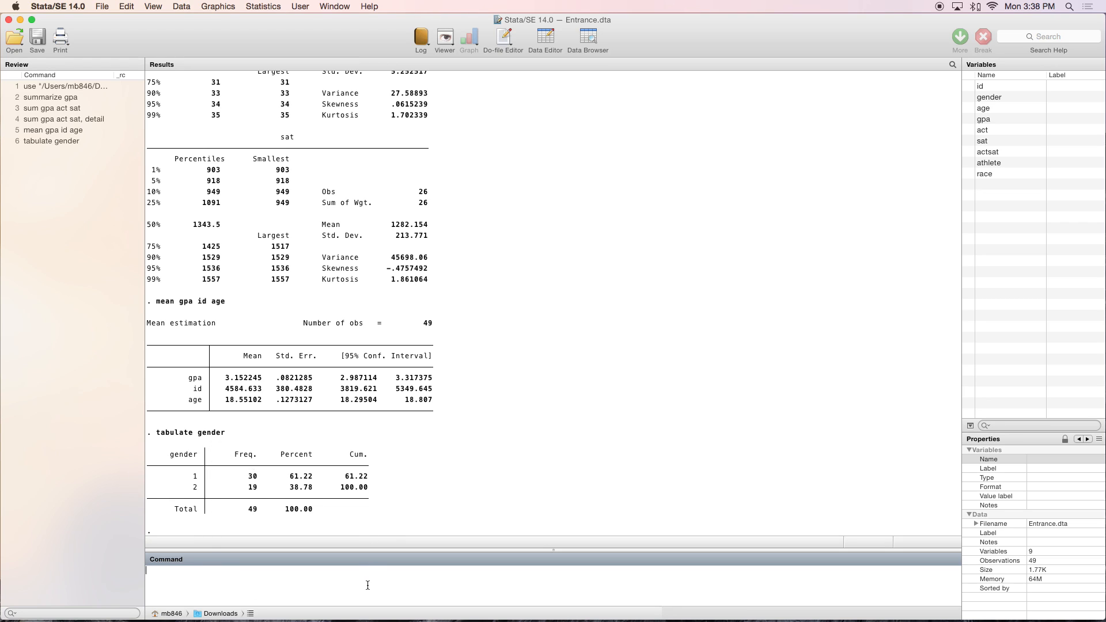
text(tabulate gender)
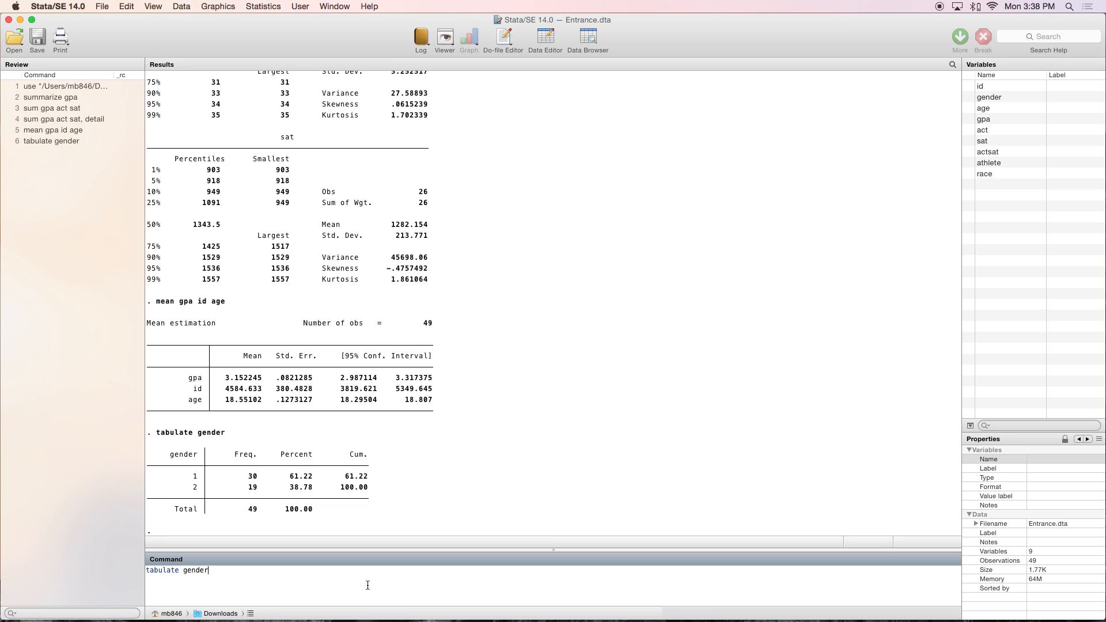
Run tabulate gender race to get the gender-by-race crosstab of 49 cases
text(race)
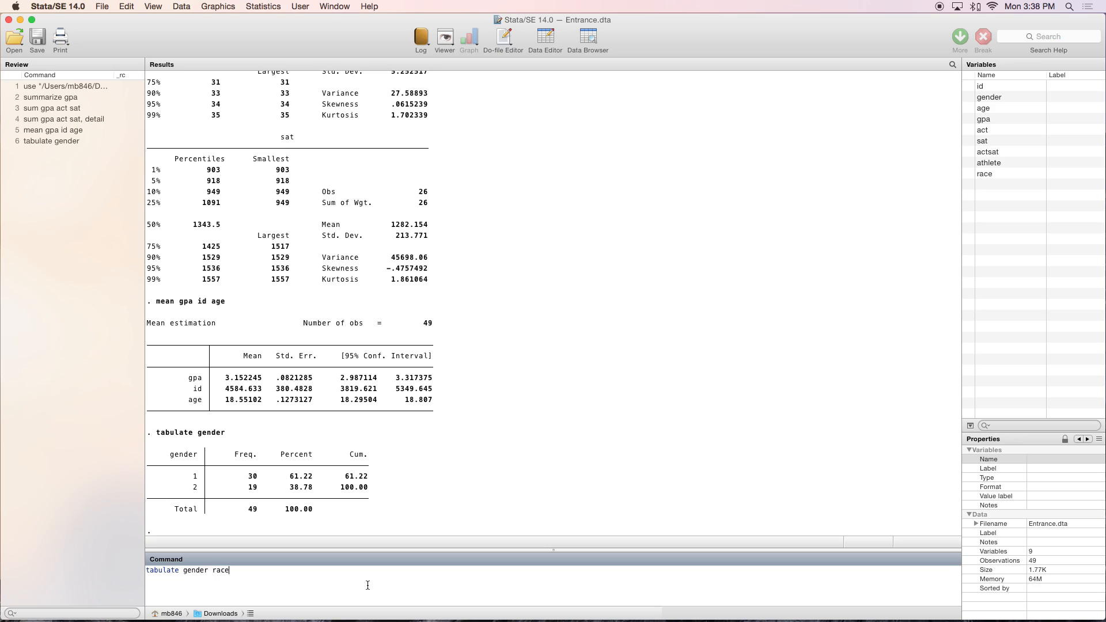
key(Return)
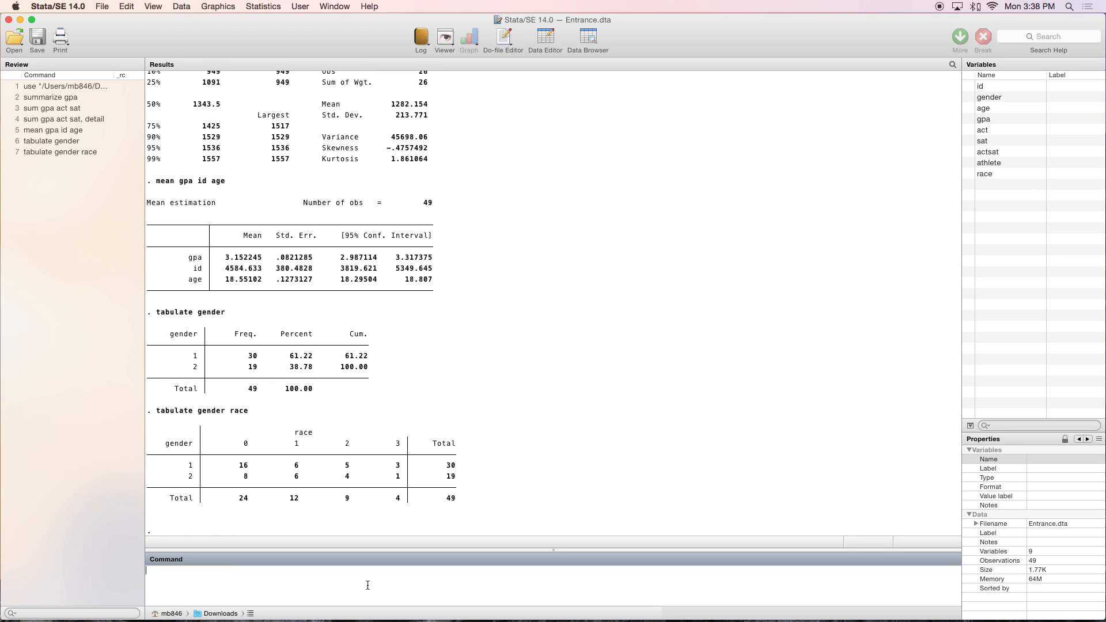
mouse_move(179, 436)
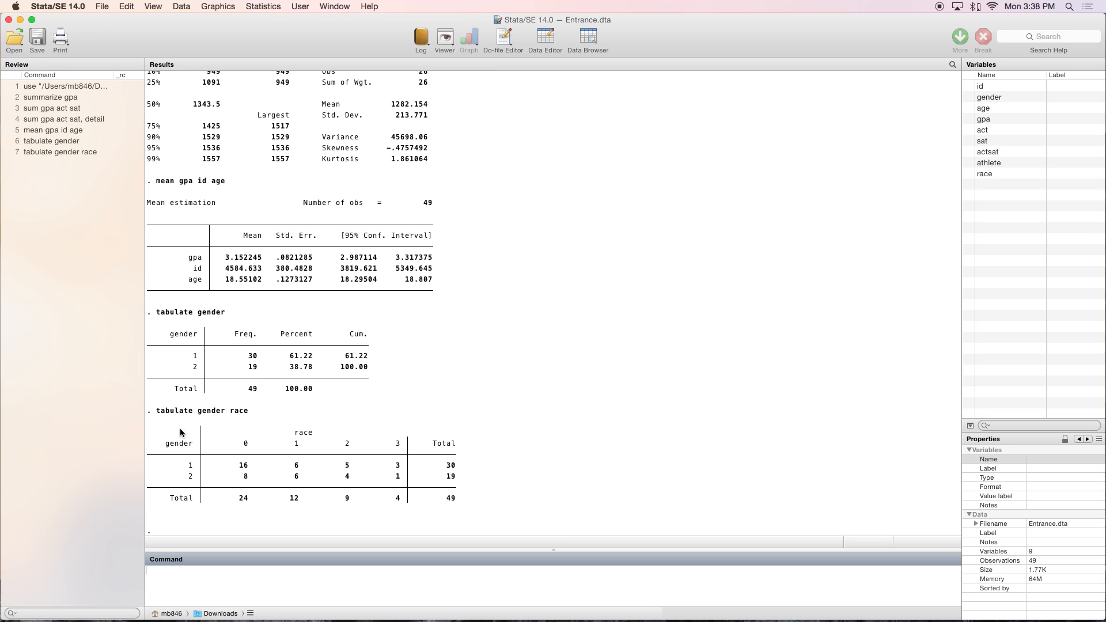
mouse_move(261, 441)
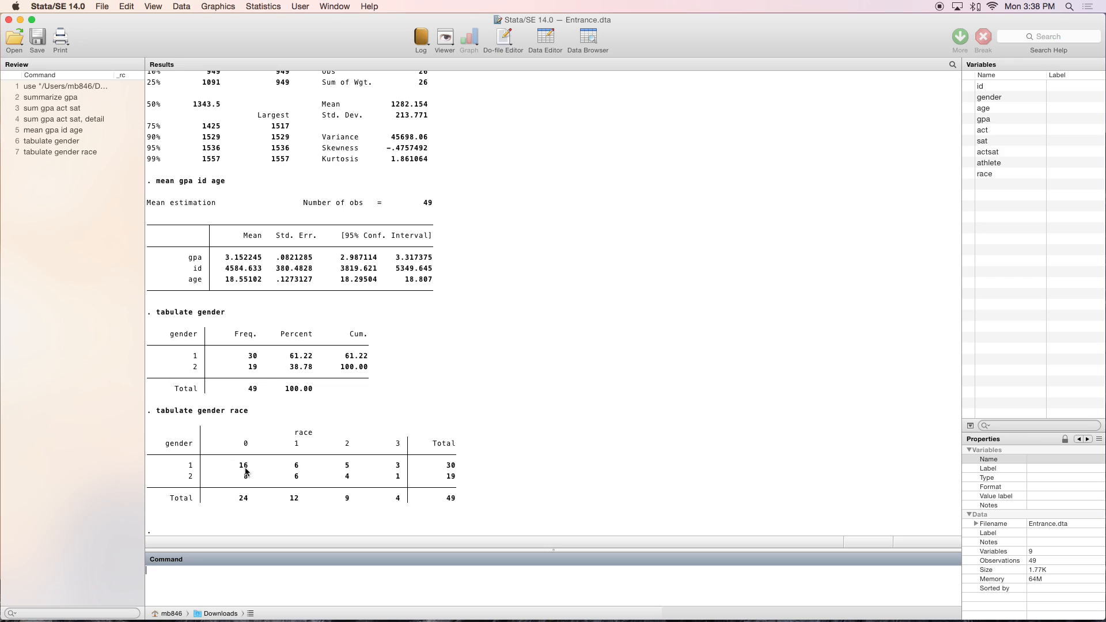
mouse_move(207, 469)
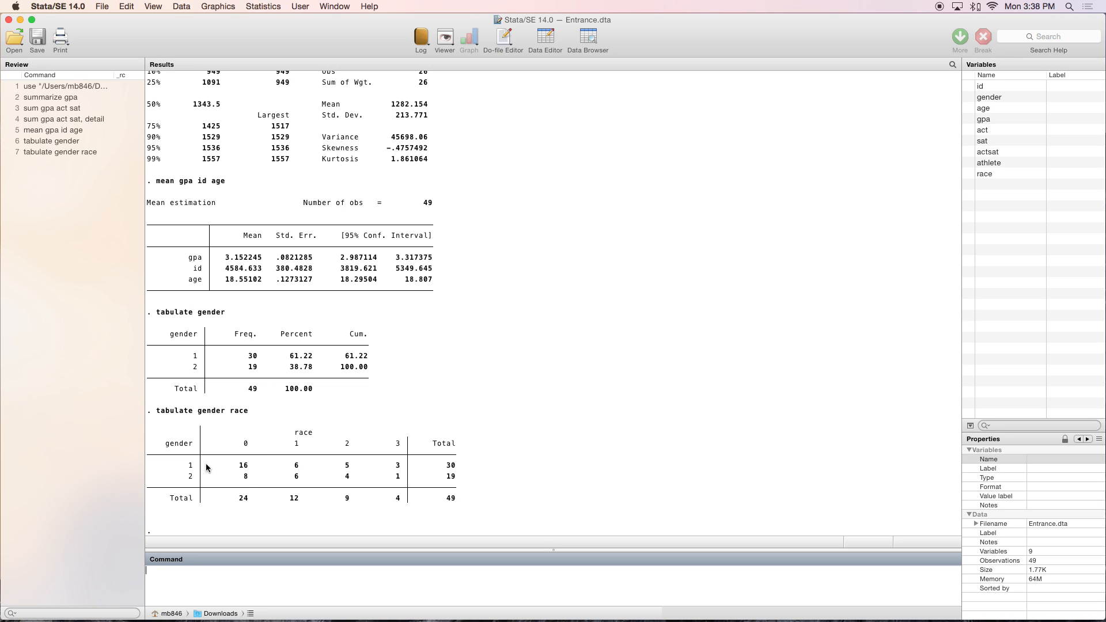
mouse_move(254, 451)
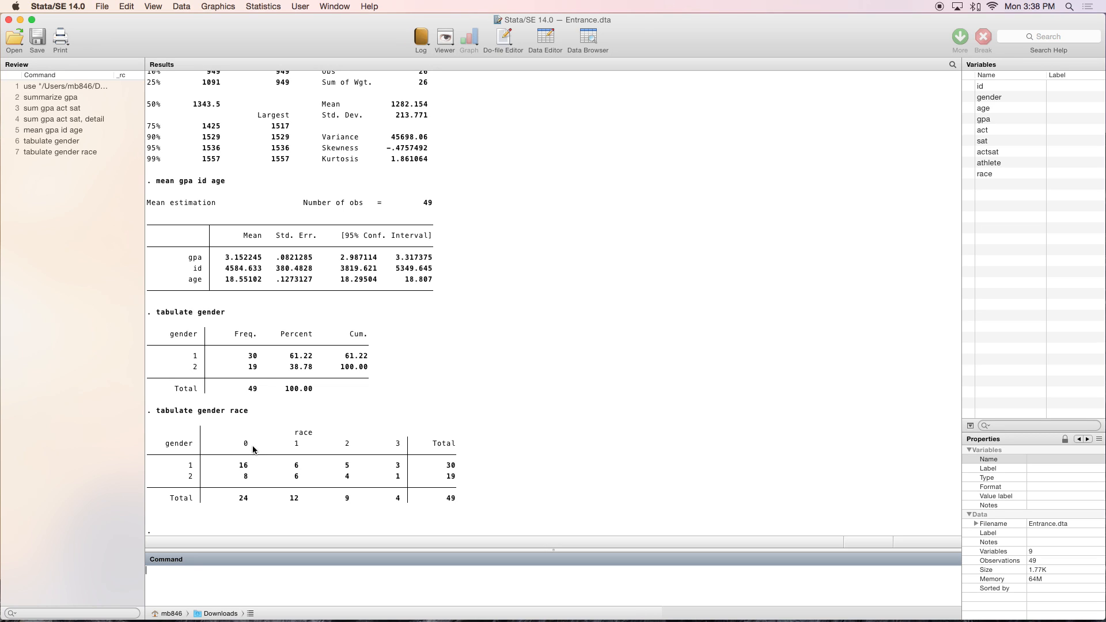
mouse_move(244, 478)
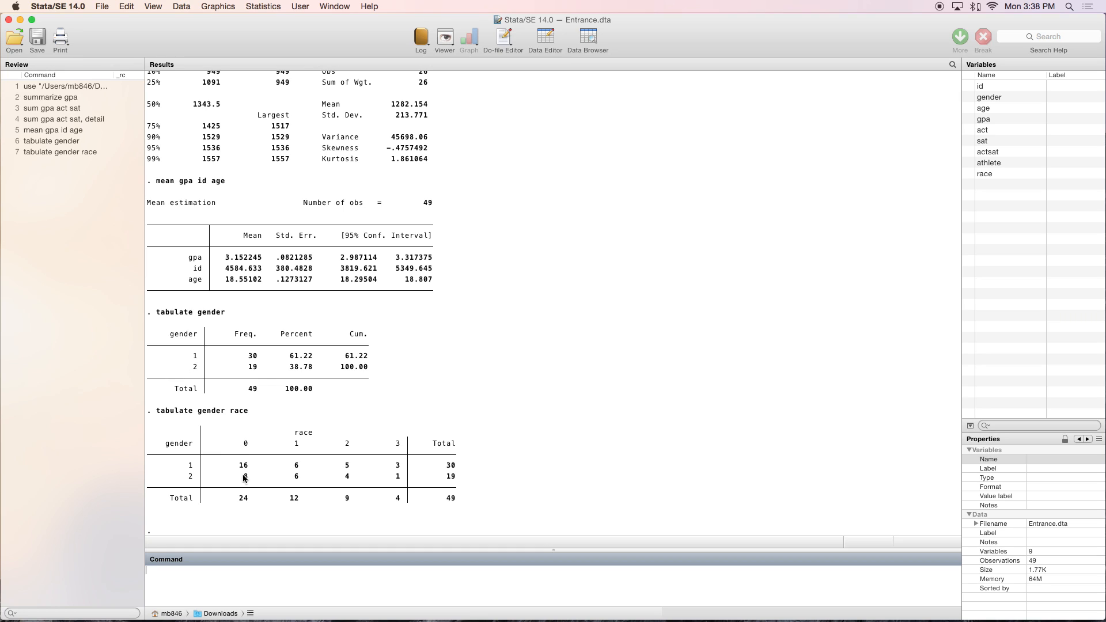
mouse_move(512, 485)
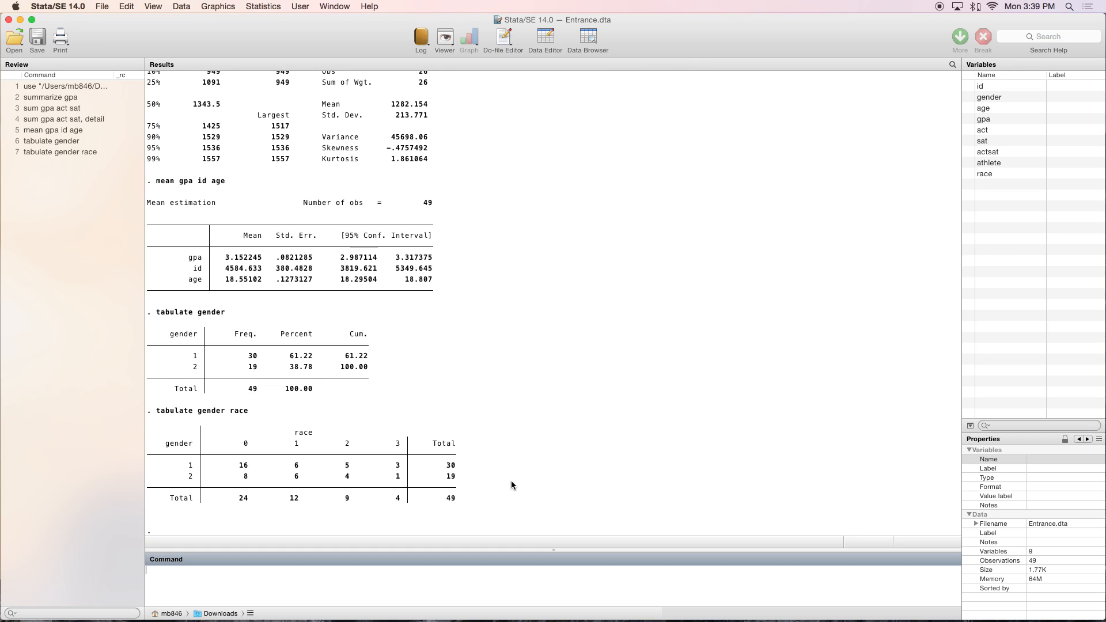
Attempt tabulate gender race gpa, which fails with a too many variables error
text(tabulate gender race)
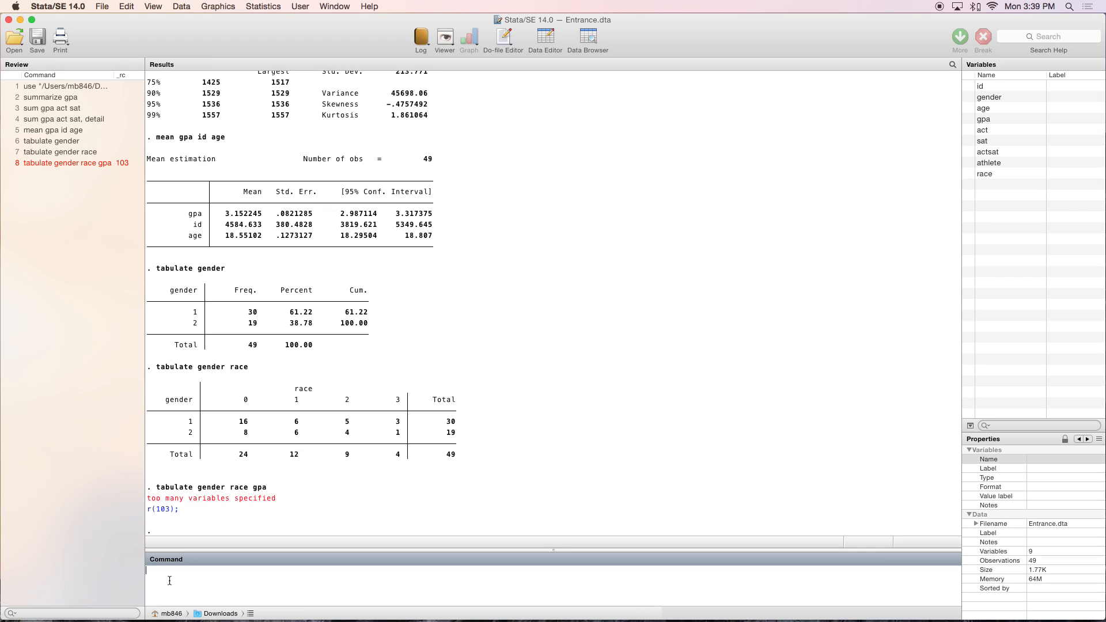
Run tab1 gender race gpa to get separate one-way frequency tables for each
text(tab1)
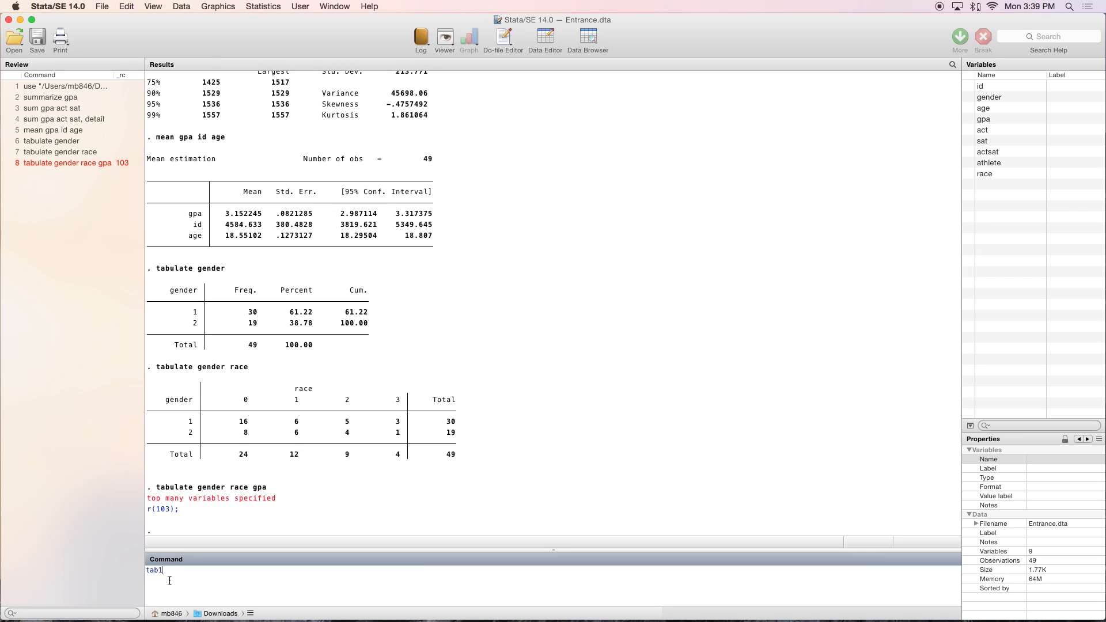
text(gender)
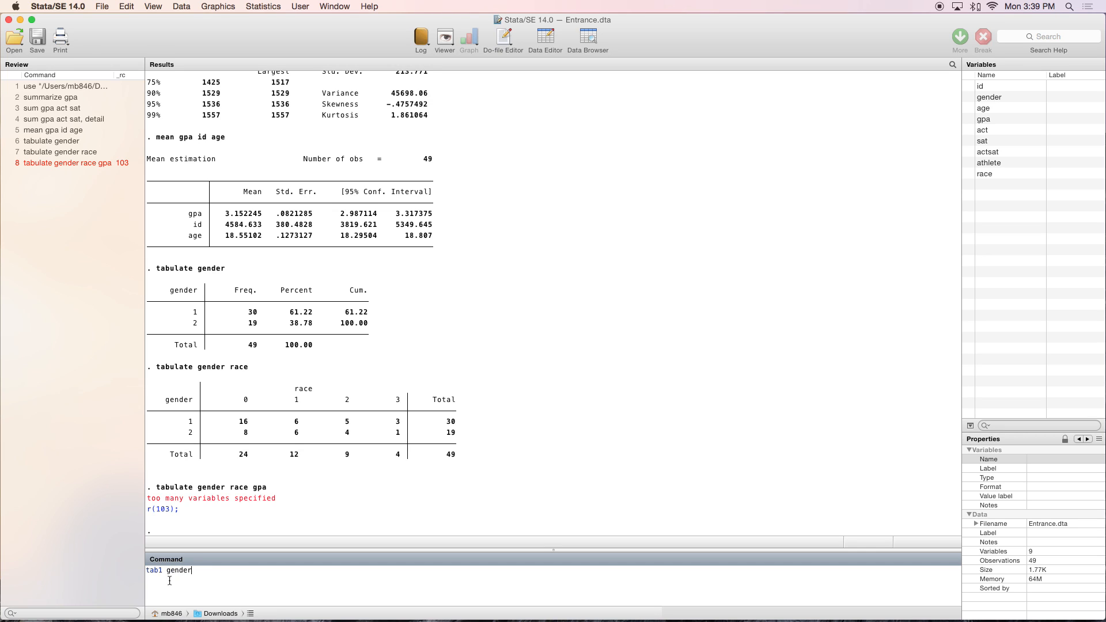
text(race gp)
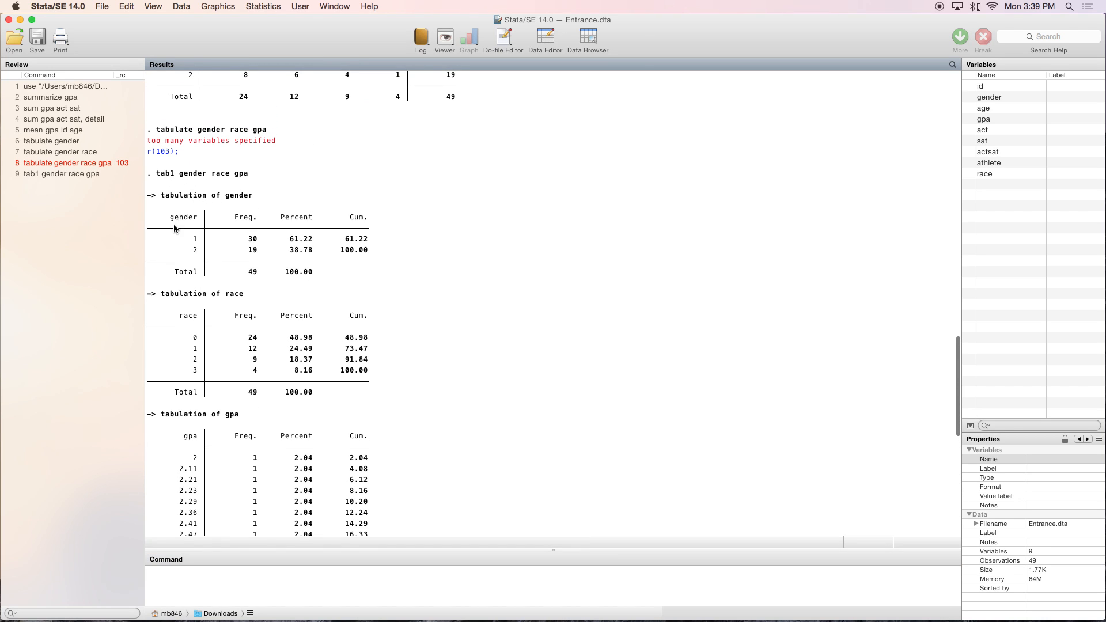
mouse_move(219, 323)
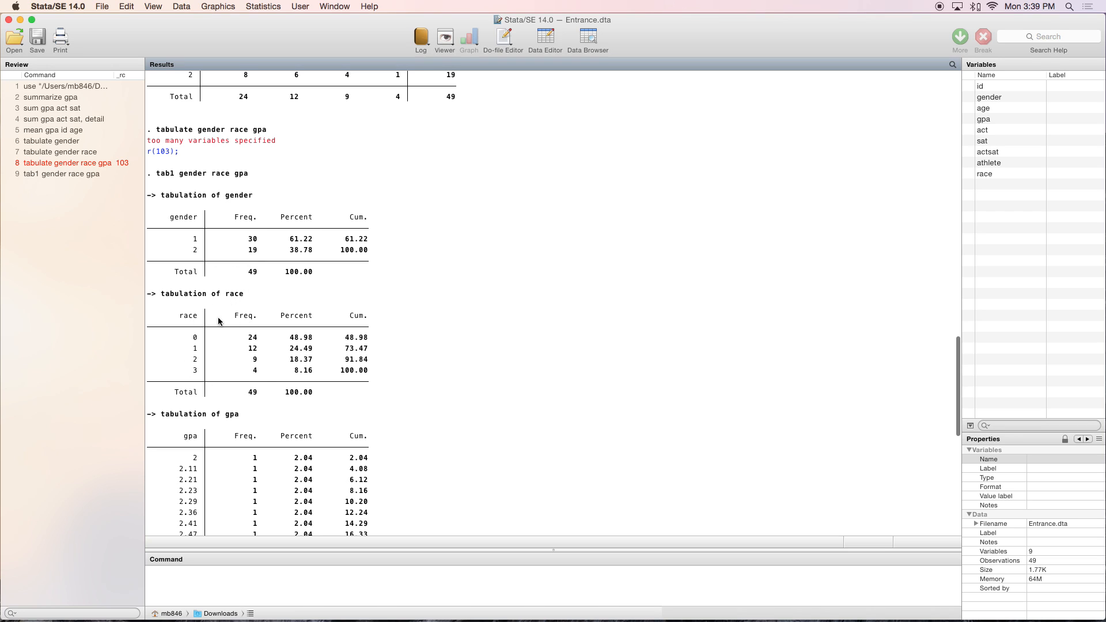
mouse_move(444, 446)
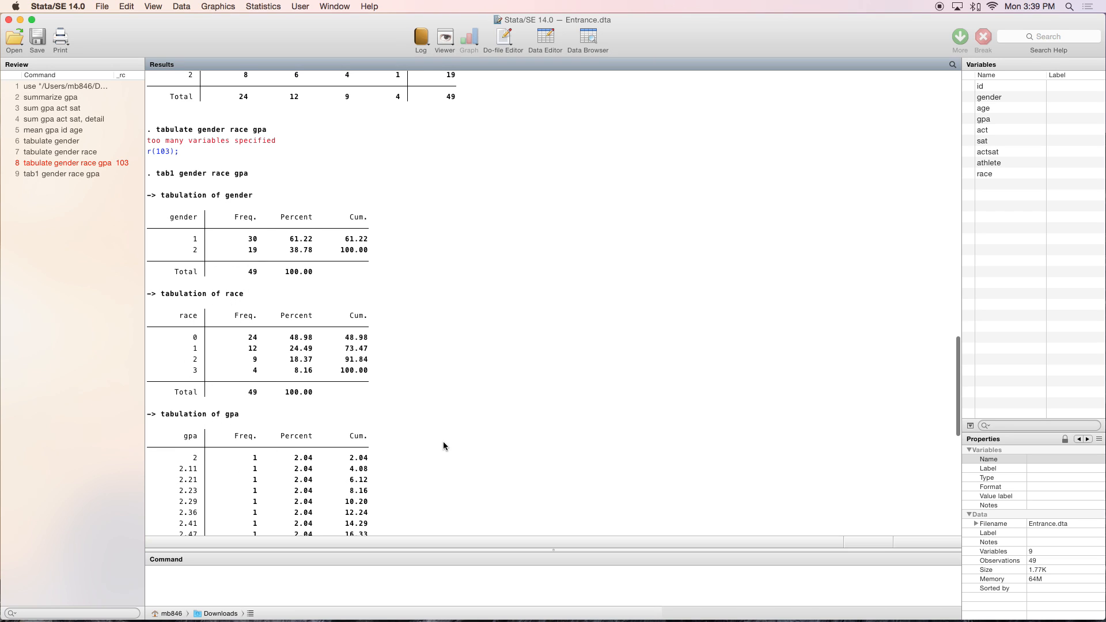
scroll(down, 3)
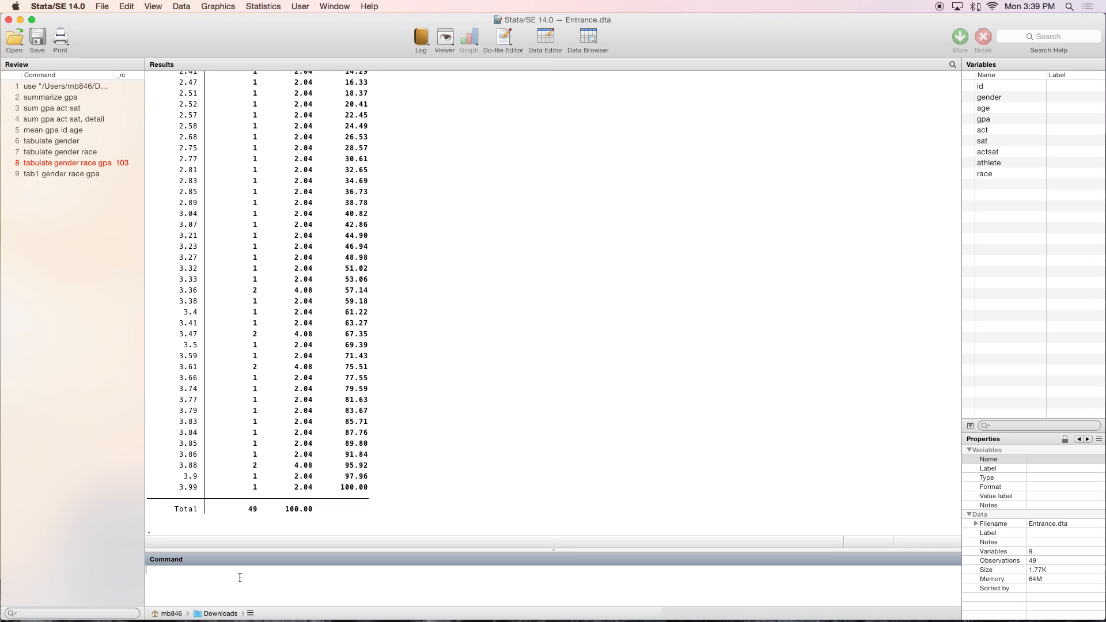
Run ssc install fre, confirming the fre package is already installed and current
text(ssc)
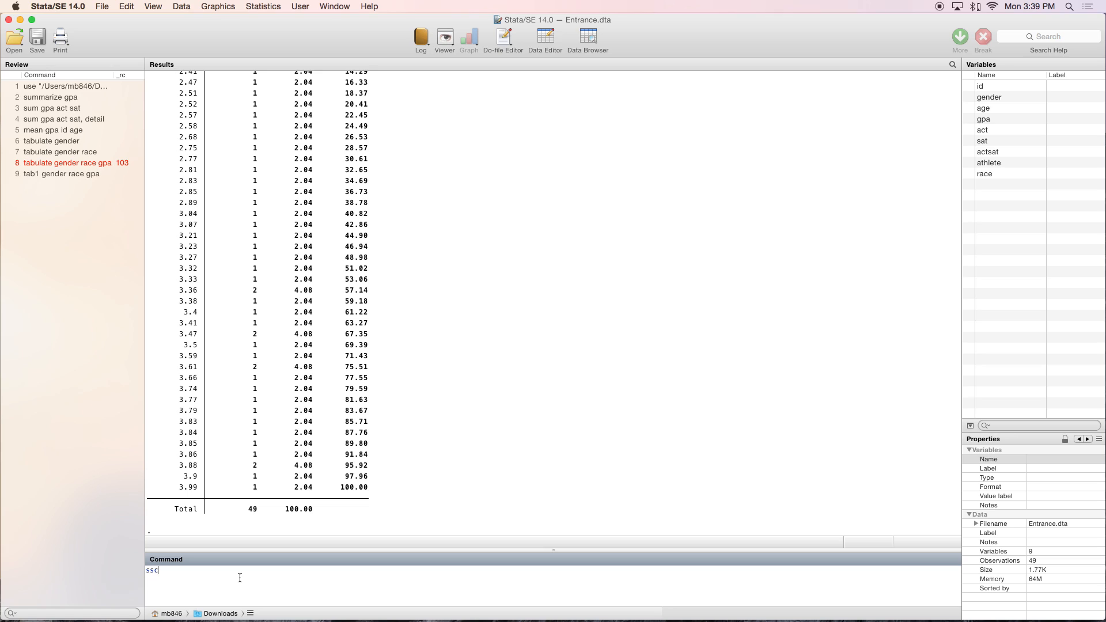
text(install)
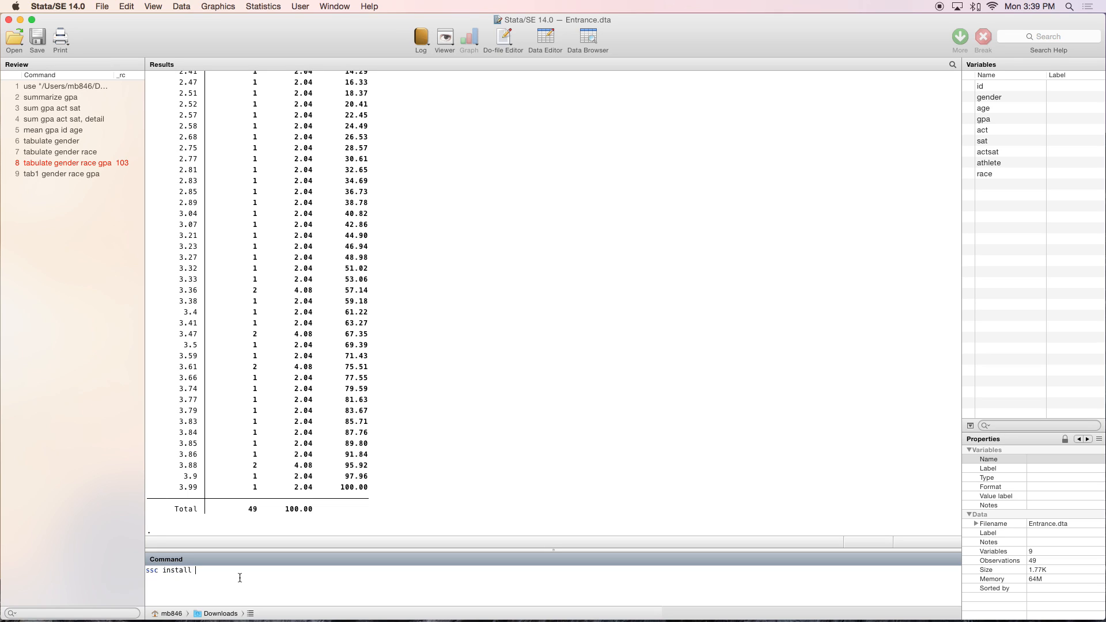
text(fre)
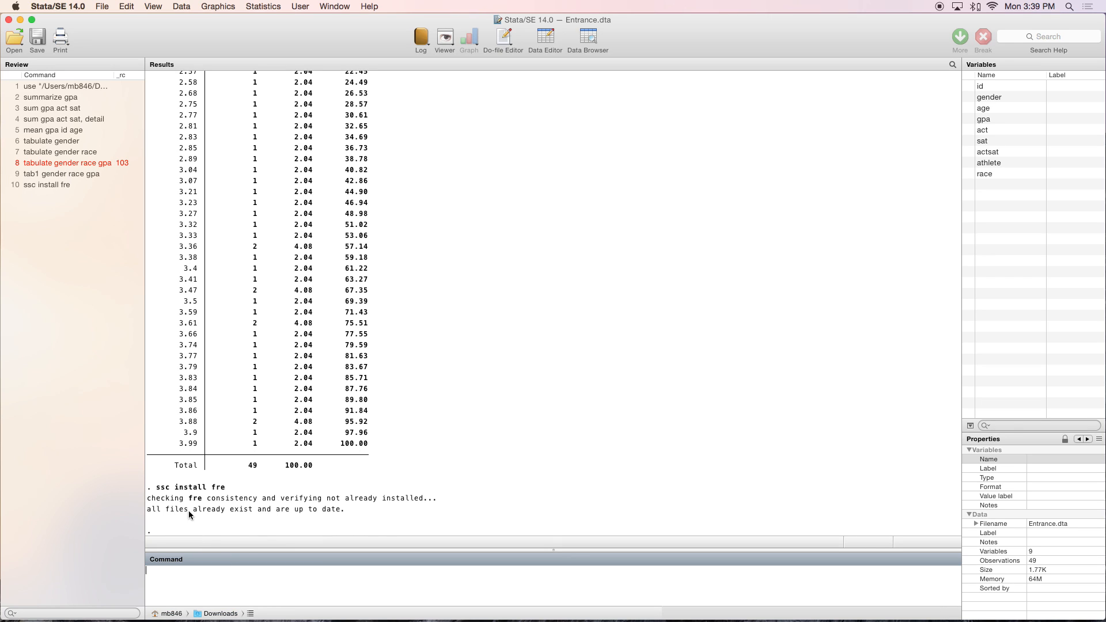
mouse_move(344, 516)
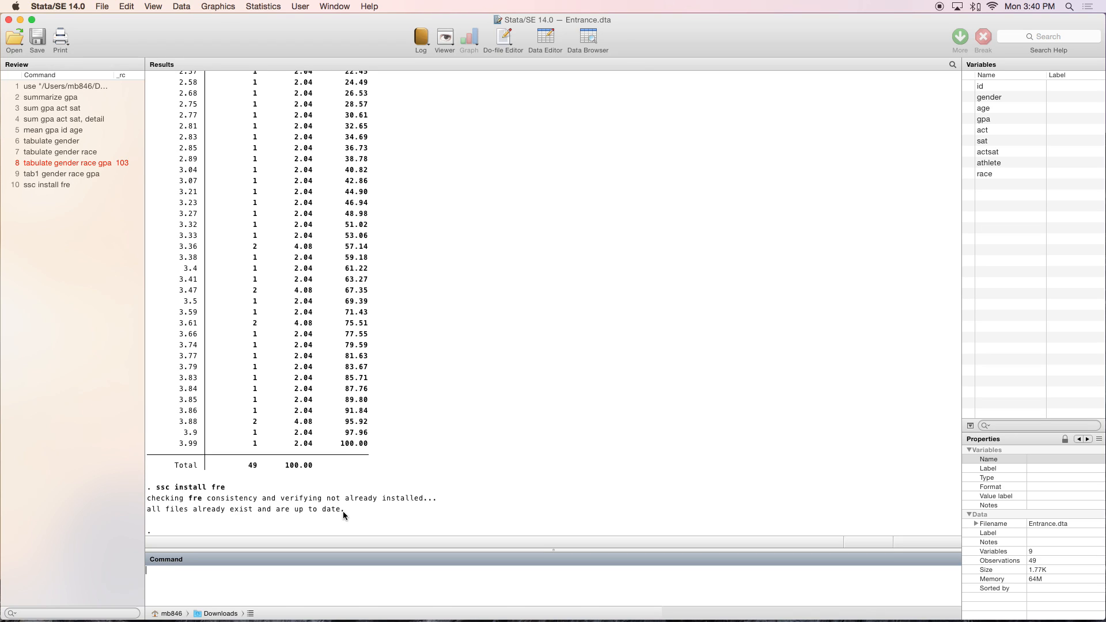
Run fre gender gpa race age to get frequency tables with percent and cumulative columns
text(fre)
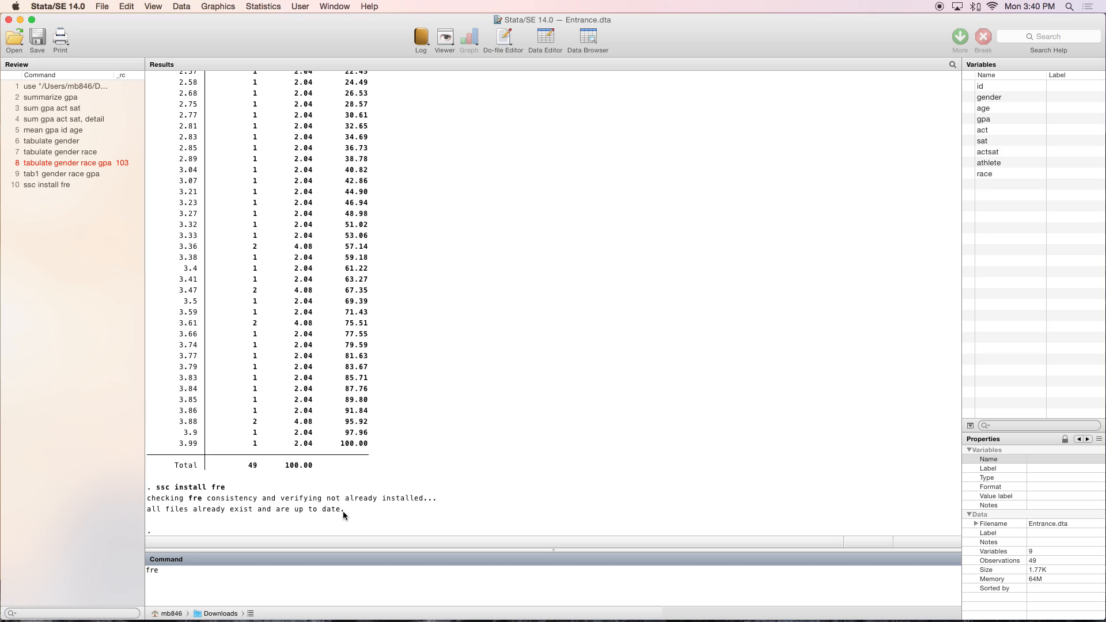
text(gender)
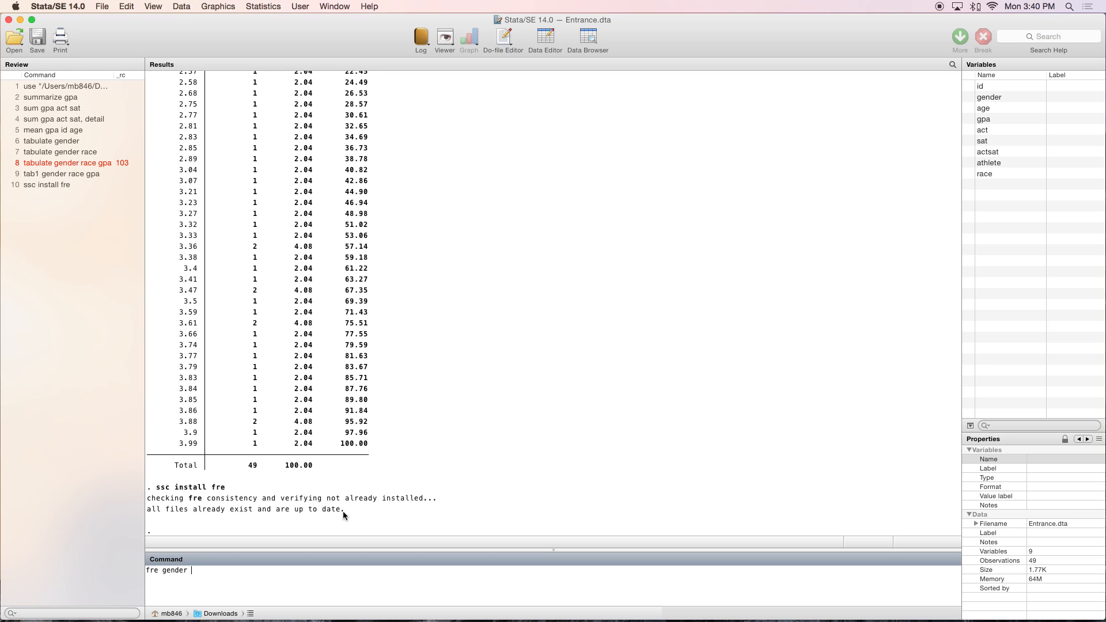
text(gpa r)
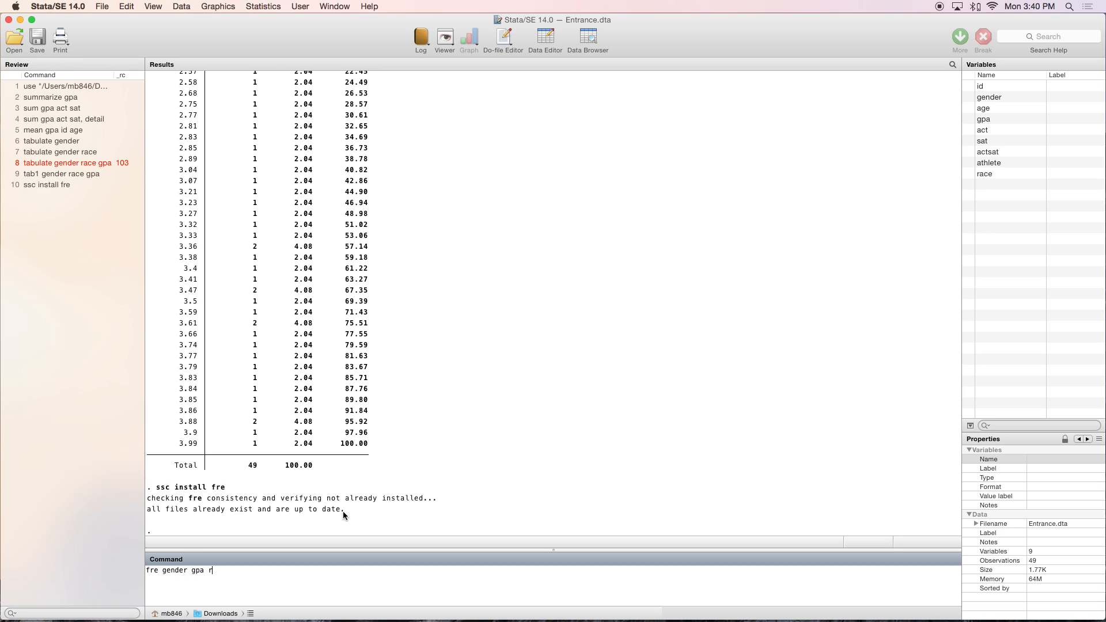
text(ace age)
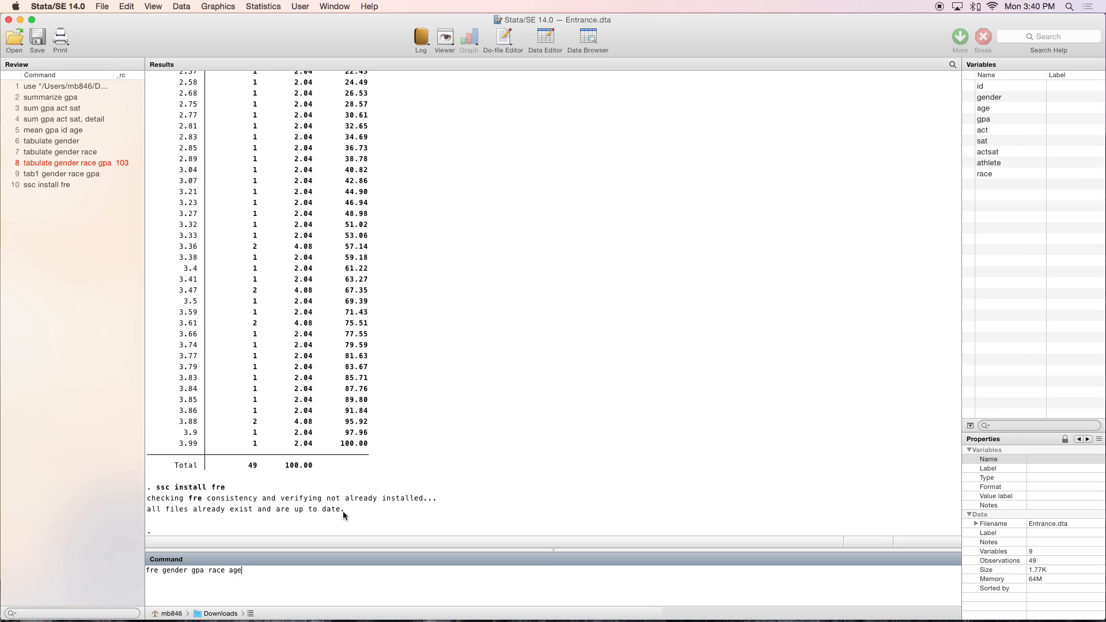
key(Return)
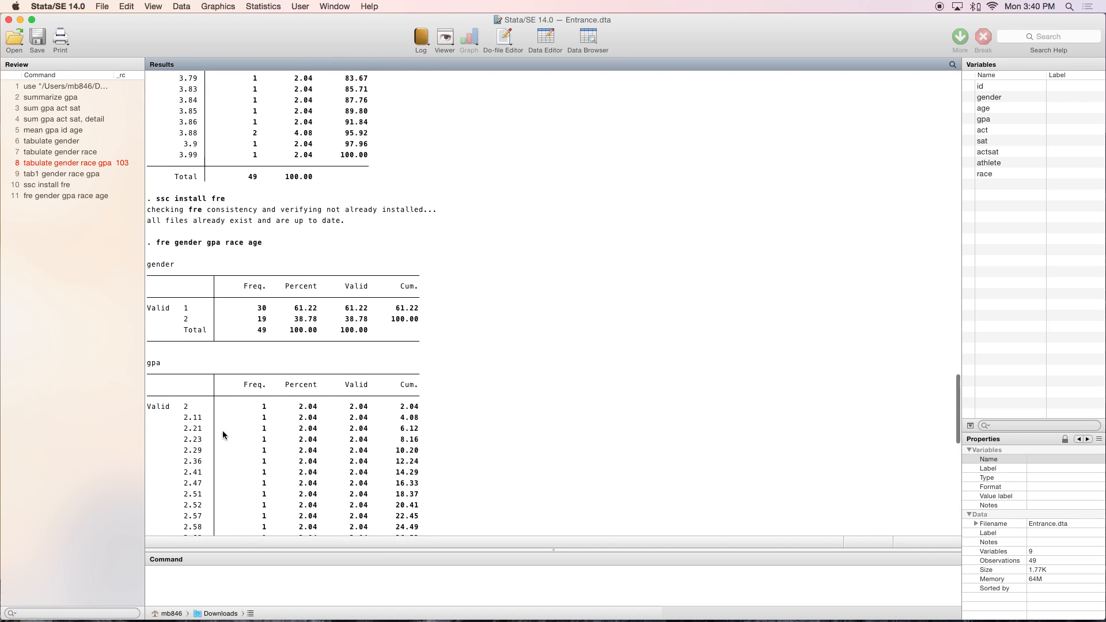
mouse_move(183, 300)
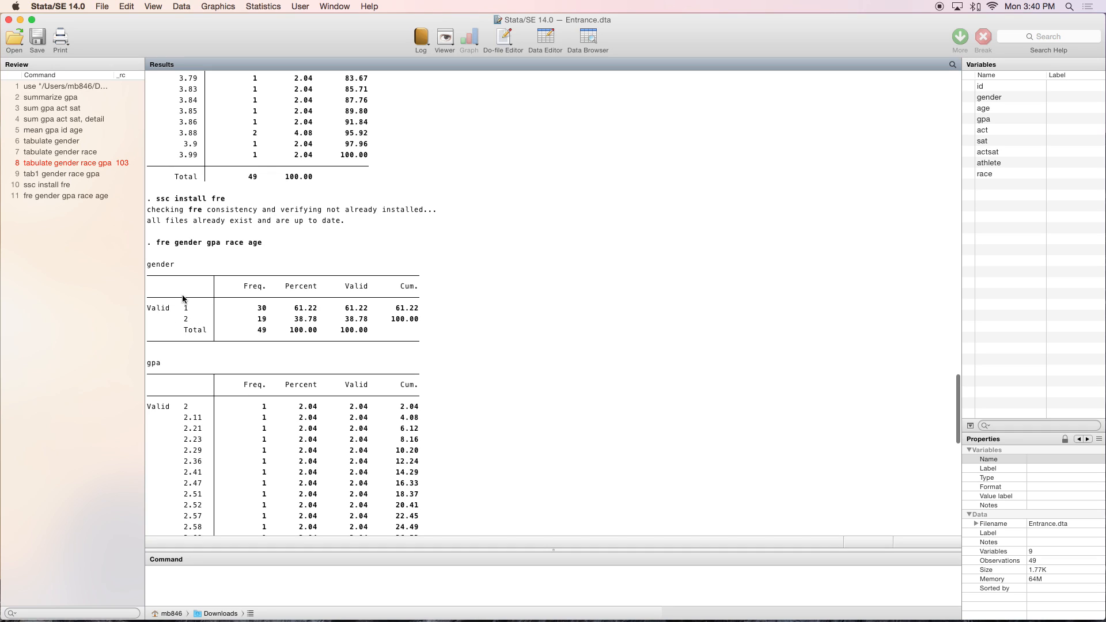
mouse_move(172, 318)
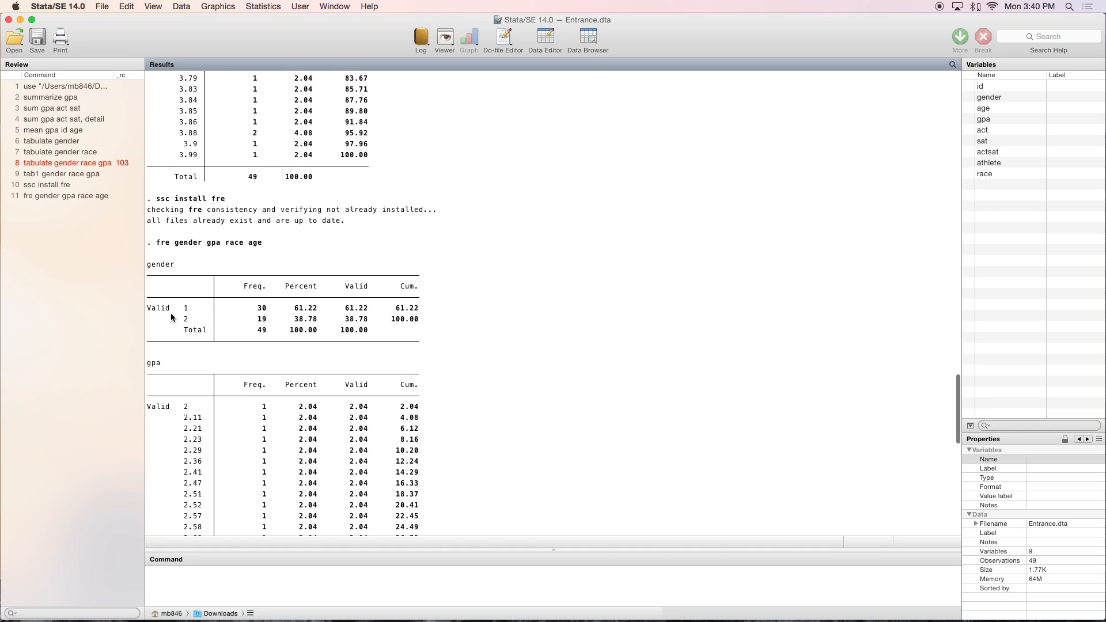
mouse_move(176, 321)
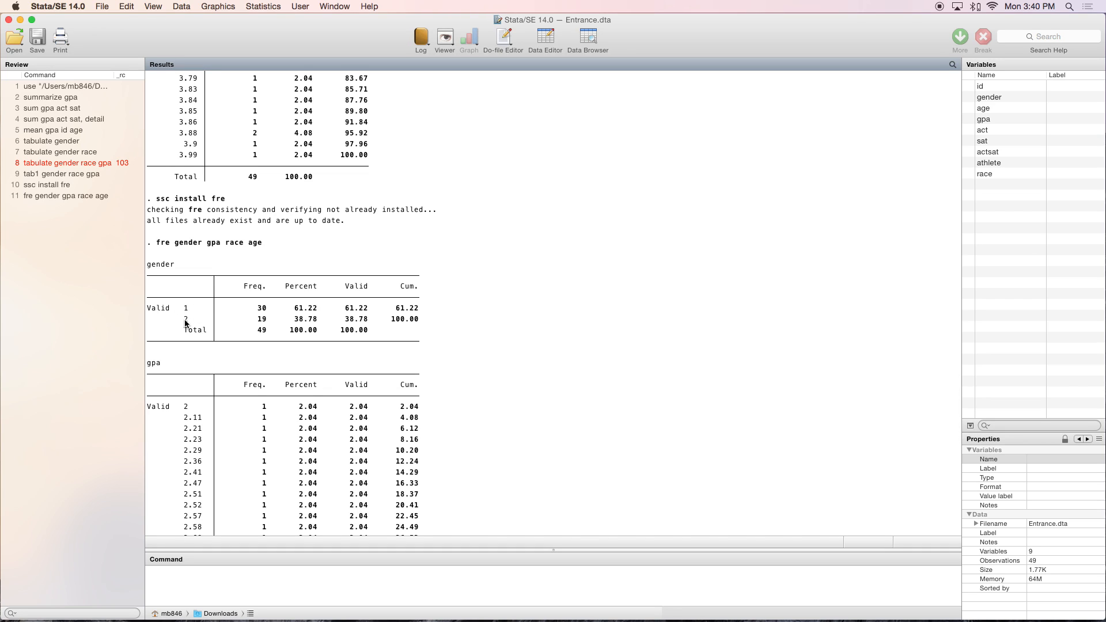
mouse_move(470, 332)
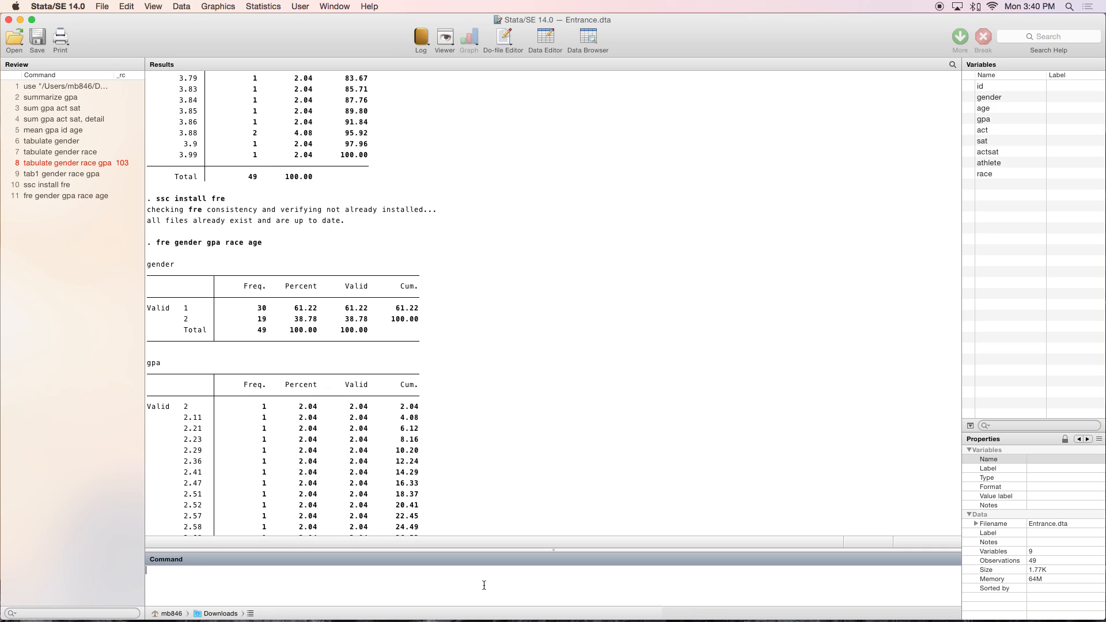
Run proportion age to estimate proportions for ages 17 to 20 with confidence intervals
text(proporti)
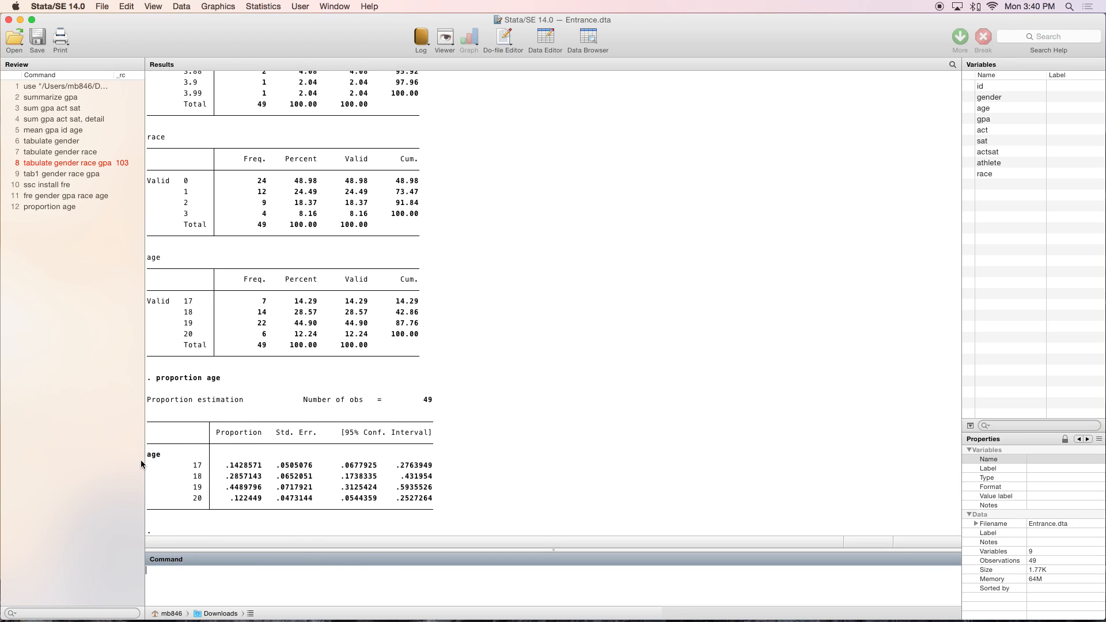
mouse_move(239, 473)
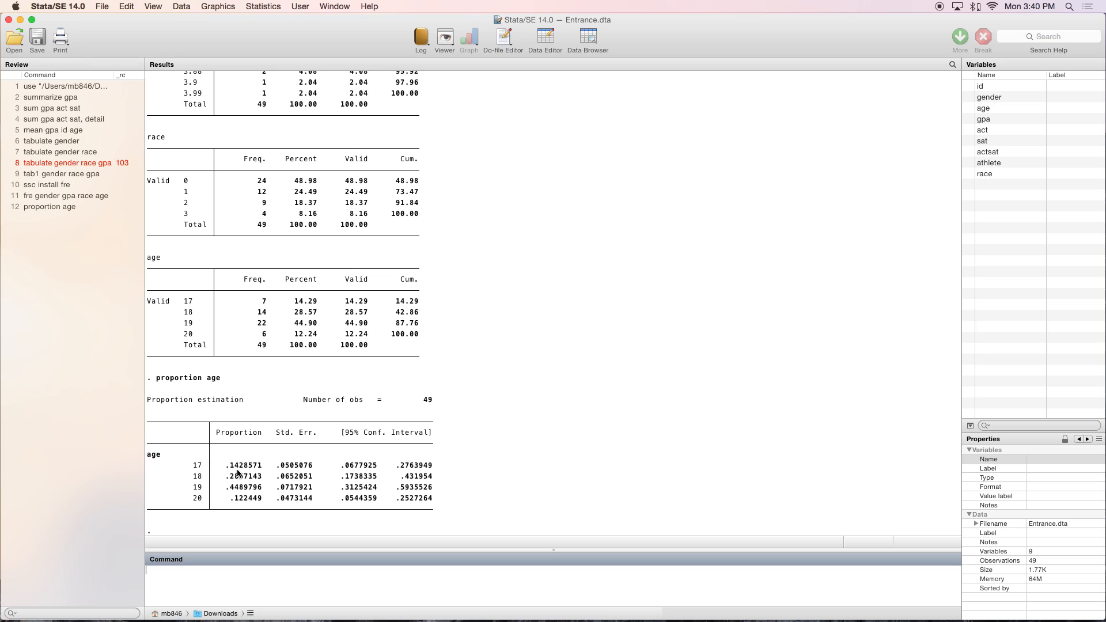
mouse_move(240, 473)
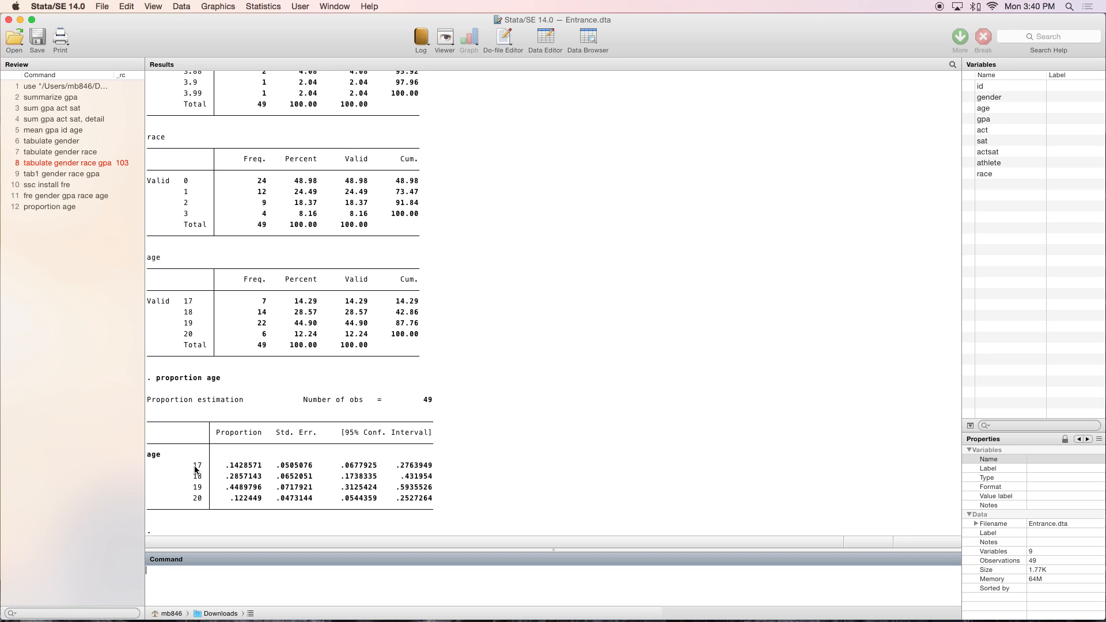
mouse_move(239, 469)
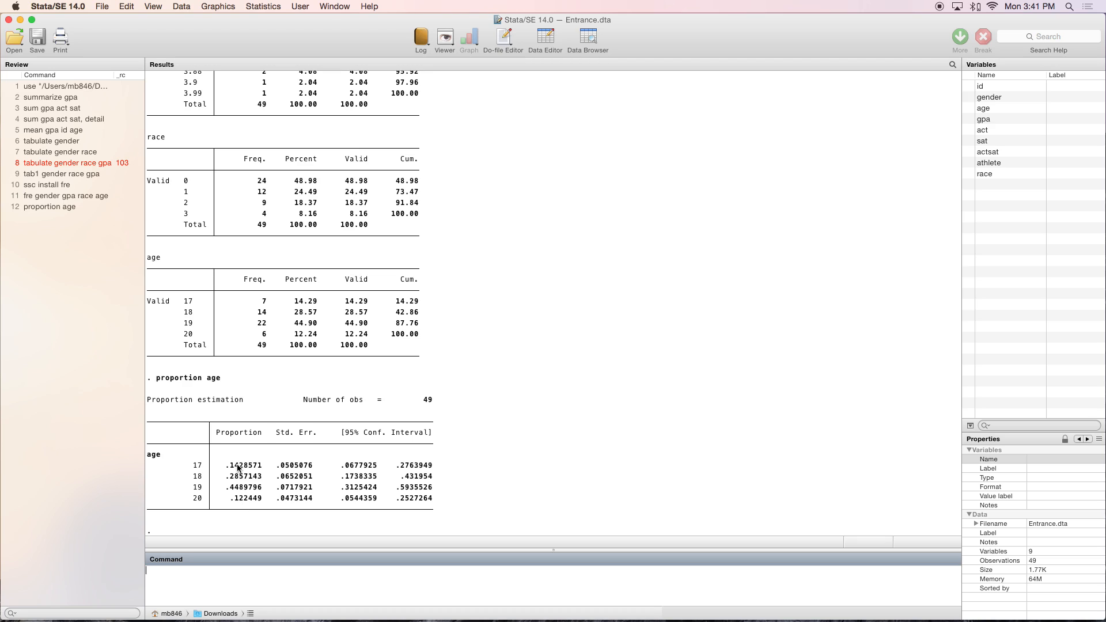
mouse_move(292, 506)
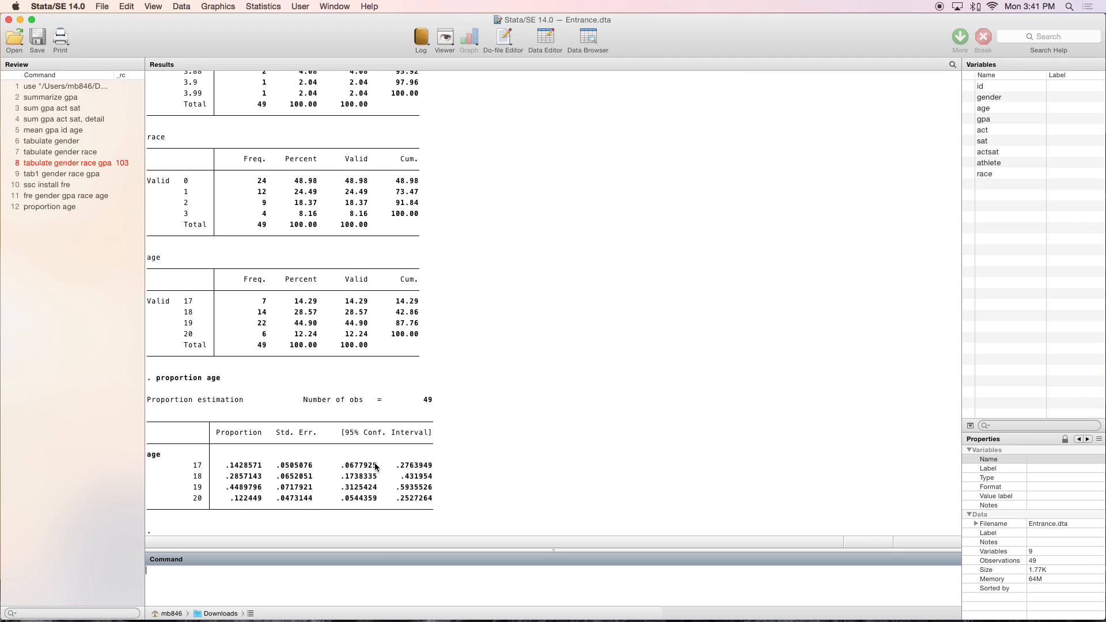
mouse_move(464, 491)
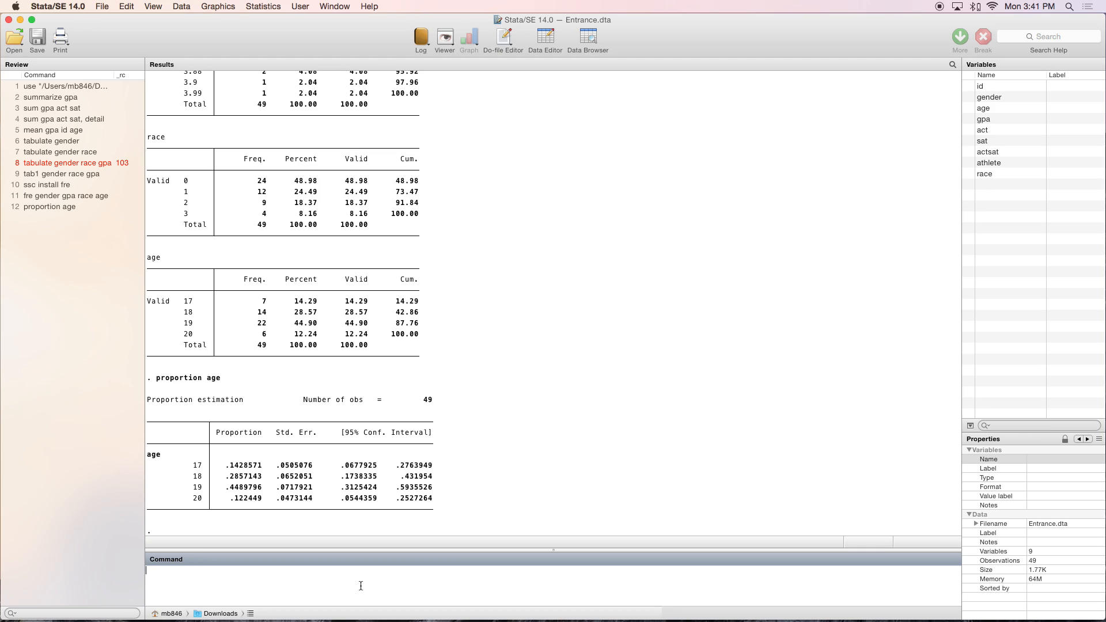
Produce a density histogram of gpa with hist gpa, then close its graph window
text(his)
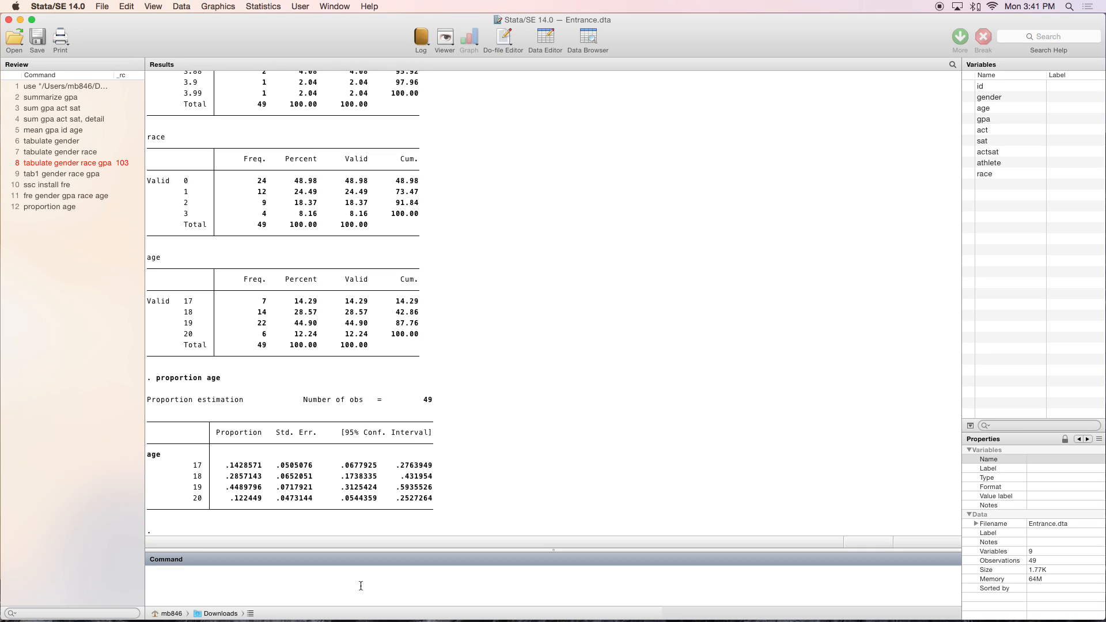
text(hist gpa)
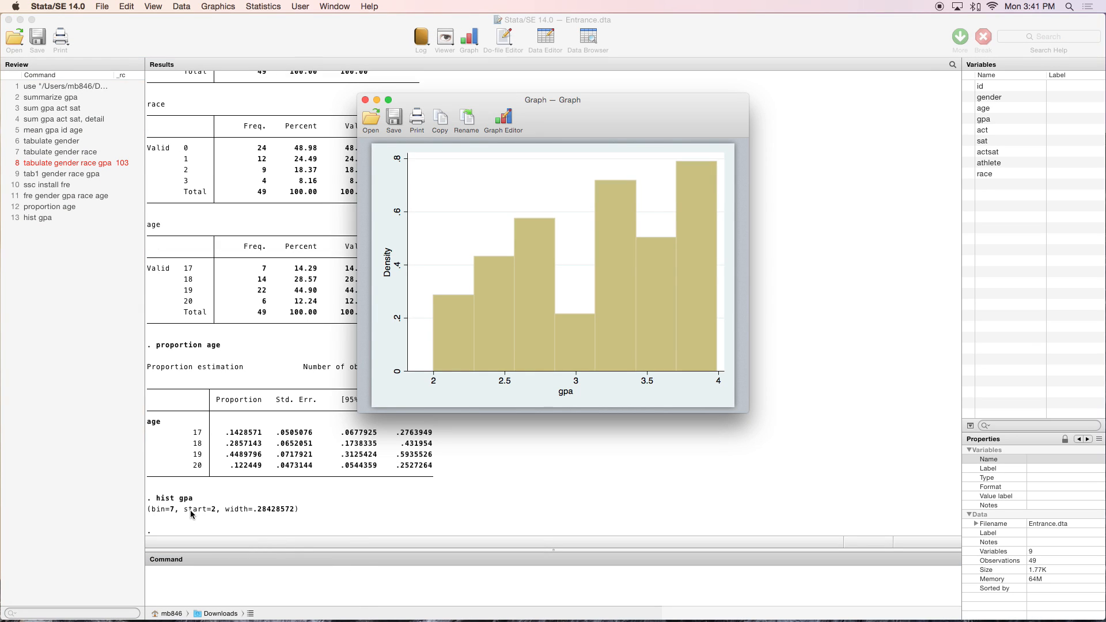
mouse_move(584, 244)
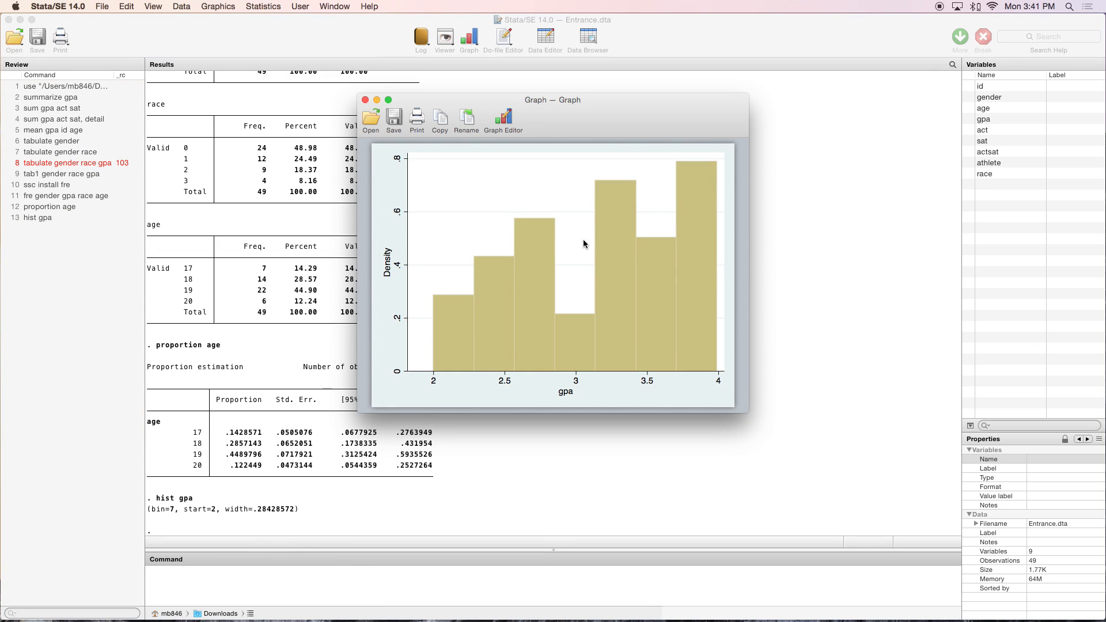
mouse_move(510, 352)
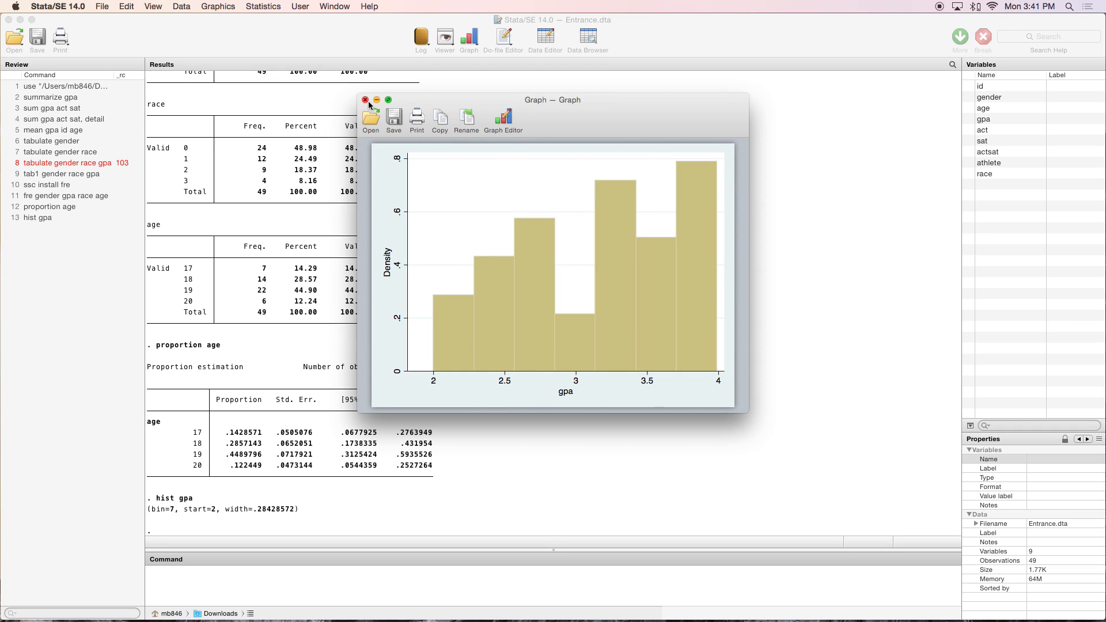
mouse_move(432, 155)
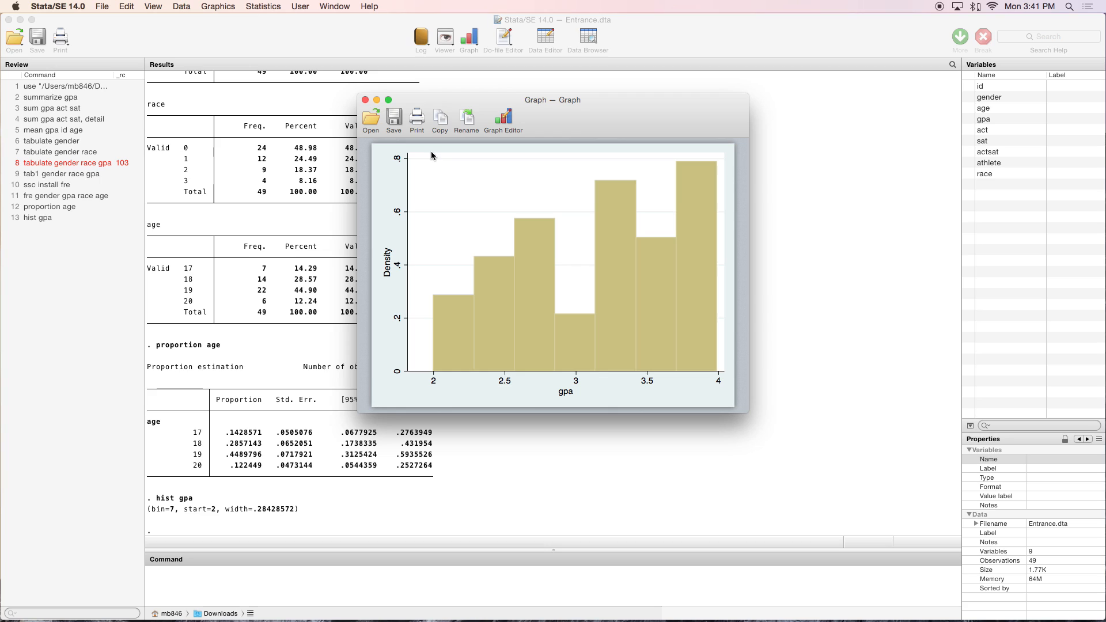
mouse_move(382, 263)
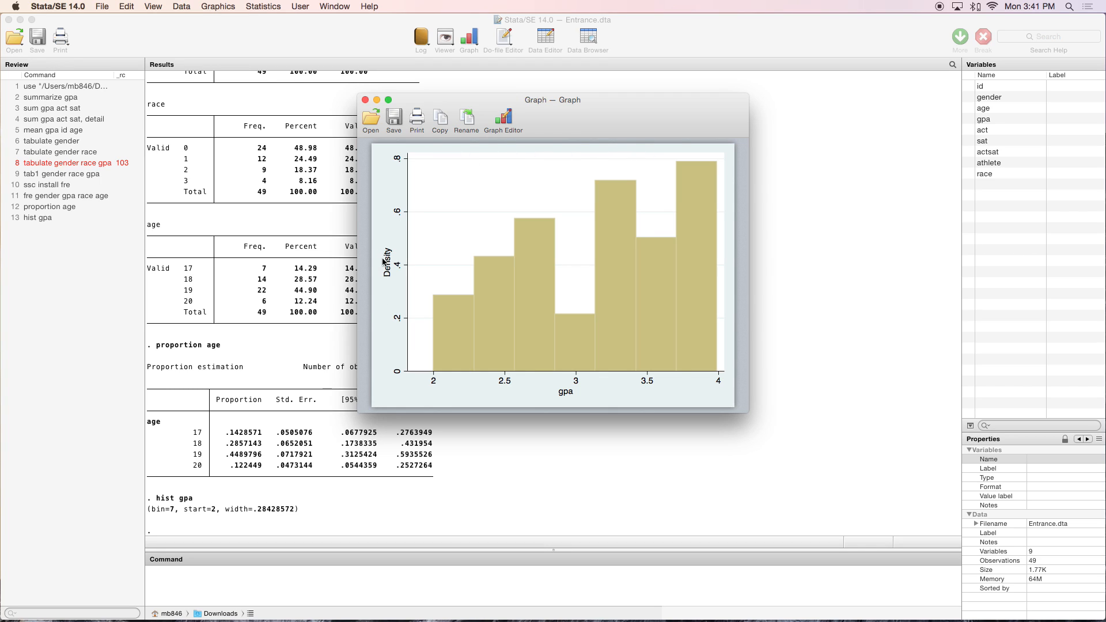
mouse_move(370, 96)
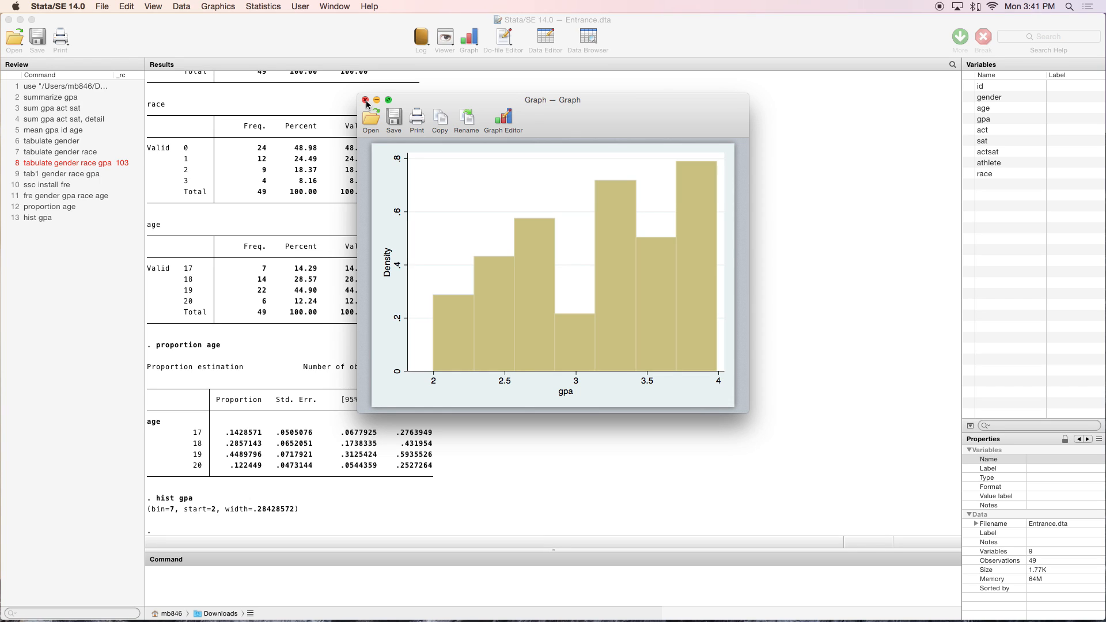
click(365, 99)
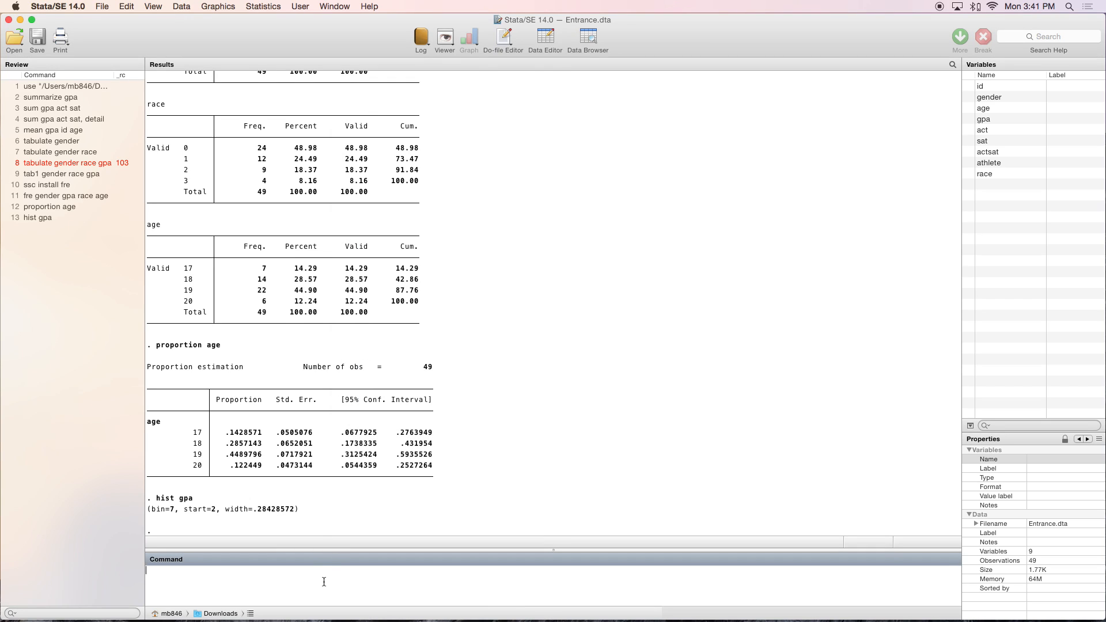
text(help)
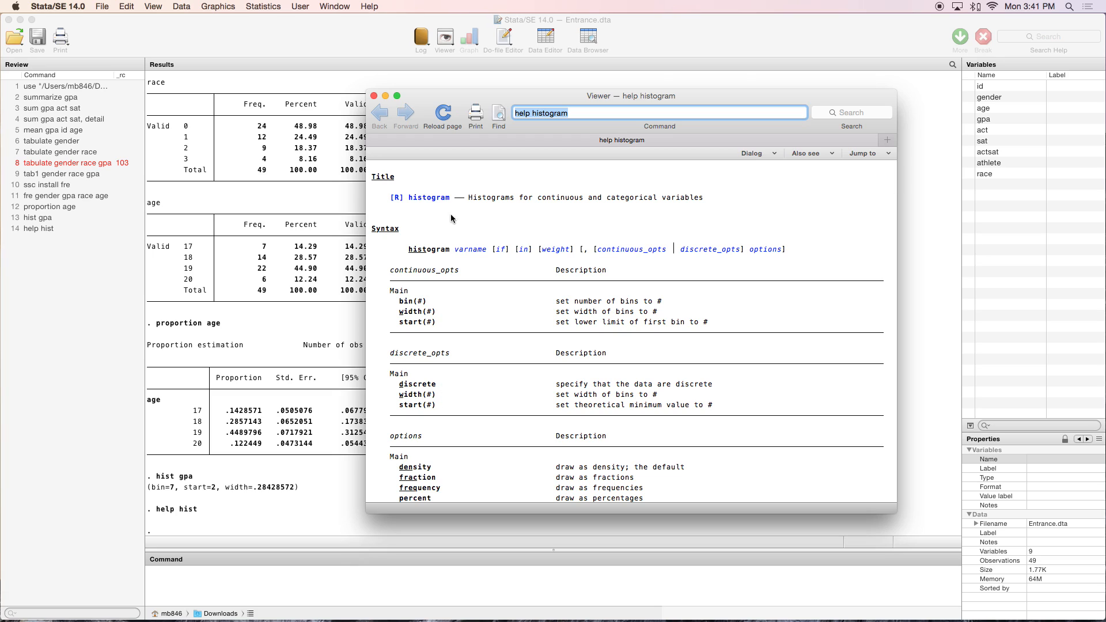
mouse_move(471, 326)
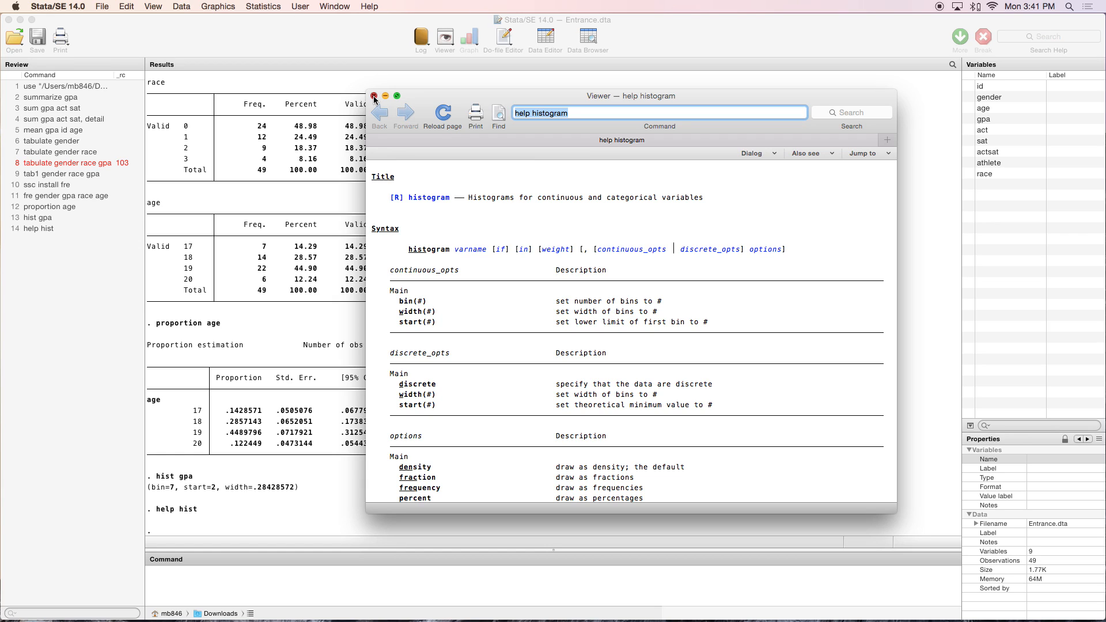
click(374, 97)
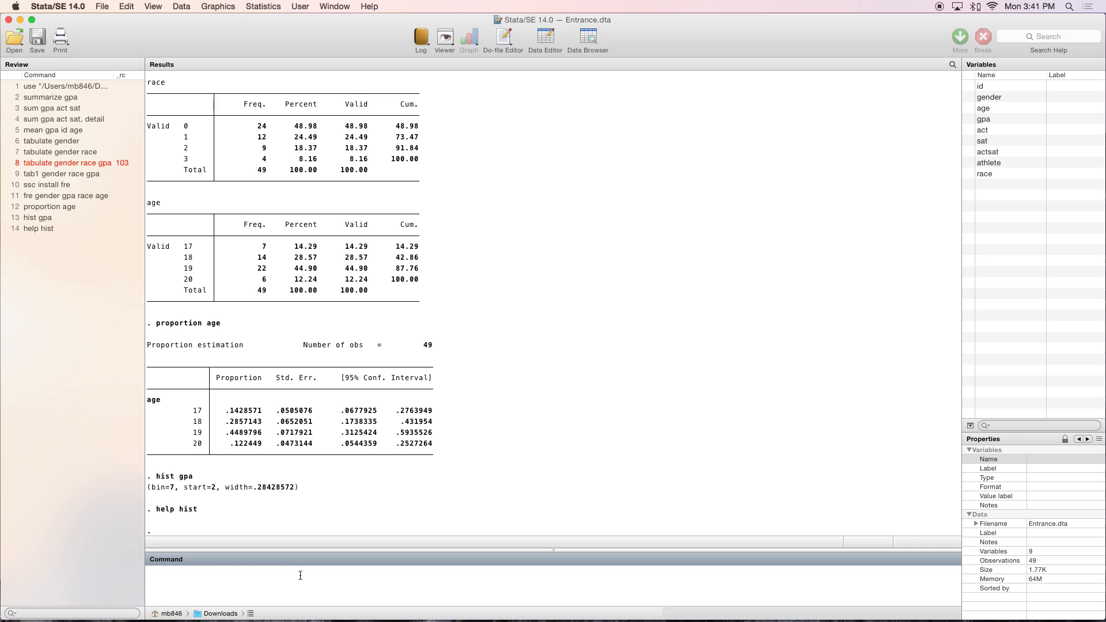
Draw a scatterplot of gpa against act, inspect it, and close the graph window
text(scatter)
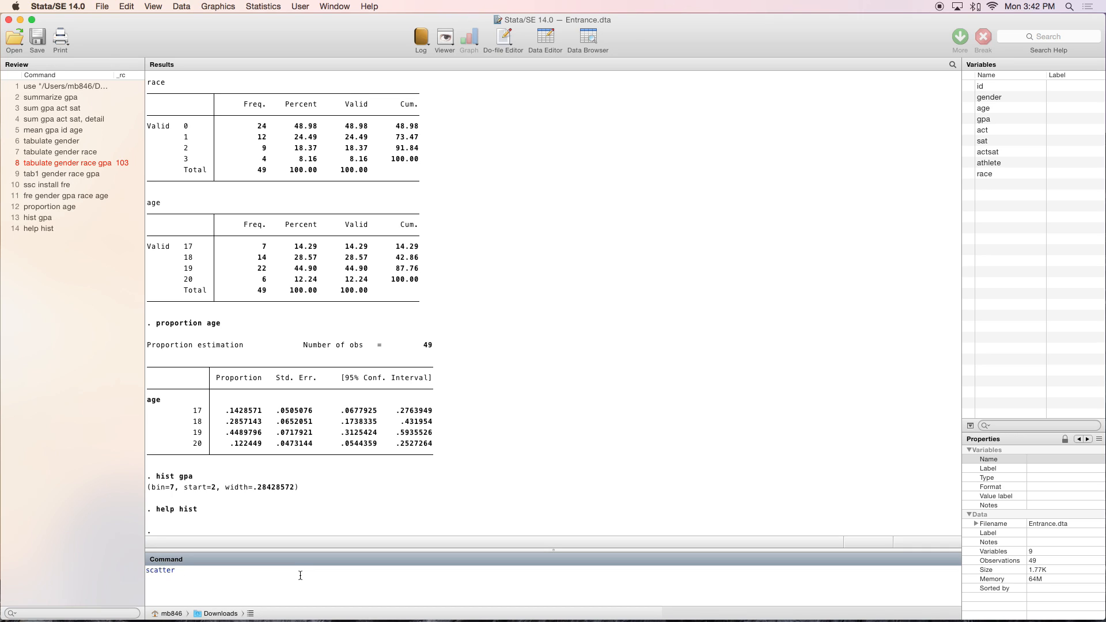
text(gpa)
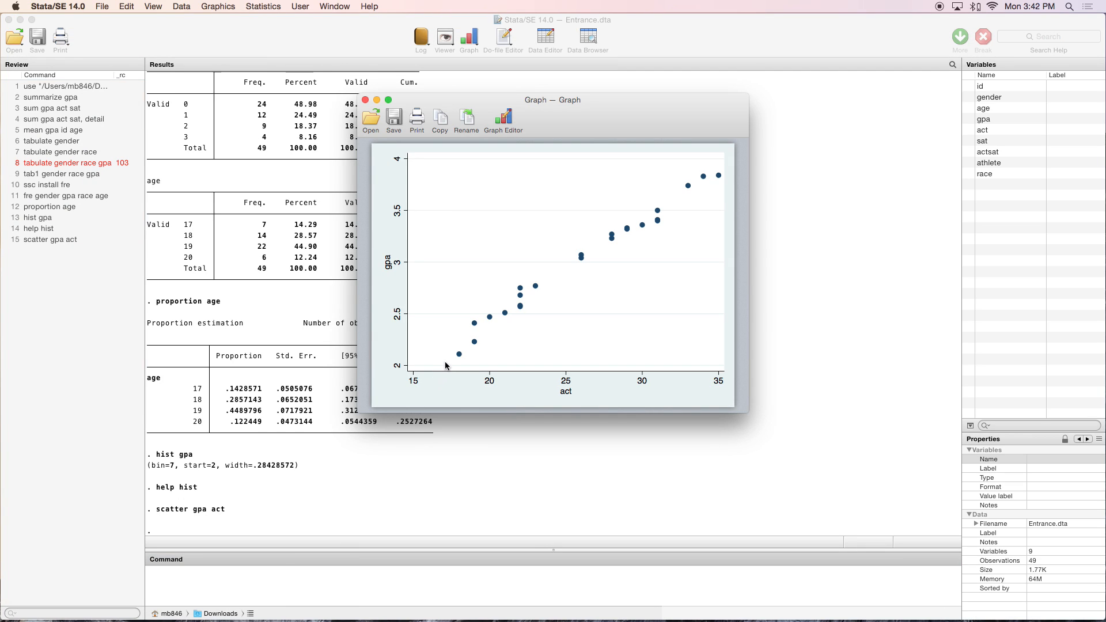
mouse_move(615, 232)
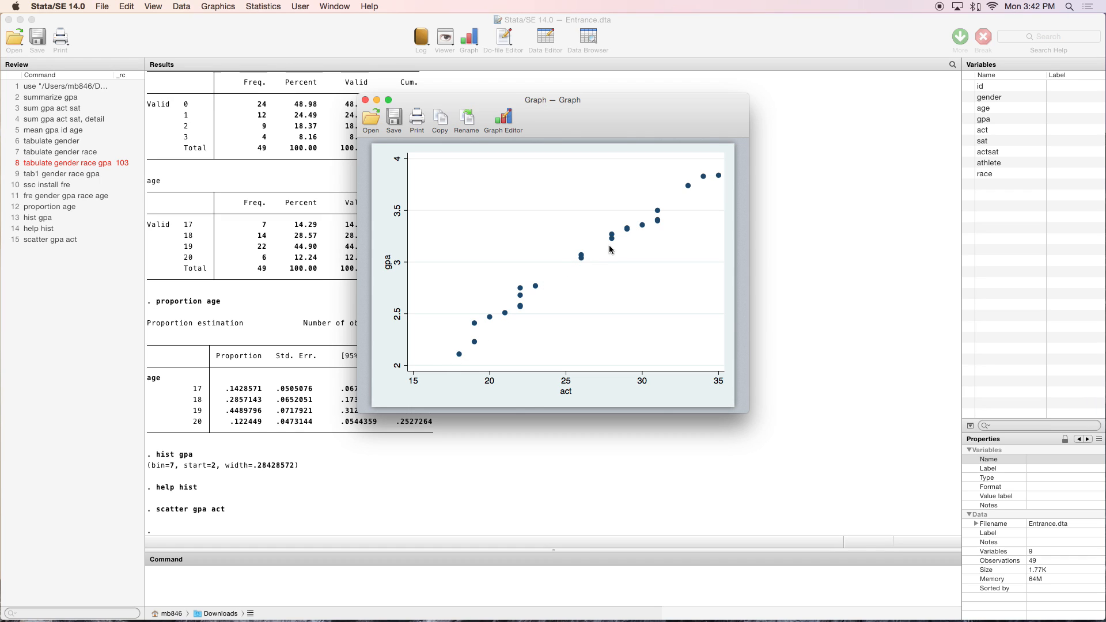
mouse_move(496, 326)
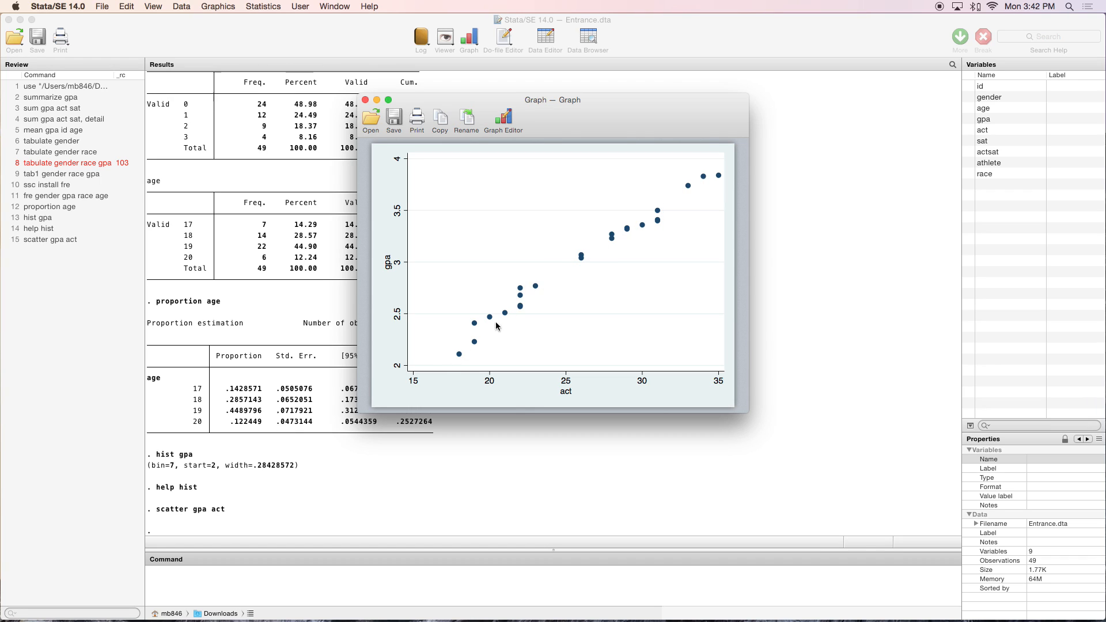
mouse_move(638, 390)
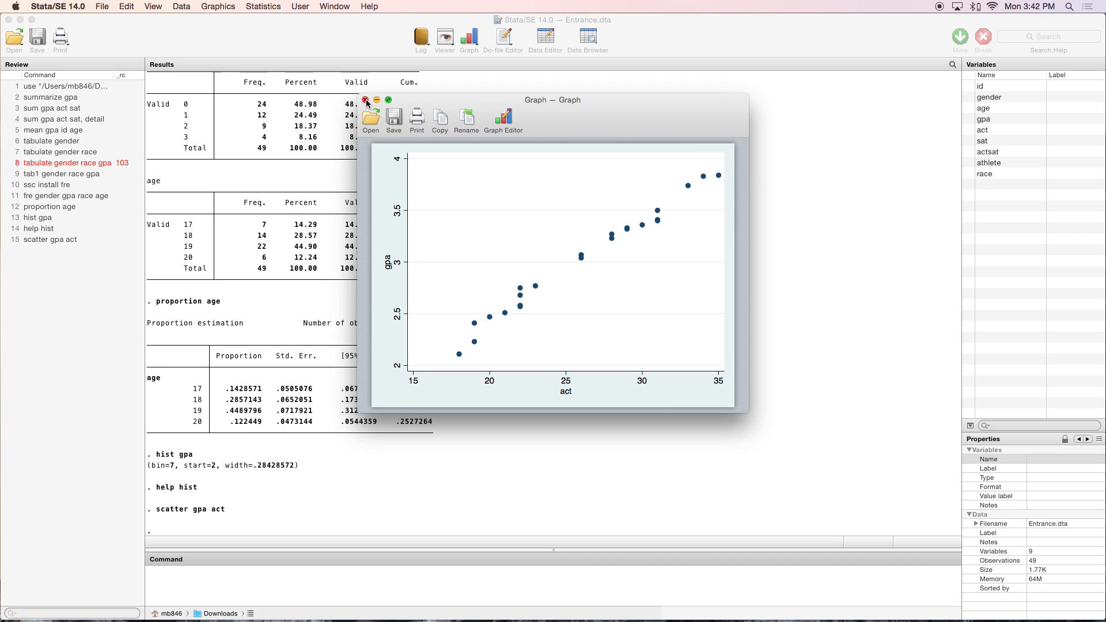
click(365, 99)
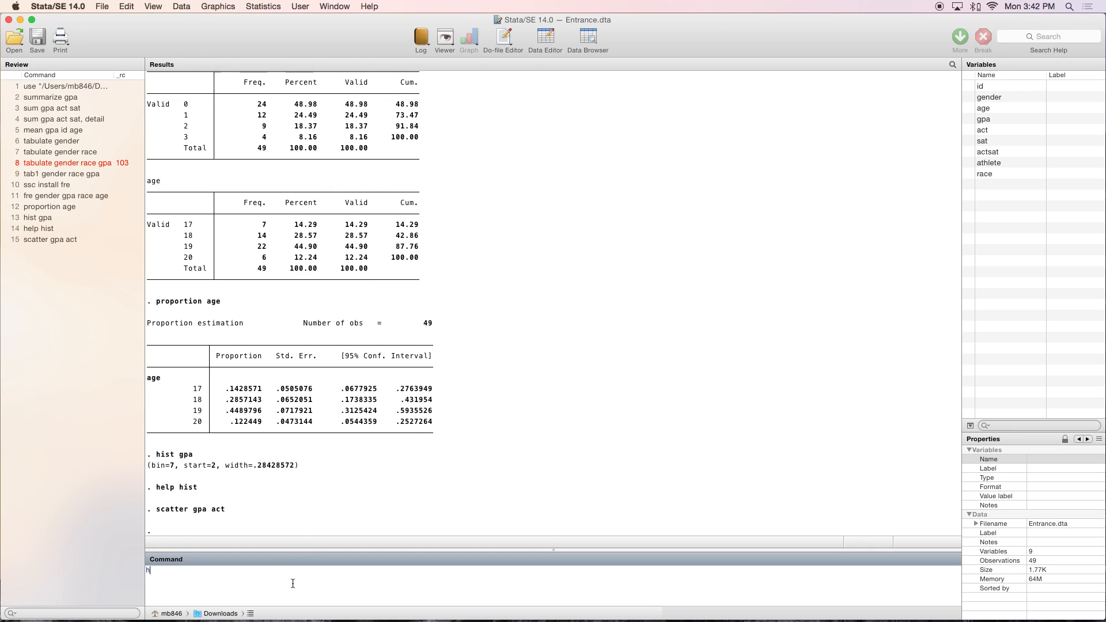
text(elp scatte)
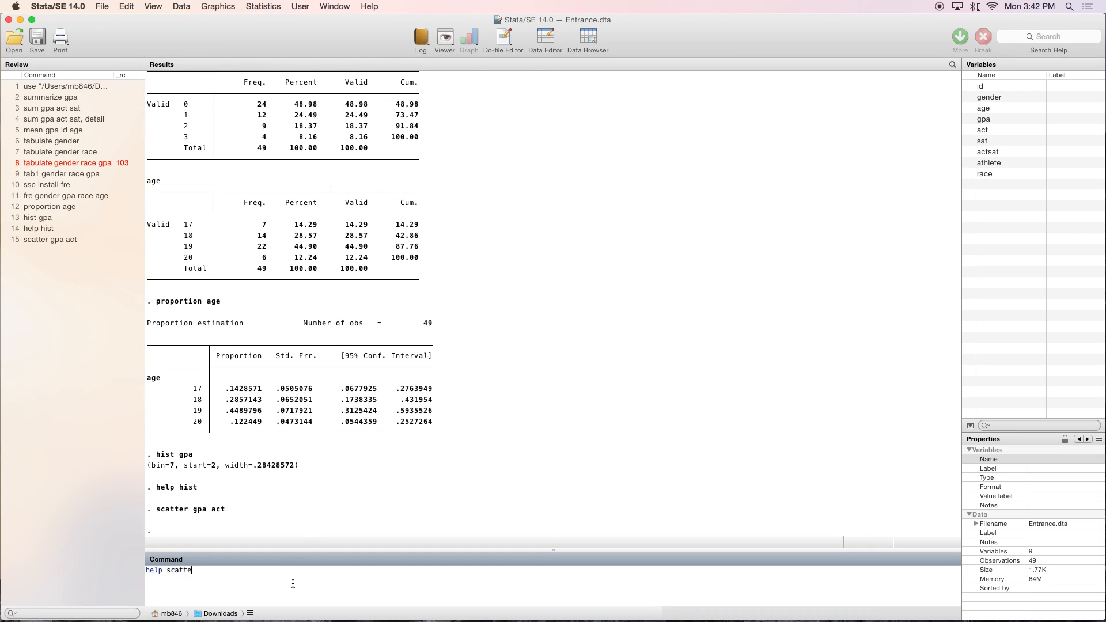
key(return)
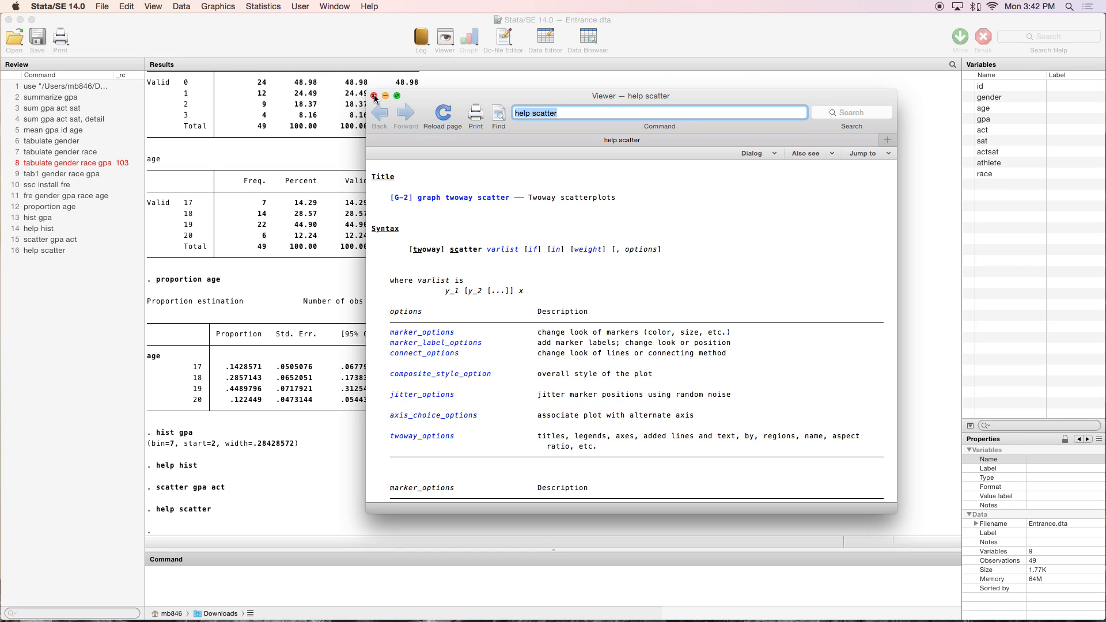
click(376, 97)
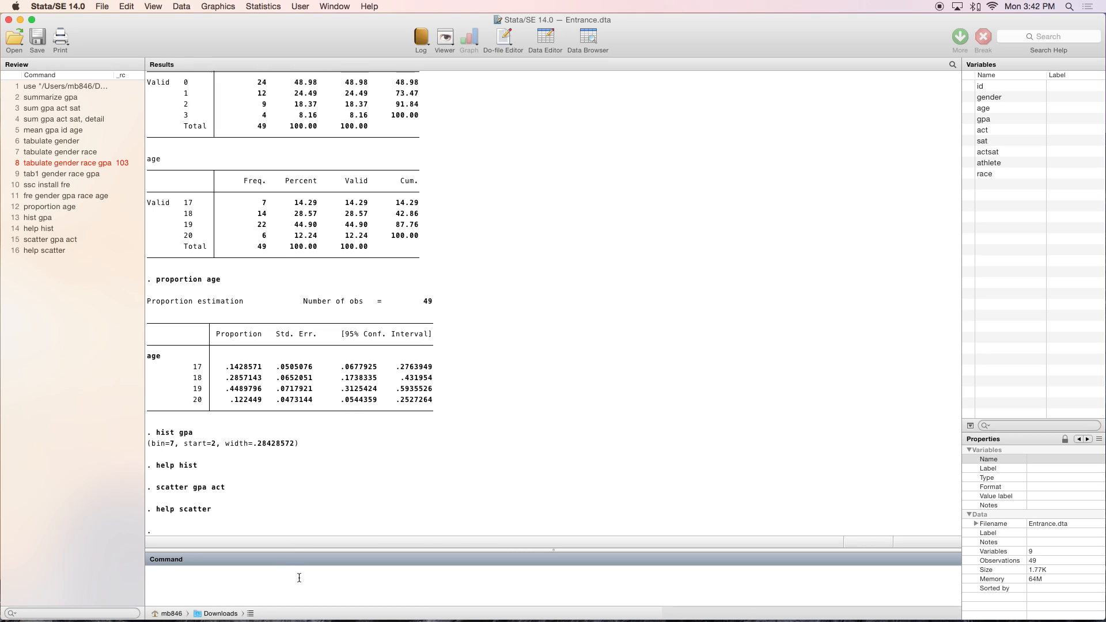
Run corr gpa act (r = 0.9918, 23 observations) and begin the pwcorr gpa act command
text(corr gpa a)
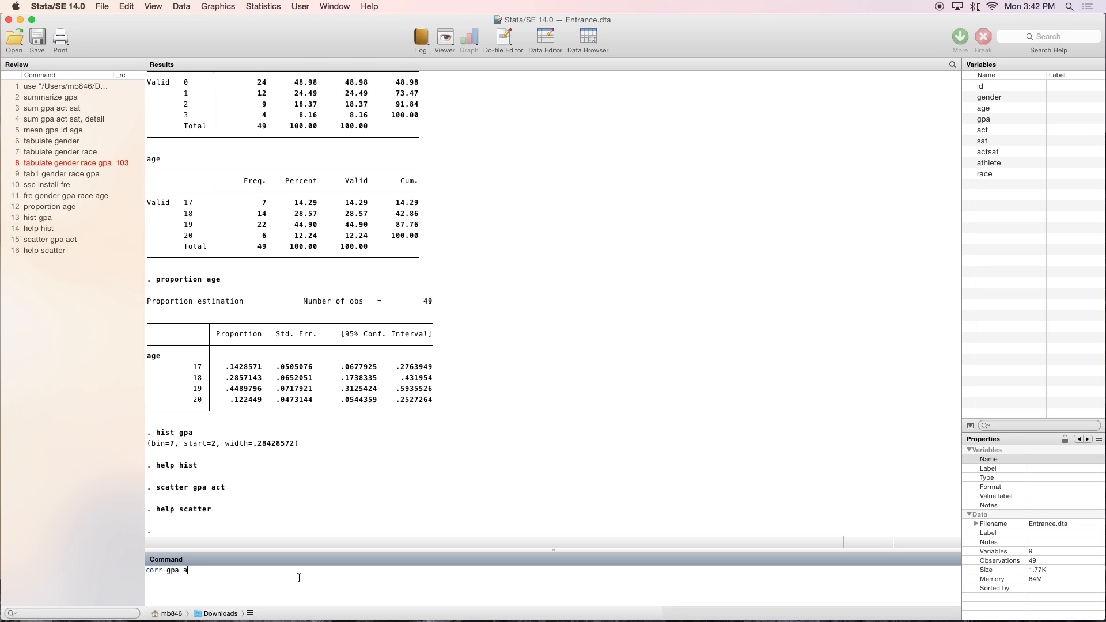
key(Return)
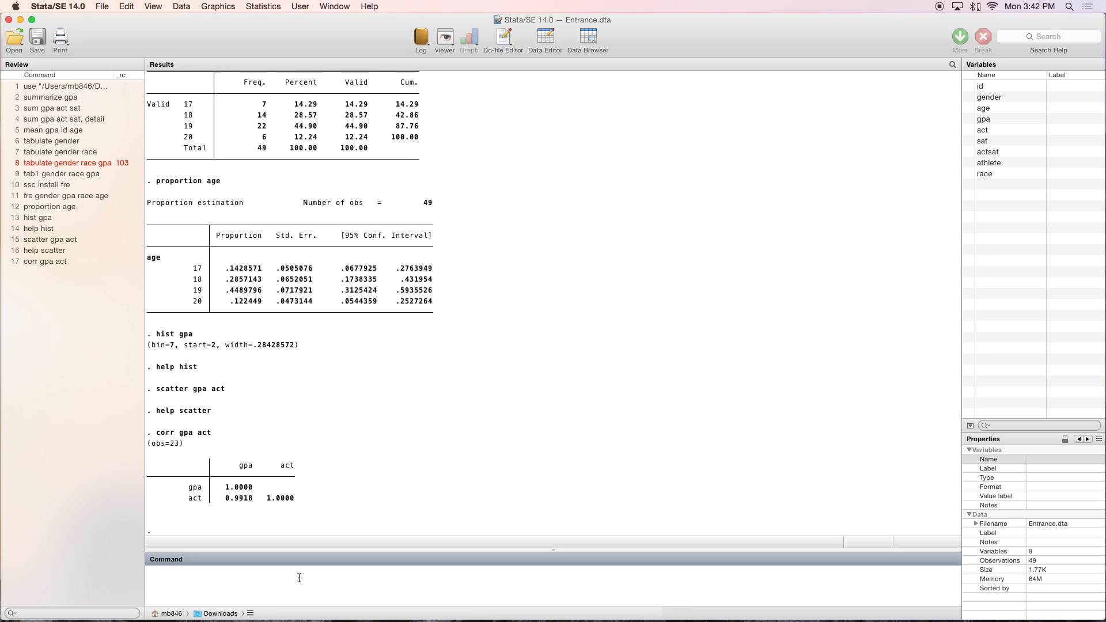
text(p)
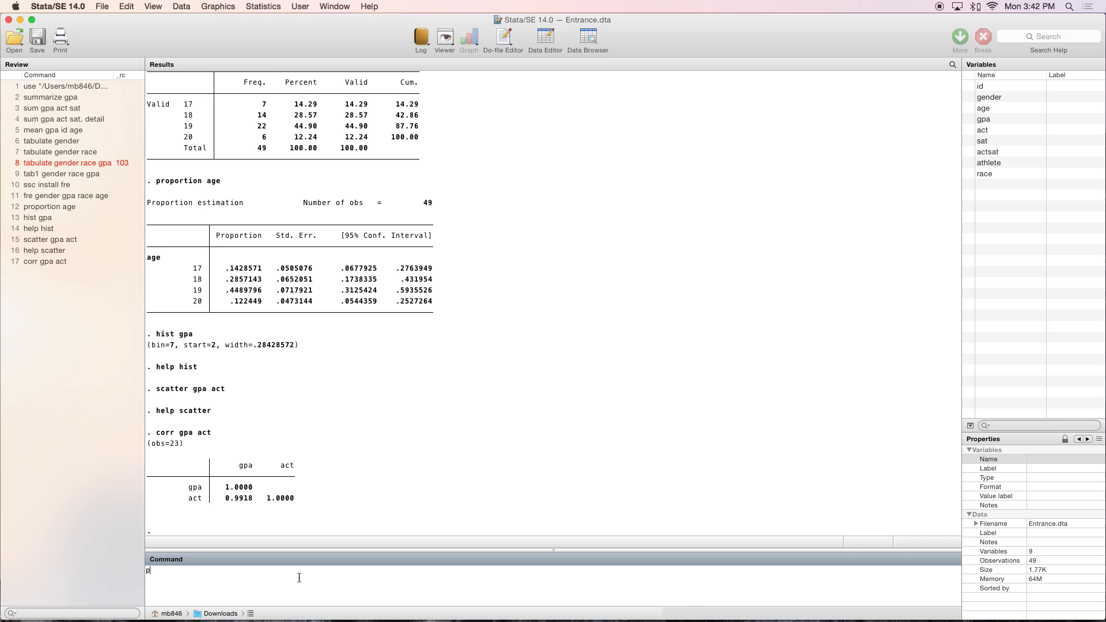
text(wcorr)
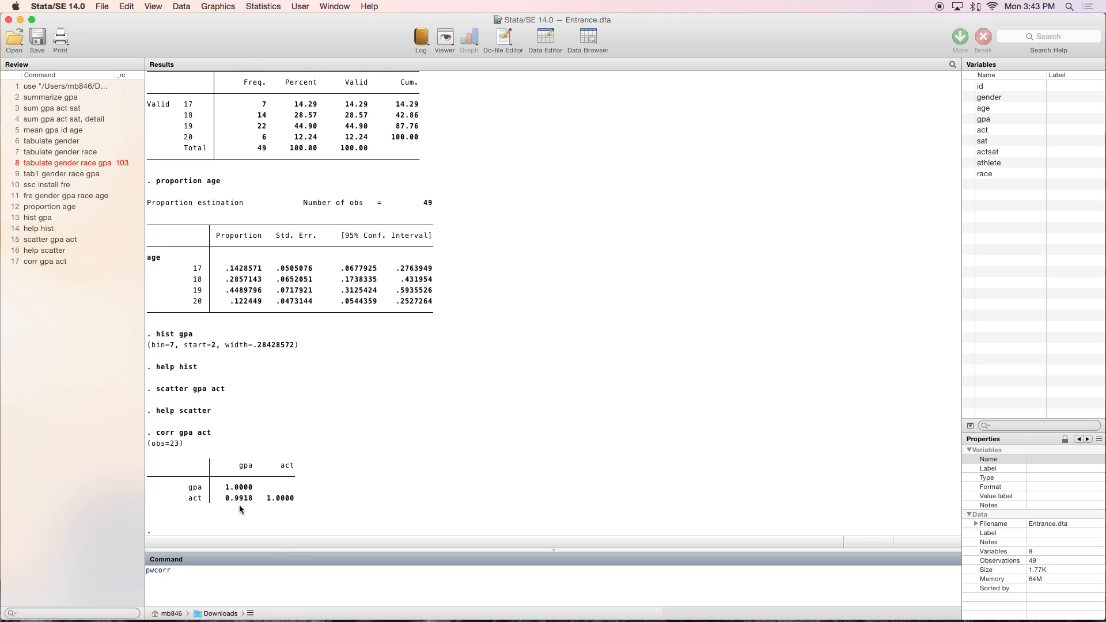
mouse_move(244, 504)
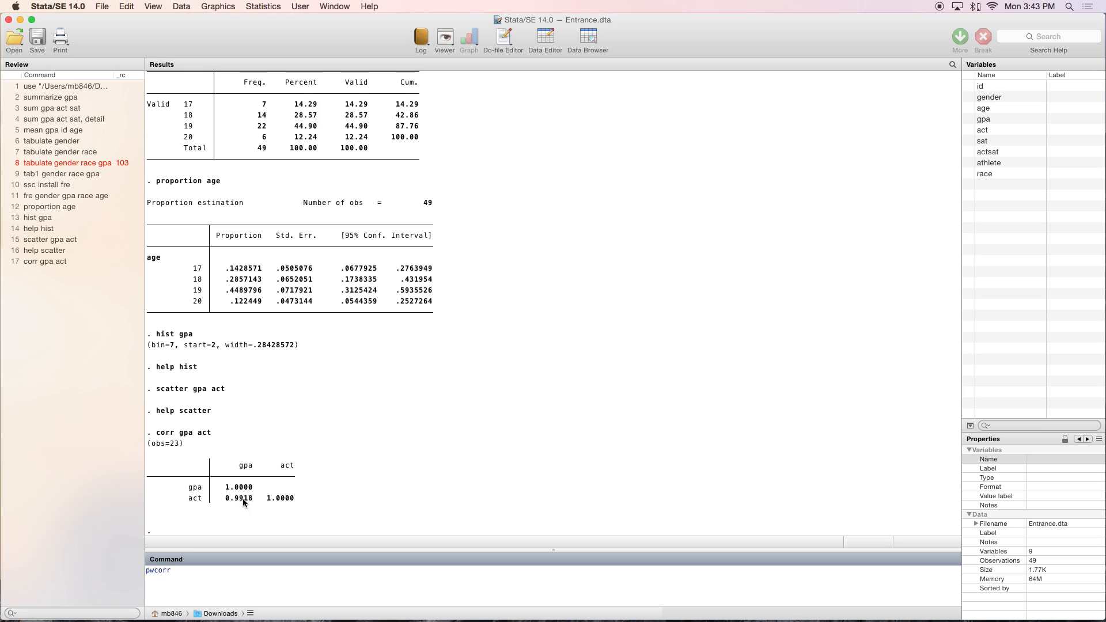
mouse_move(246, 501)
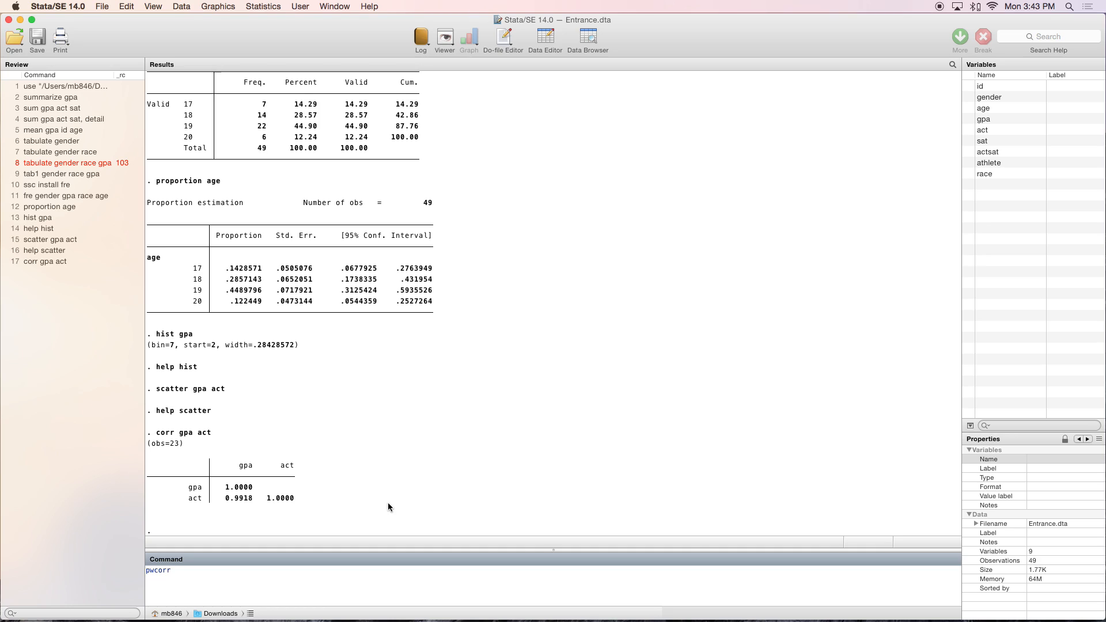
text(gpa act, s)
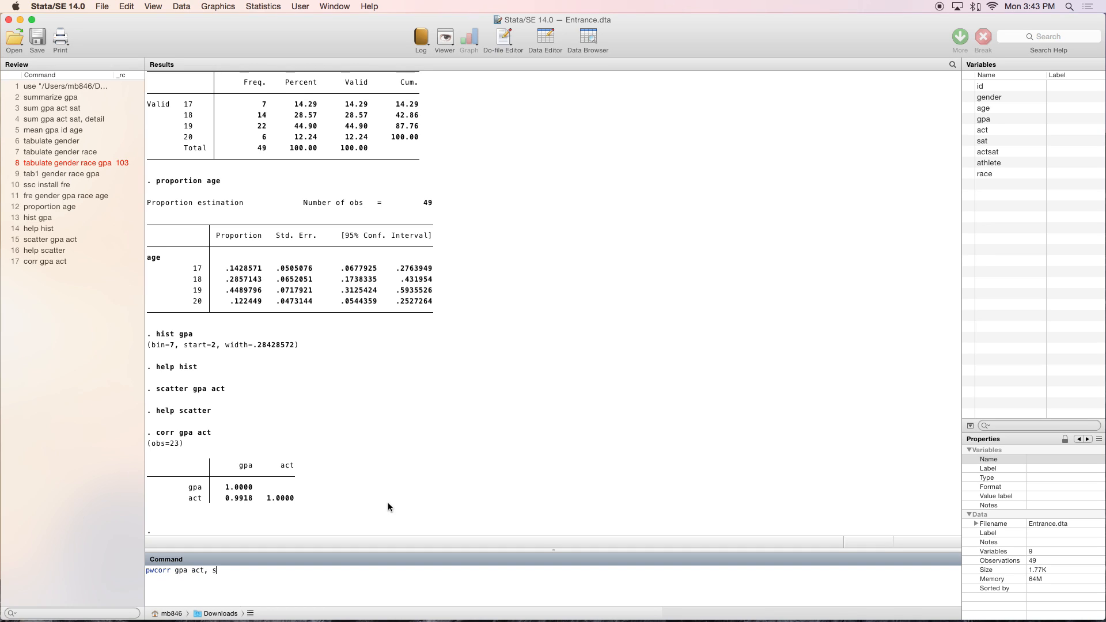
Run pwcorr gpa act, sig to show 0.9918 with p-value 0.0000
key(Return)
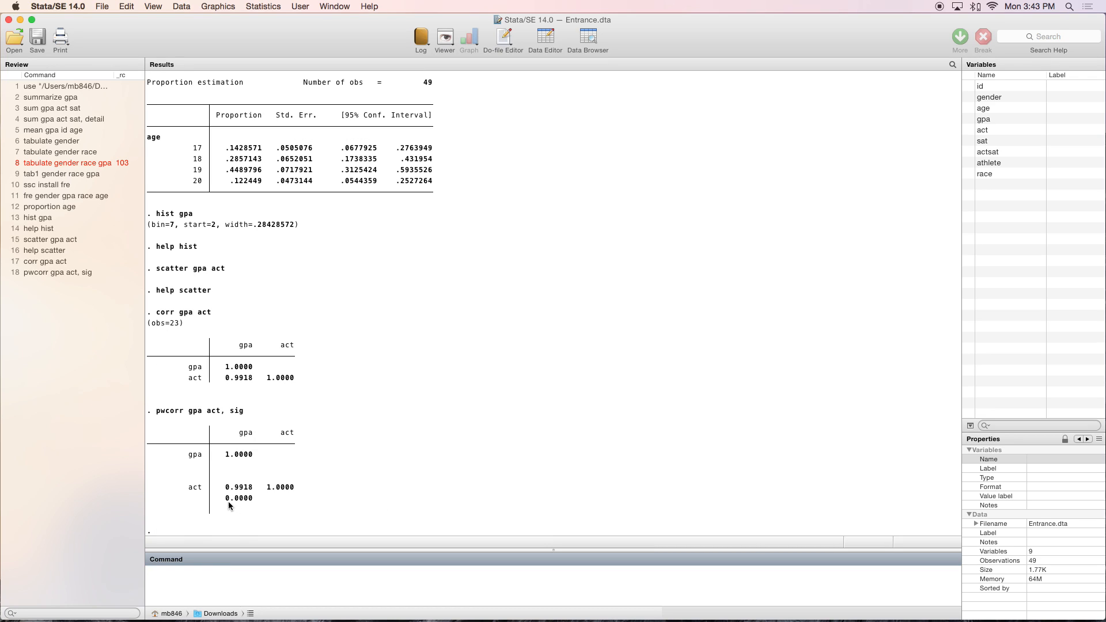
mouse_move(247, 510)
text(pwcorr gpa act, sig)
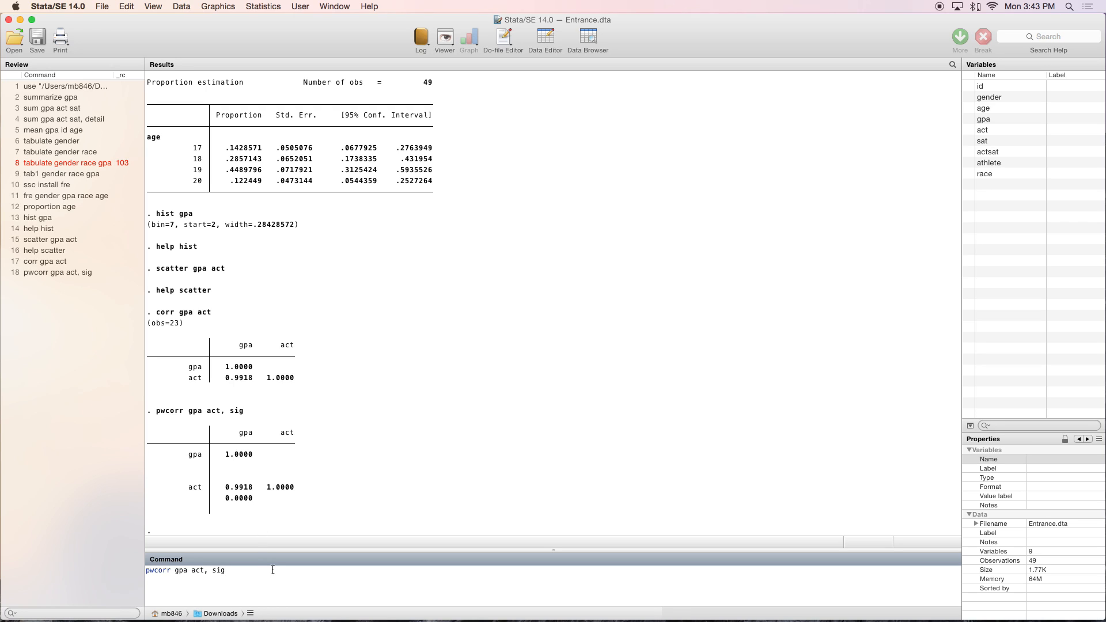
Rerun the pairwise correlation with star(.05) so 0.9918 is flagged significant
text(star)
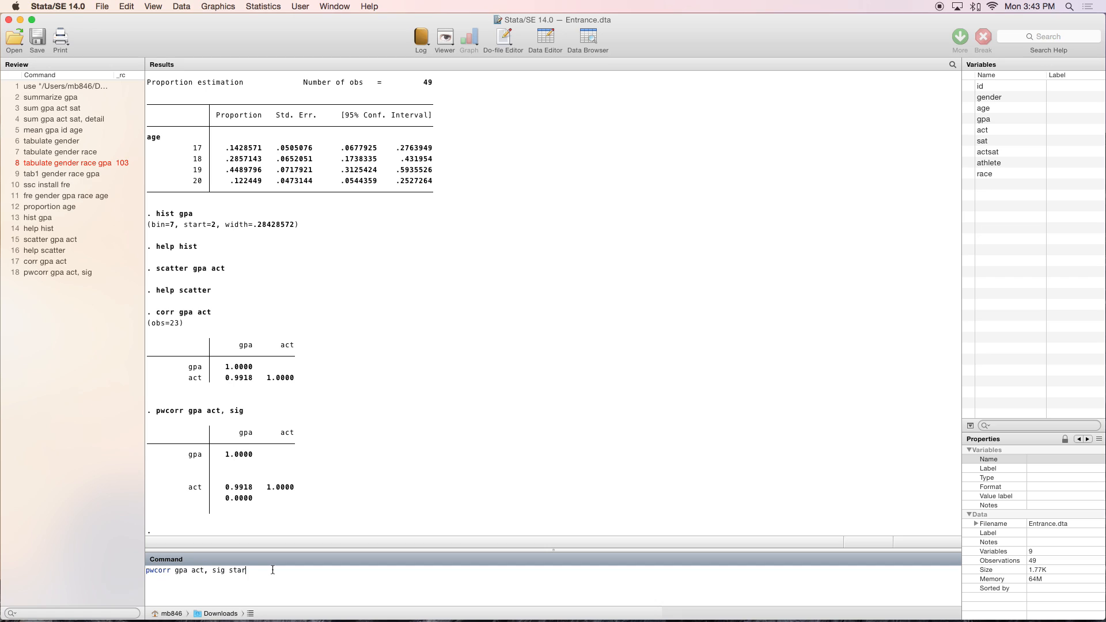
text((.05)
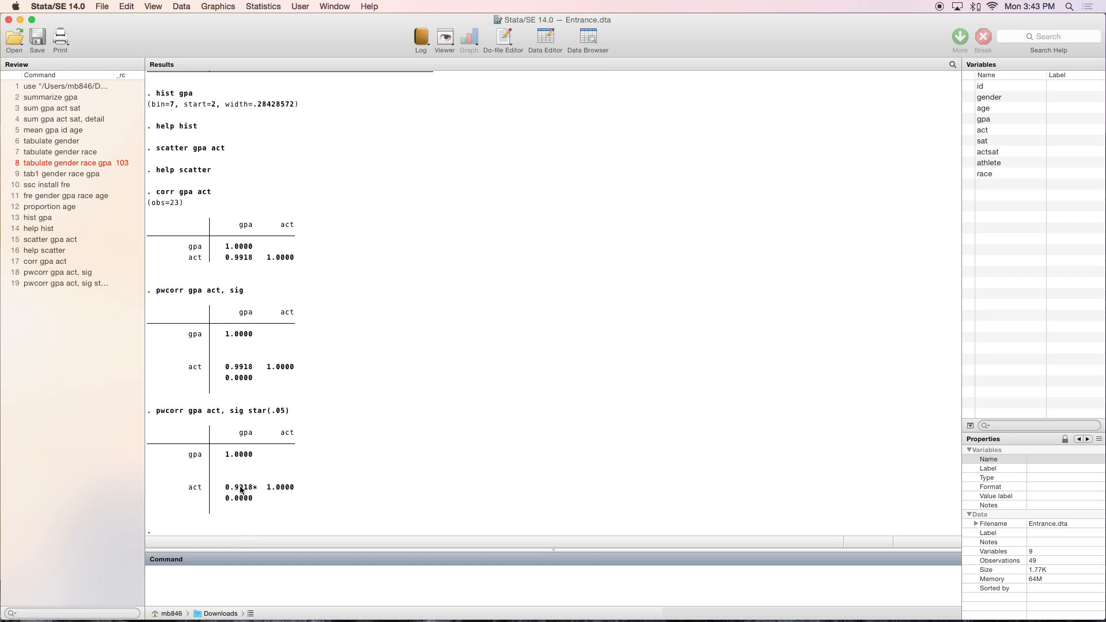
mouse_move(247, 493)
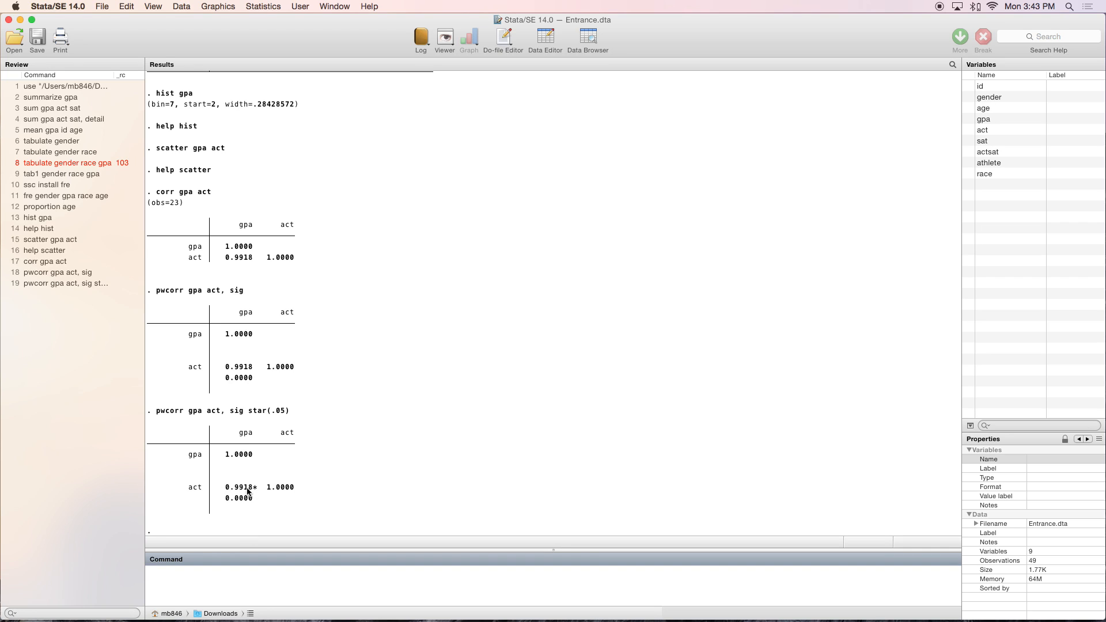
mouse_move(282, 417)
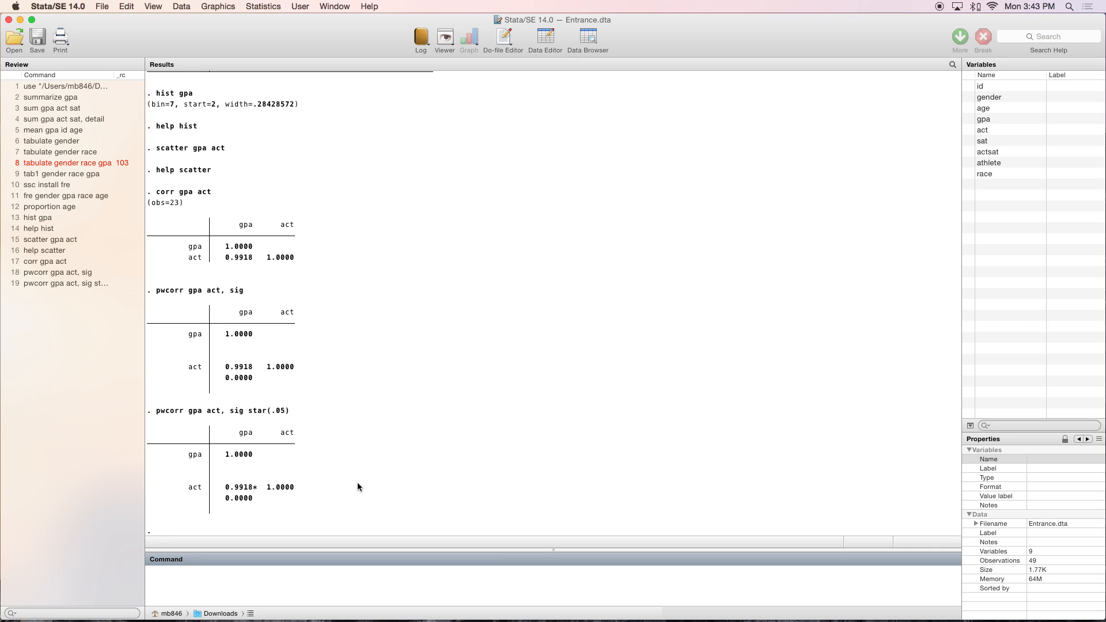
mouse_move(454, 446)
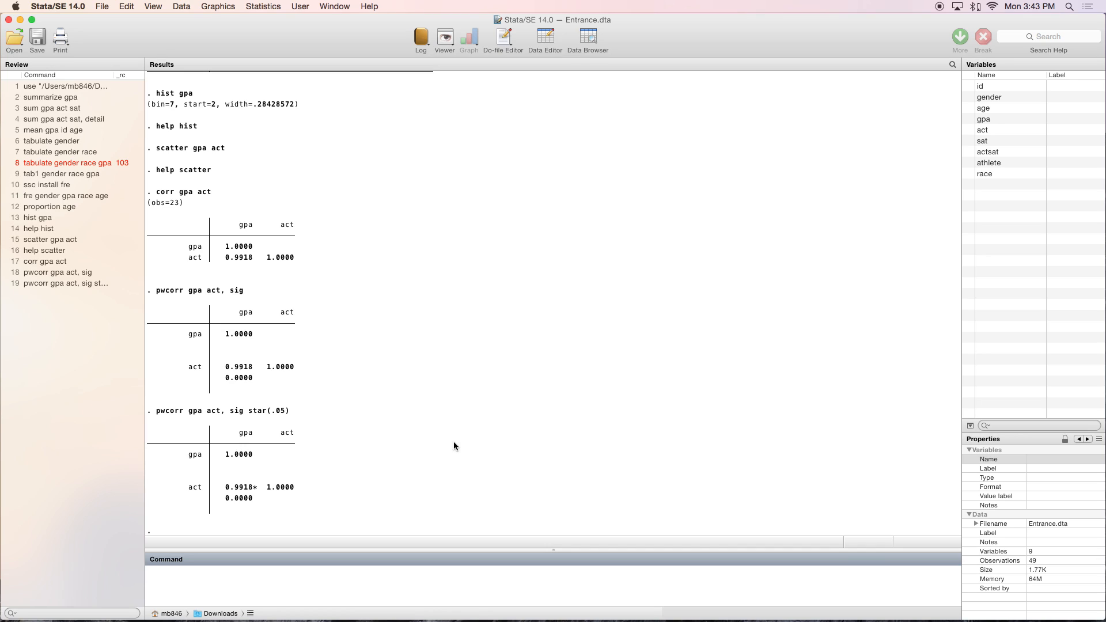
mouse_move(942, 8)
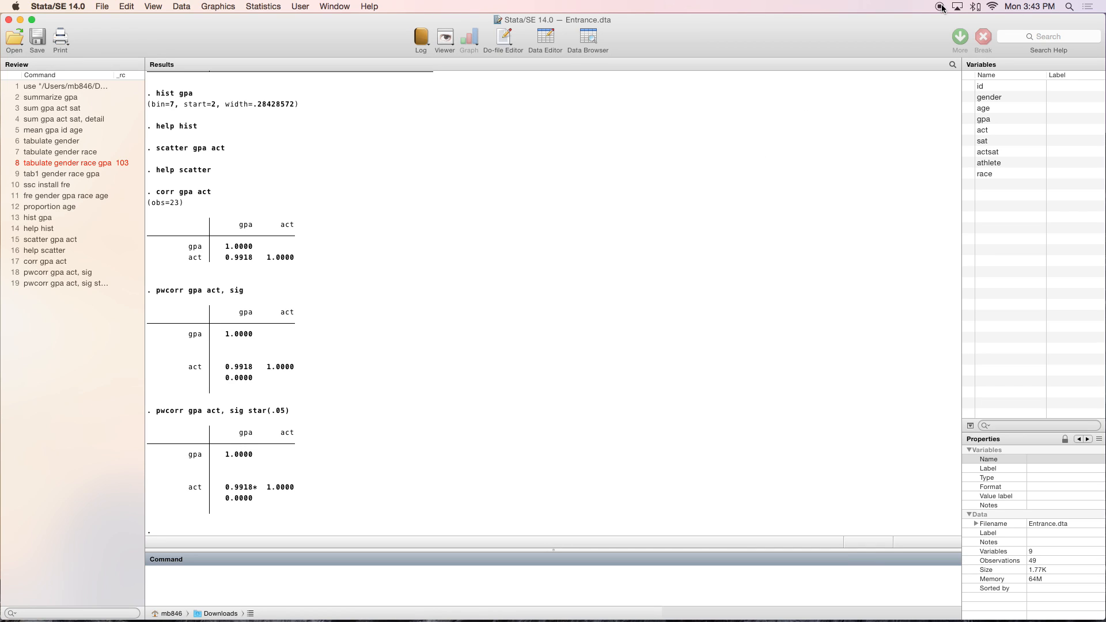